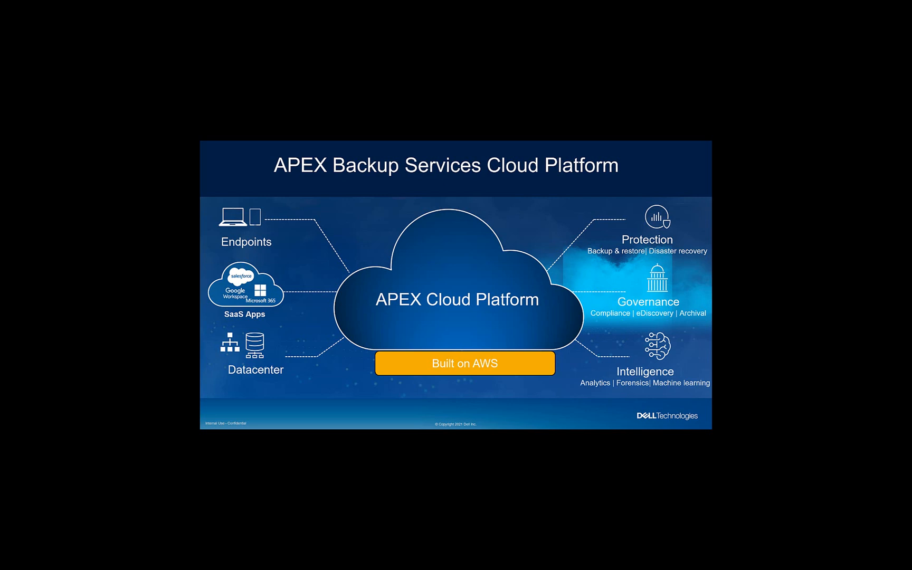
pyautogui.moveTo(415, 274)
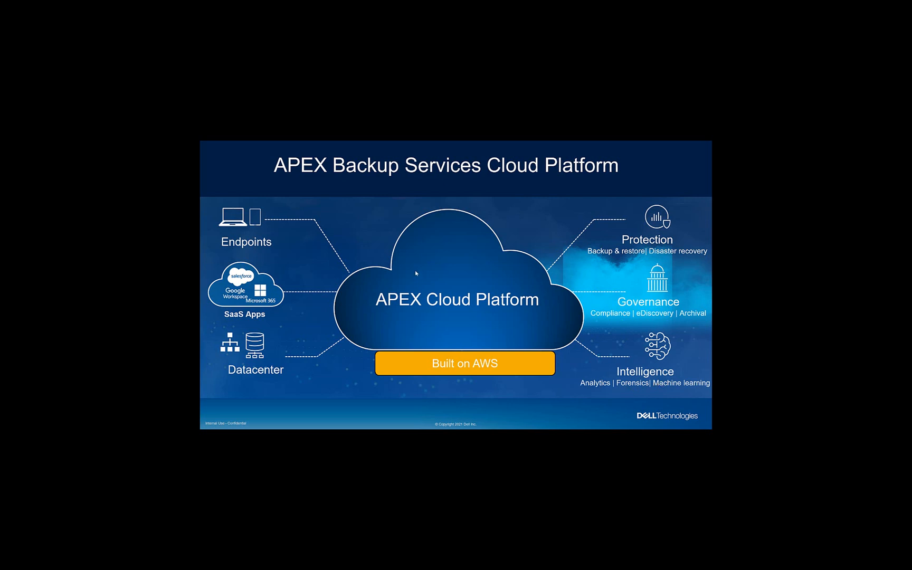
pyautogui.moveTo(479, 299)
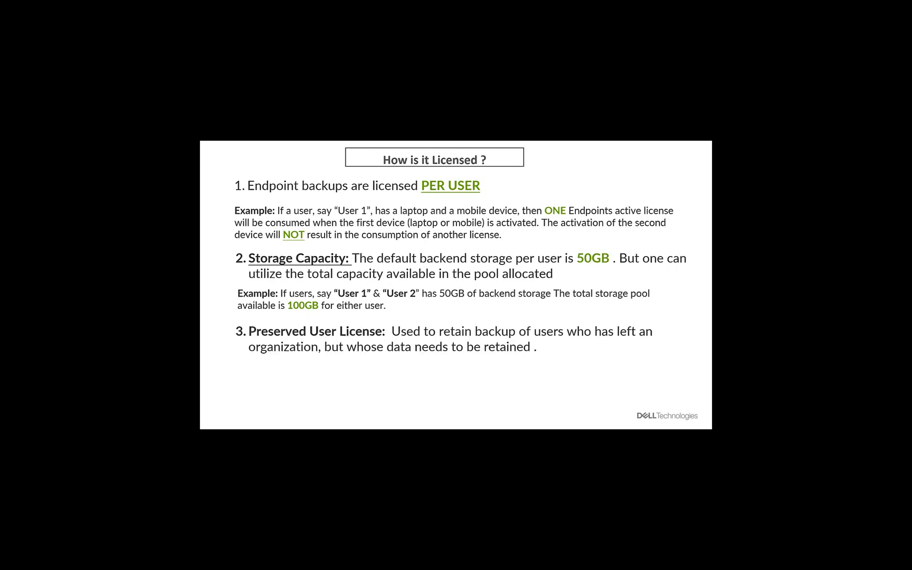
pyautogui.moveTo(414, 391)
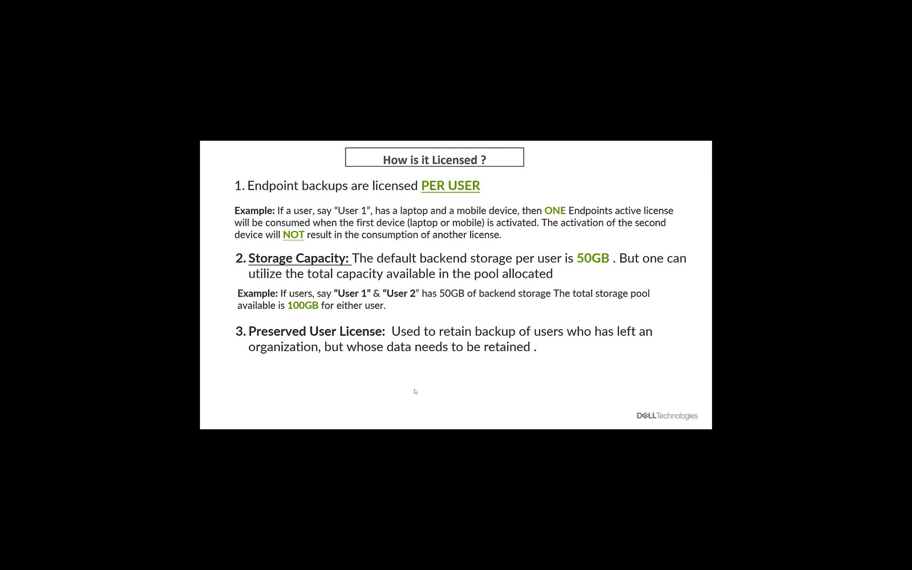
pyautogui.moveTo(668, 215)
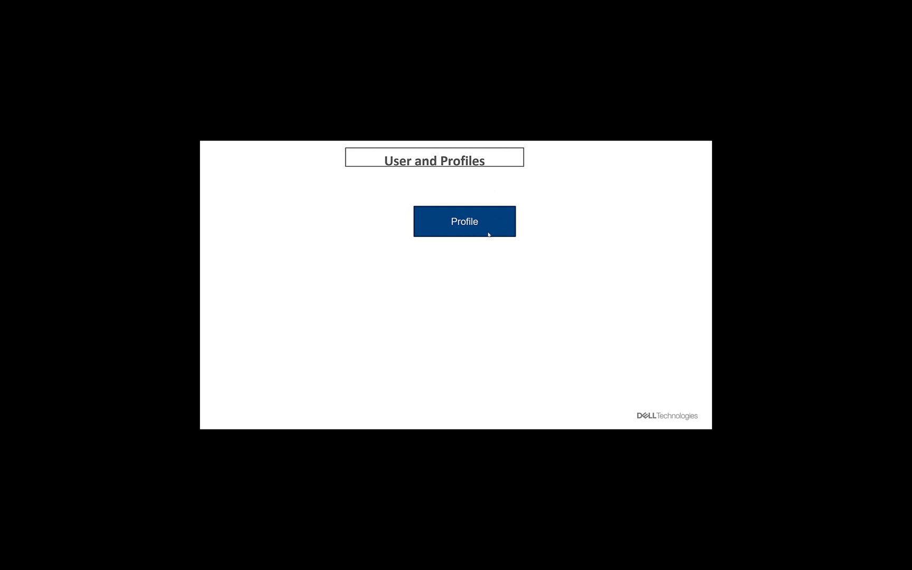
pyautogui.moveTo(481, 244)
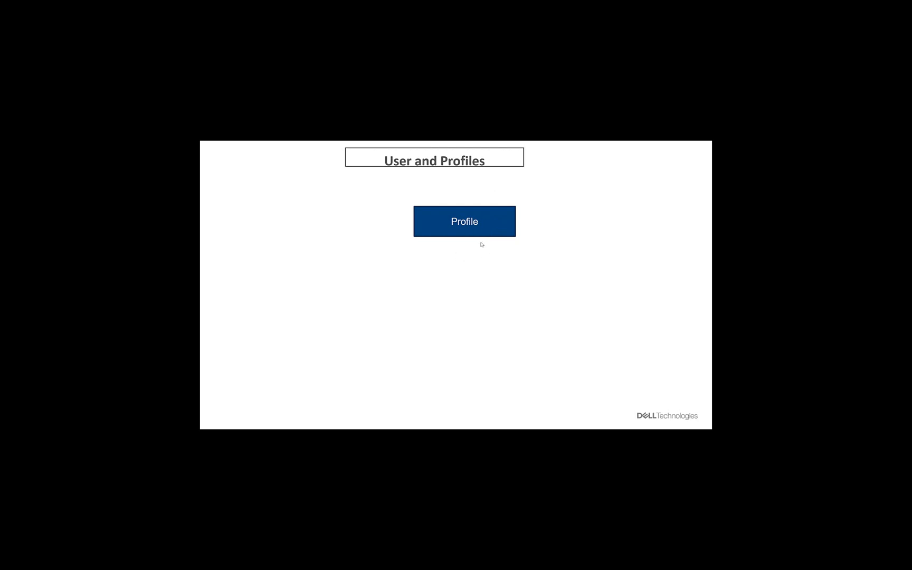
pyautogui.moveTo(481, 242)
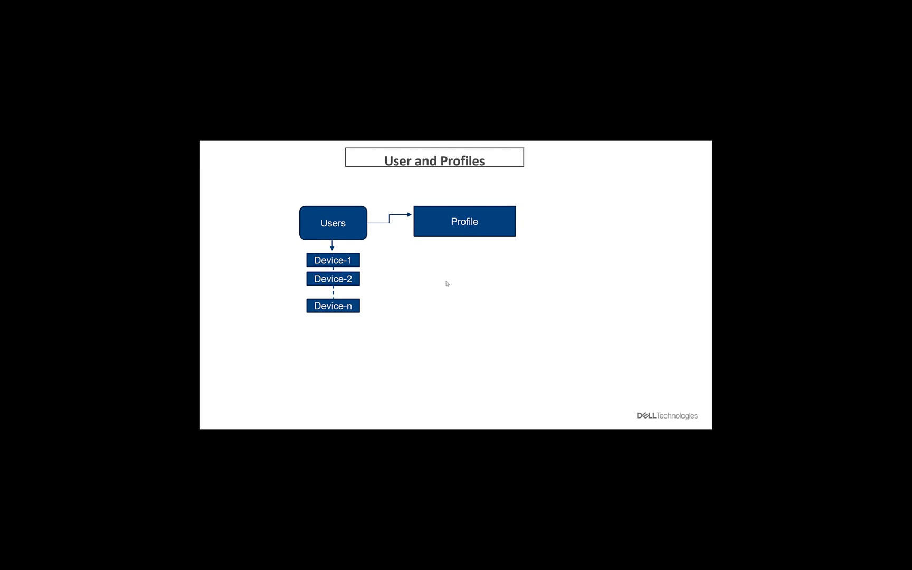
pyautogui.moveTo(457, 288)
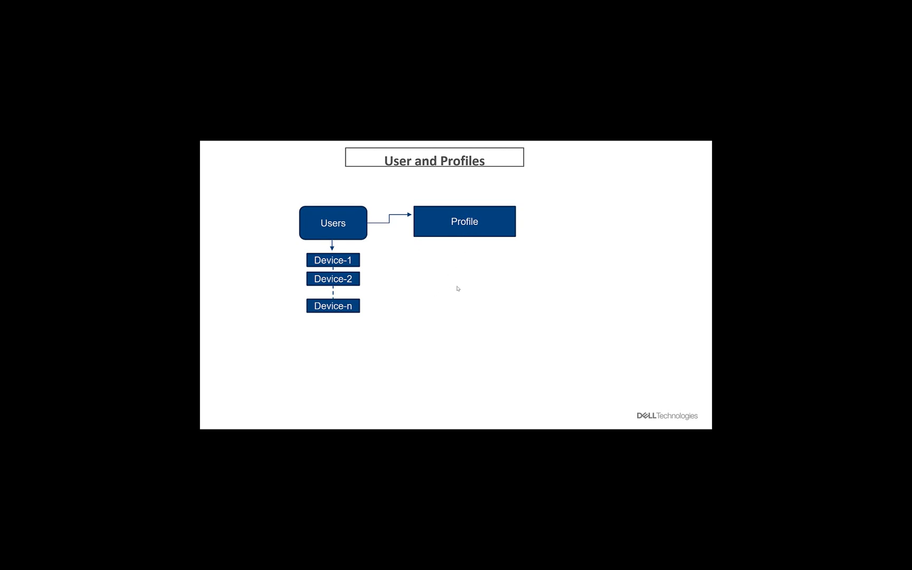
pyautogui.moveTo(504, 244)
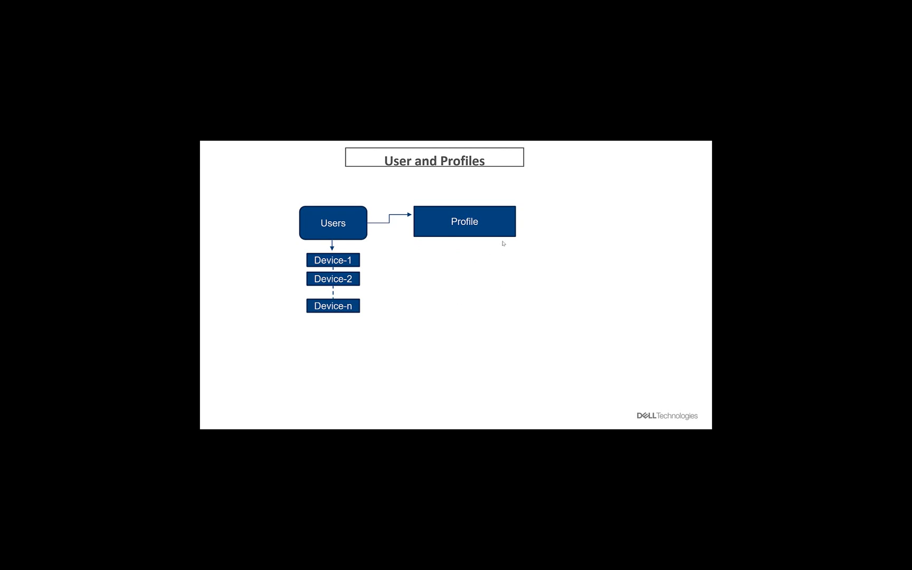
pyautogui.moveTo(434, 263)
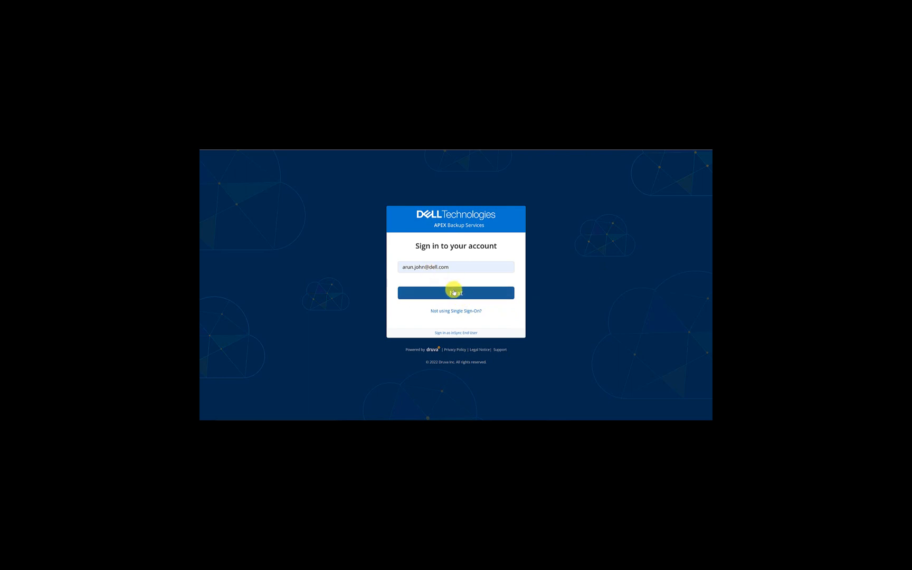
# Sign in to the Dell APEX Backup Services account with the password.
pyautogui.click(454, 292)
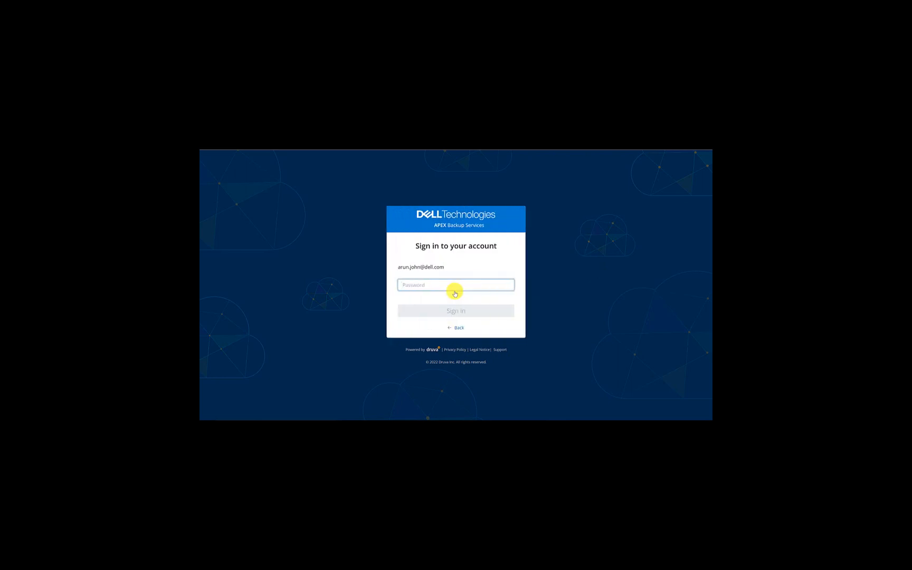
pyautogui.write('•')
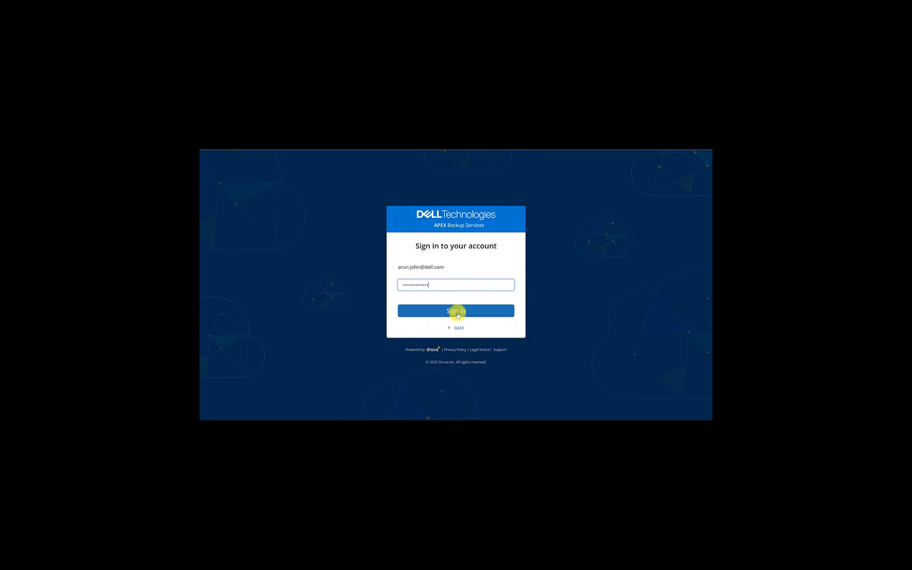
pyautogui.click(455, 310)
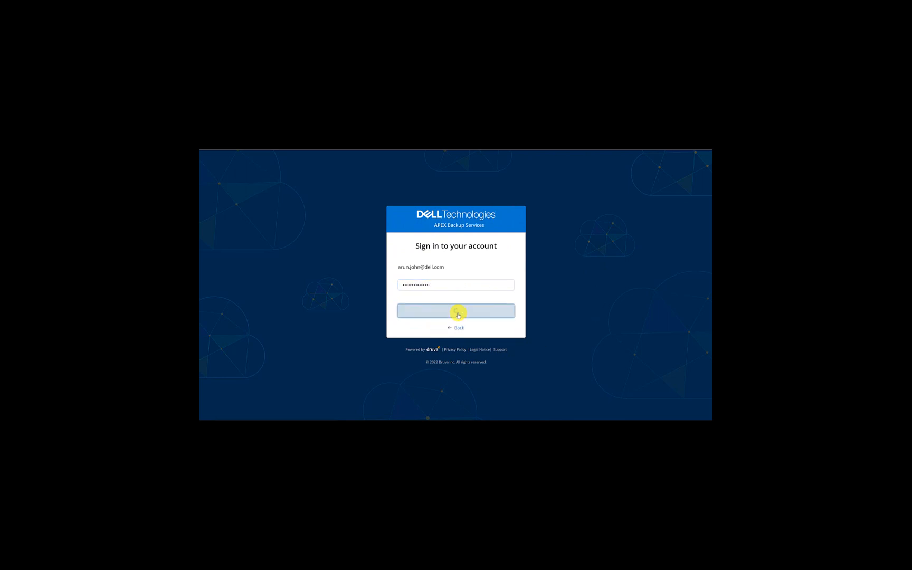
pyautogui.click(454, 310)
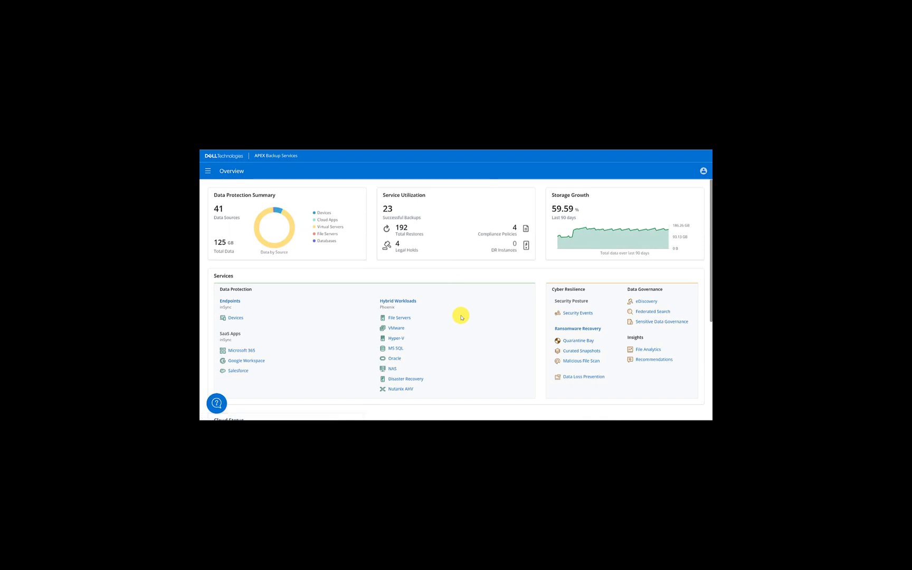
pyautogui.moveTo(469, 291)
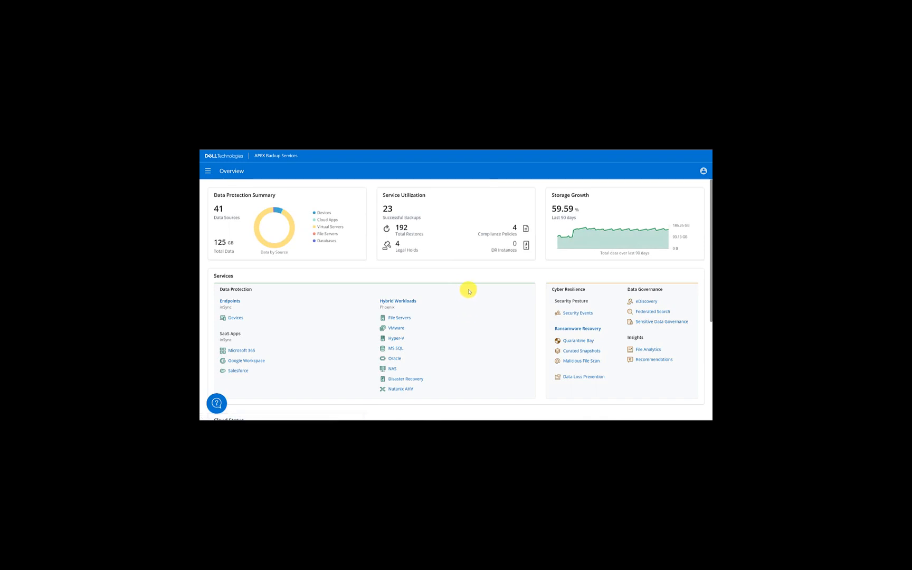
pyautogui.moveTo(464, 300)
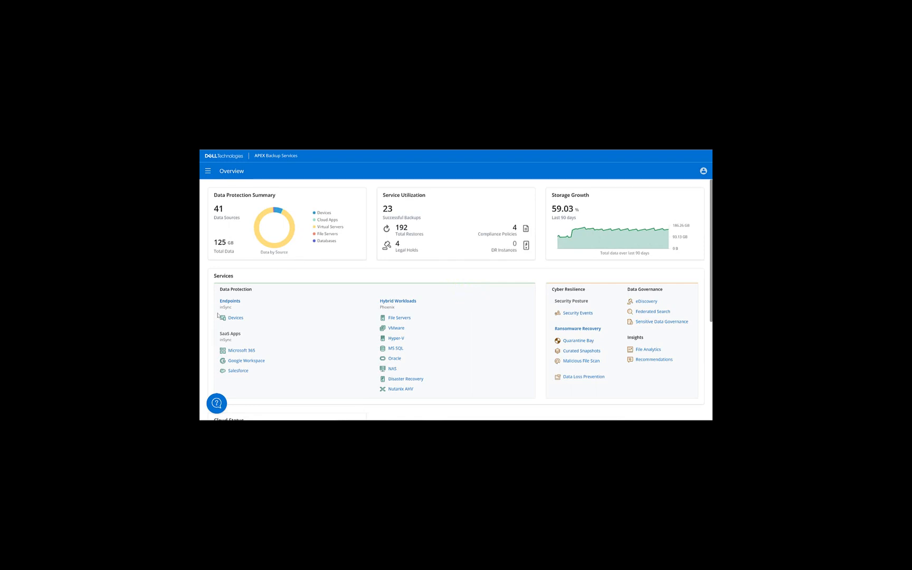
pyautogui.moveTo(223, 307)
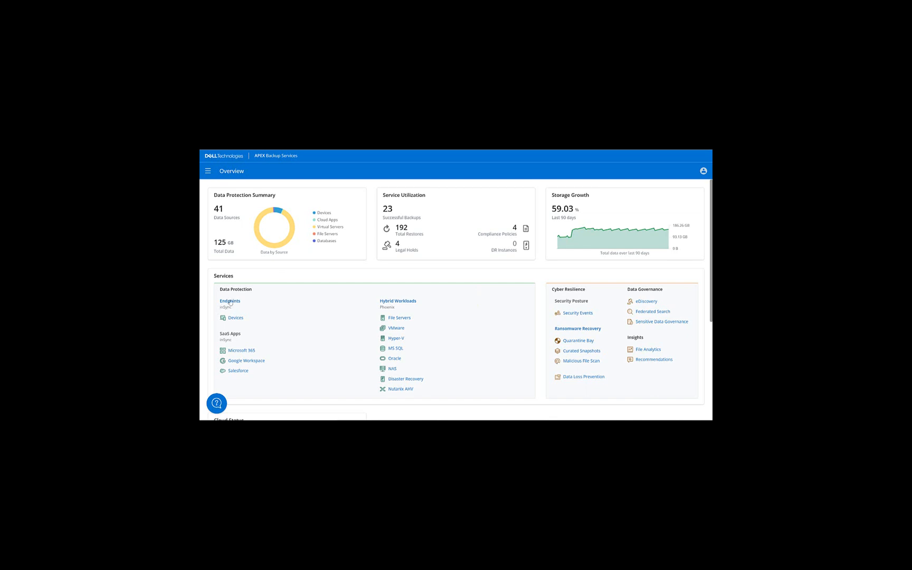
# Go to the Endpoints service and show the Profiles List table.
pyautogui.click(229, 301)
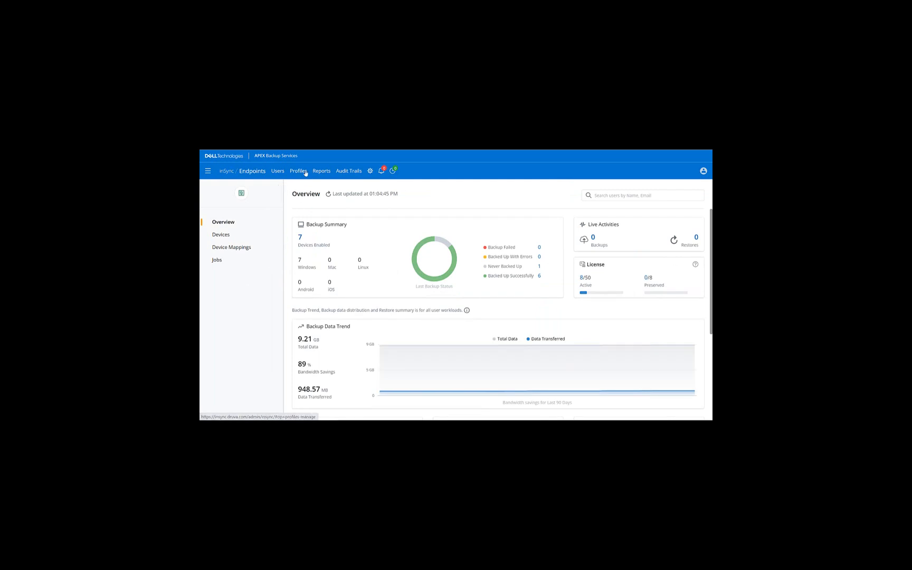
pyautogui.click(299, 170)
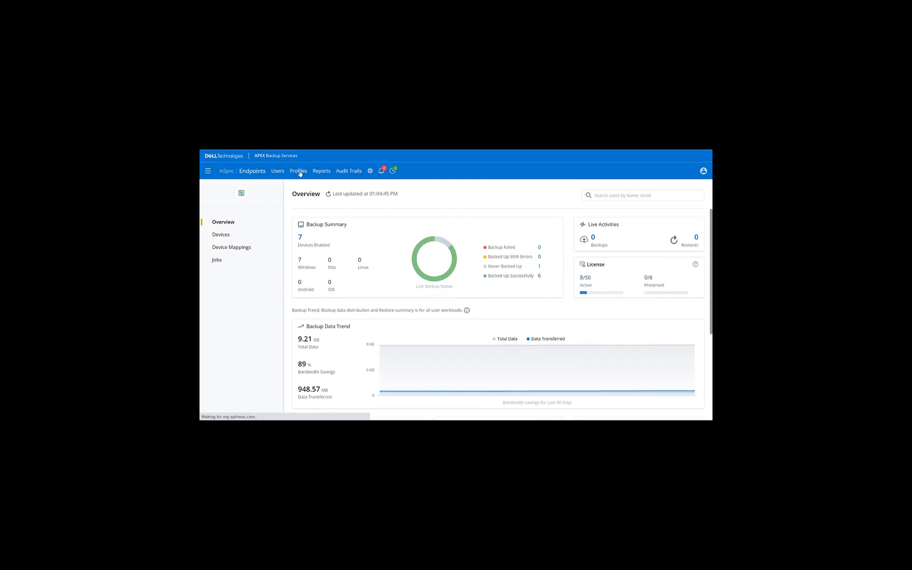
pyautogui.click(299, 171)
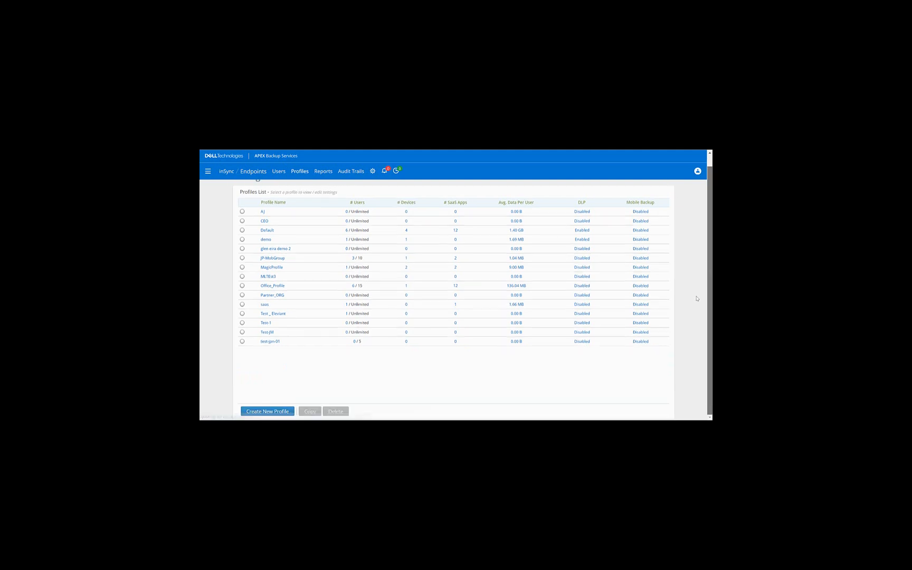
pyautogui.click(267, 411)
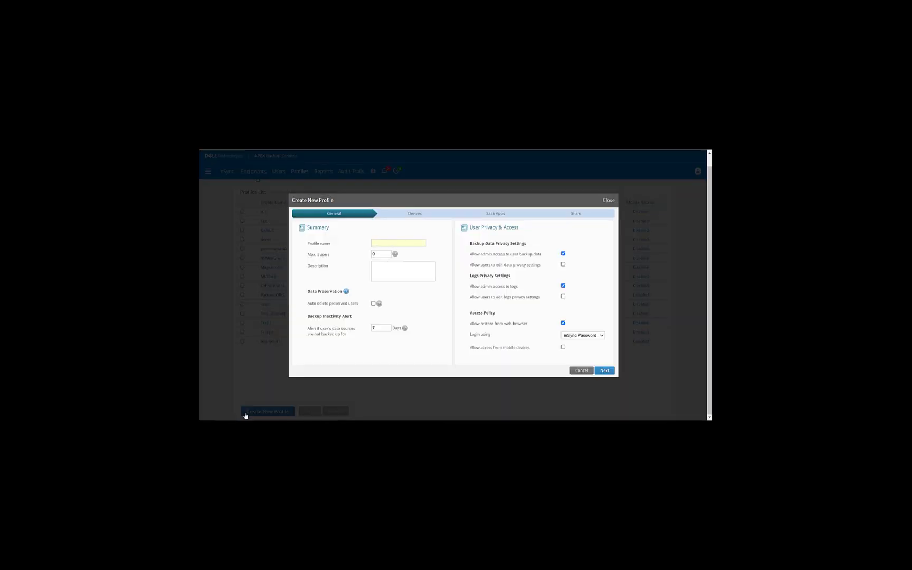
pyautogui.click(398, 243)
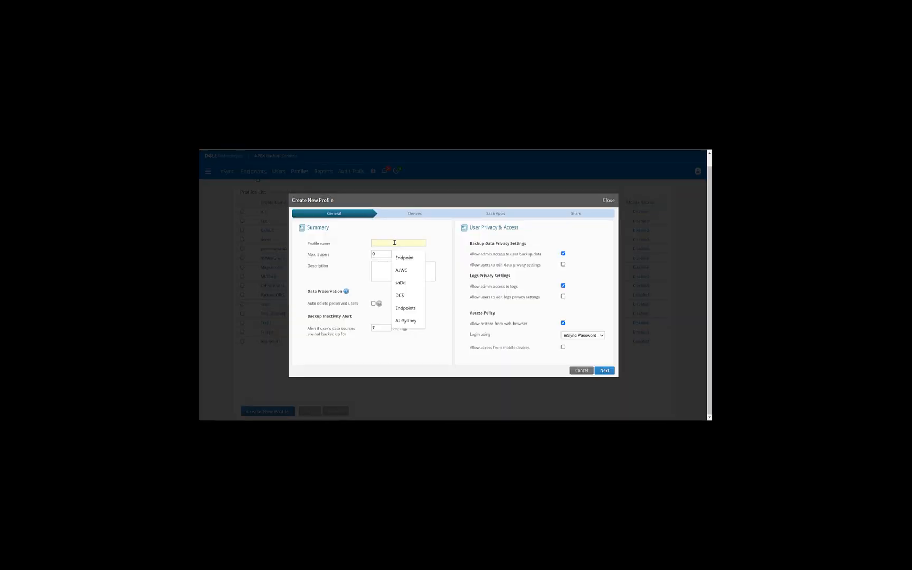
pyautogui.click(405, 307)
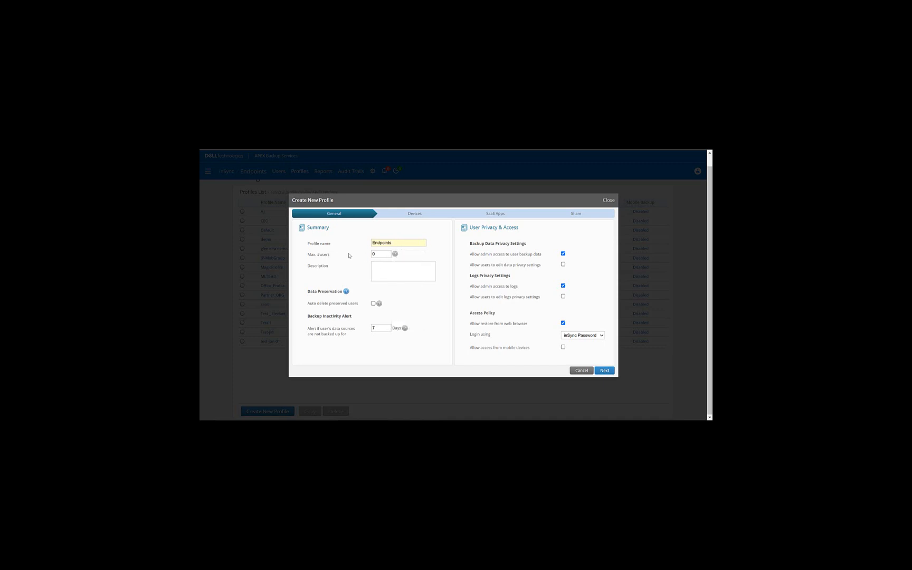
pyautogui.moveTo(373, 261)
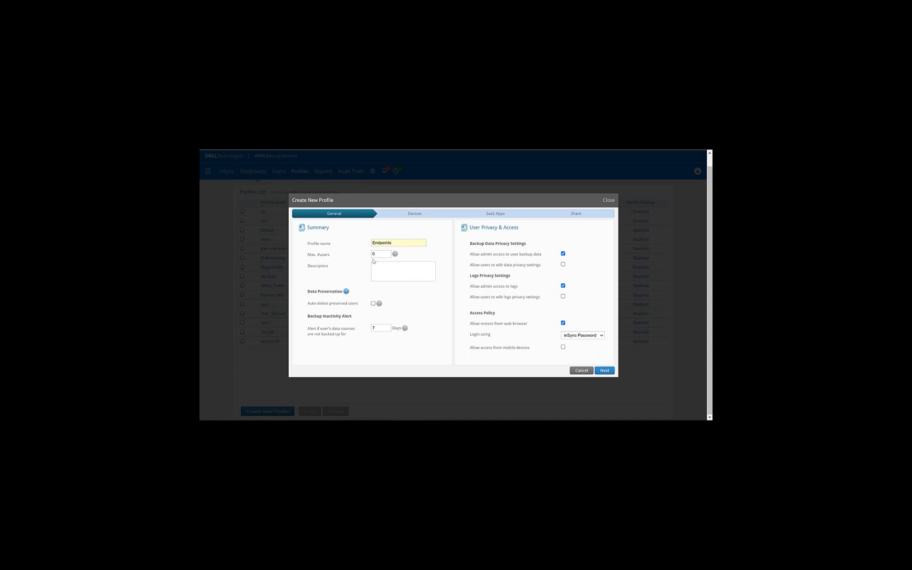
pyautogui.moveTo(350, 318)
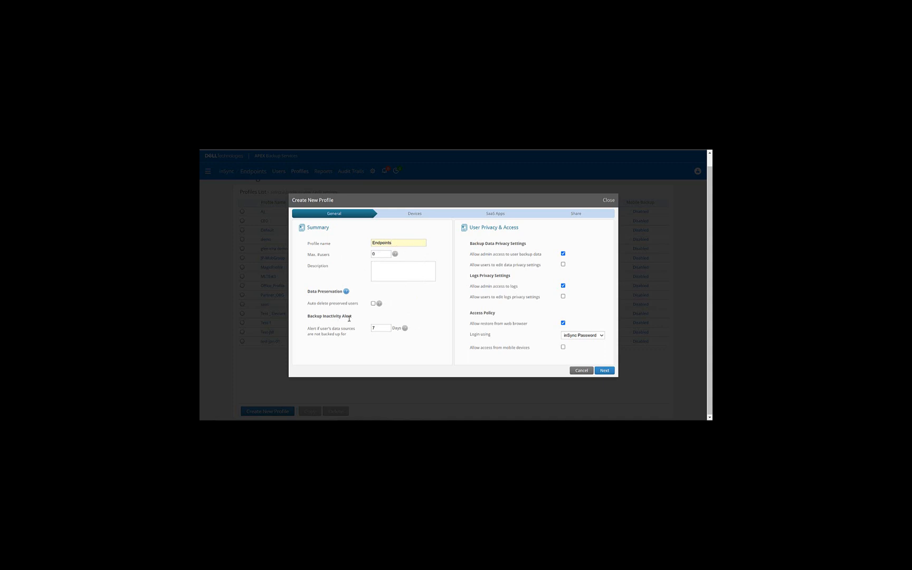
pyautogui.moveTo(344, 350)
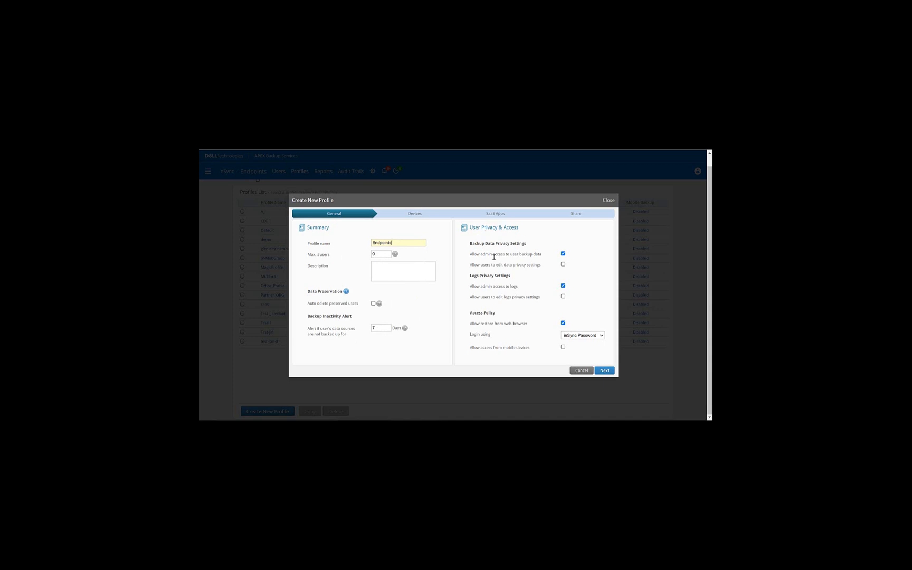
pyautogui.moveTo(554, 262)
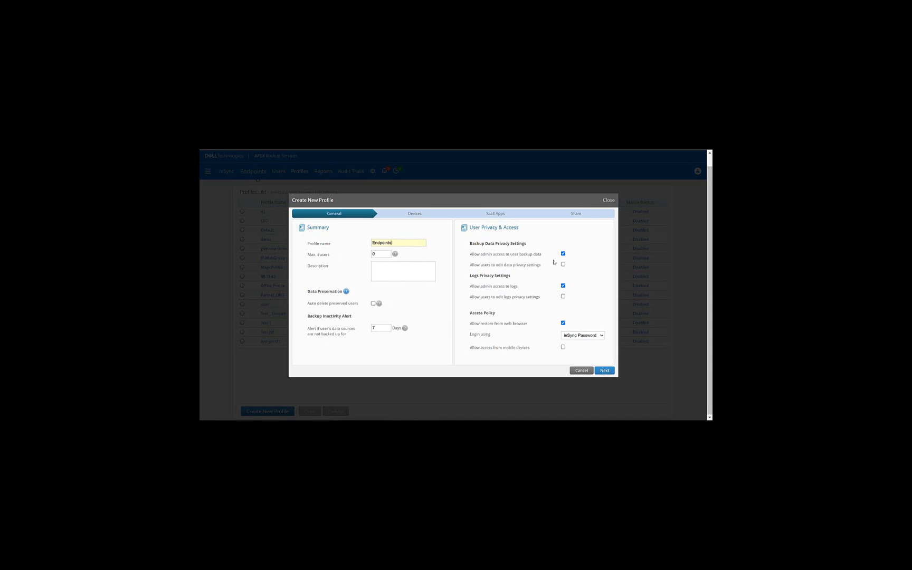
pyautogui.moveTo(587, 289)
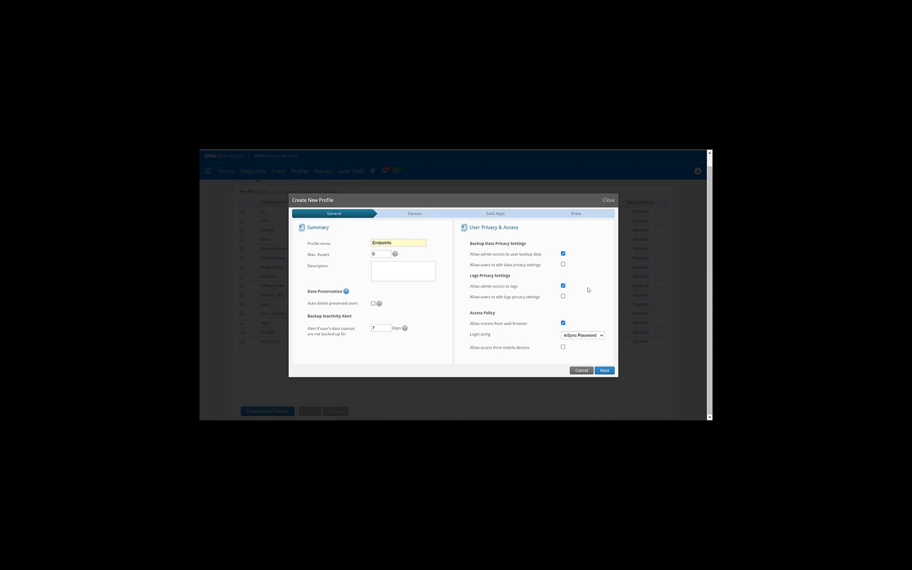
pyautogui.moveTo(485, 329)
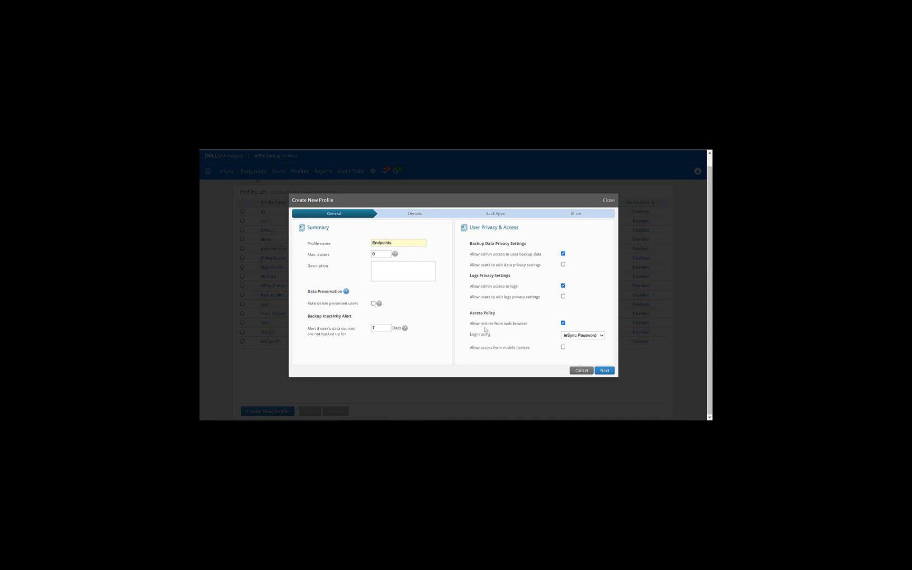
pyautogui.moveTo(483, 324)
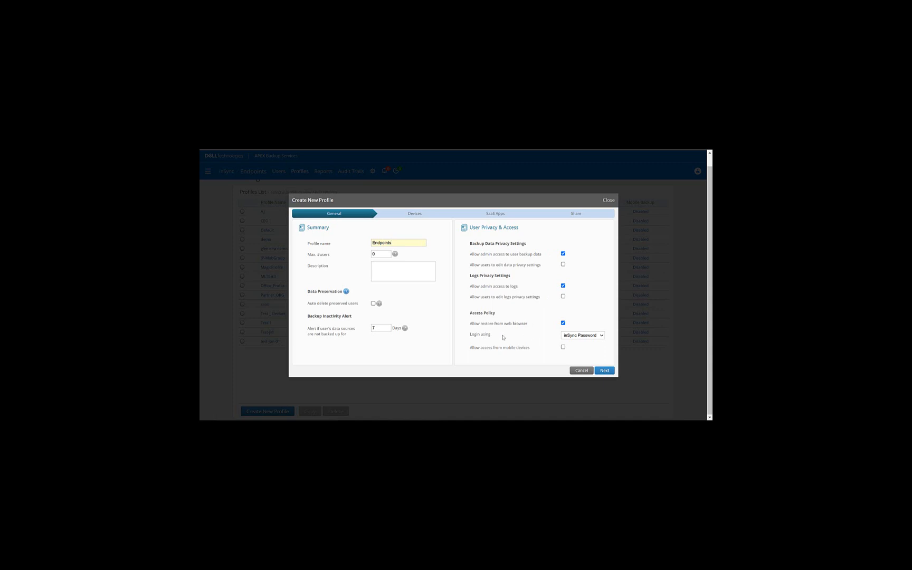
pyautogui.moveTo(515, 338)
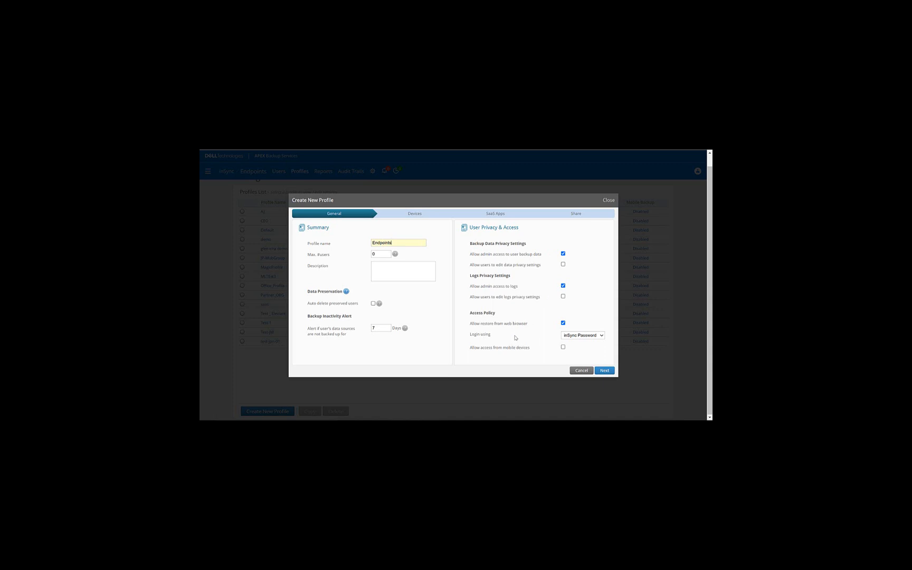
pyautogui.moveTo(531, 349)
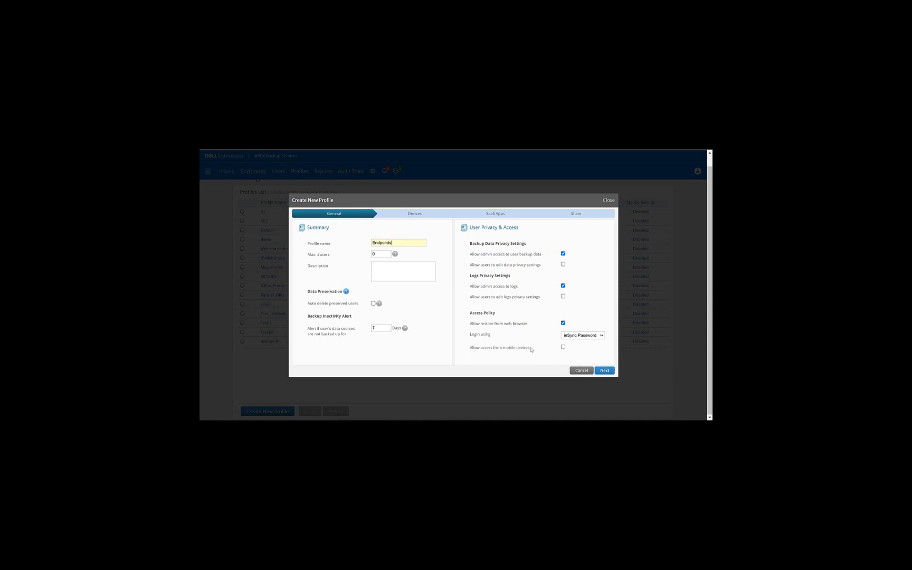
pyautogui.moveTo(538, 340)
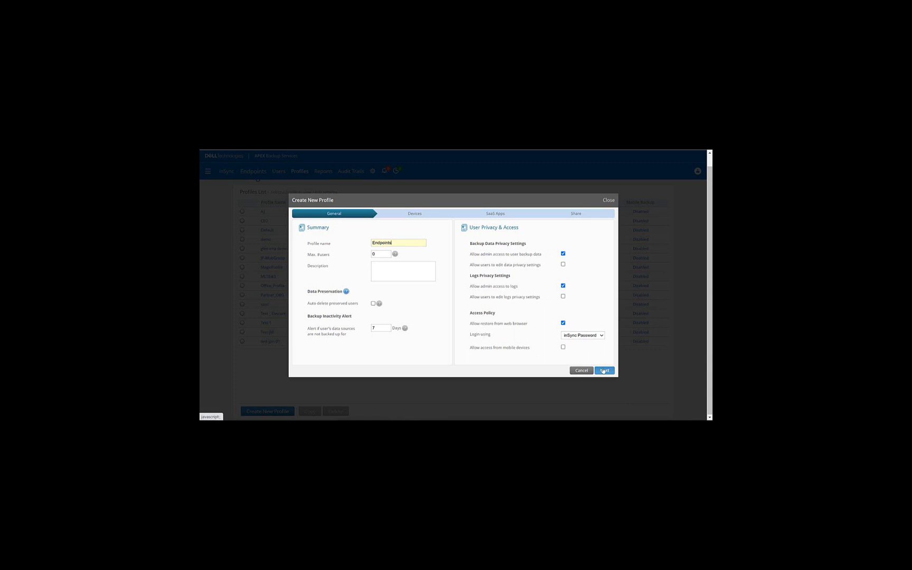
# Exclude Audio files globally from backup content, then view schedule and retention settings.
pyautogui.click(603, 370)
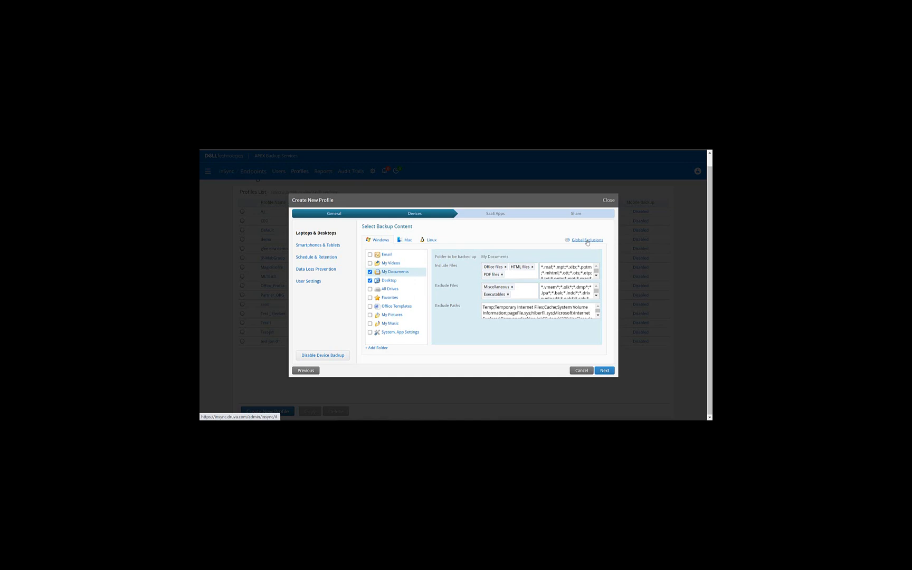
pyautogui.click(586, 240)
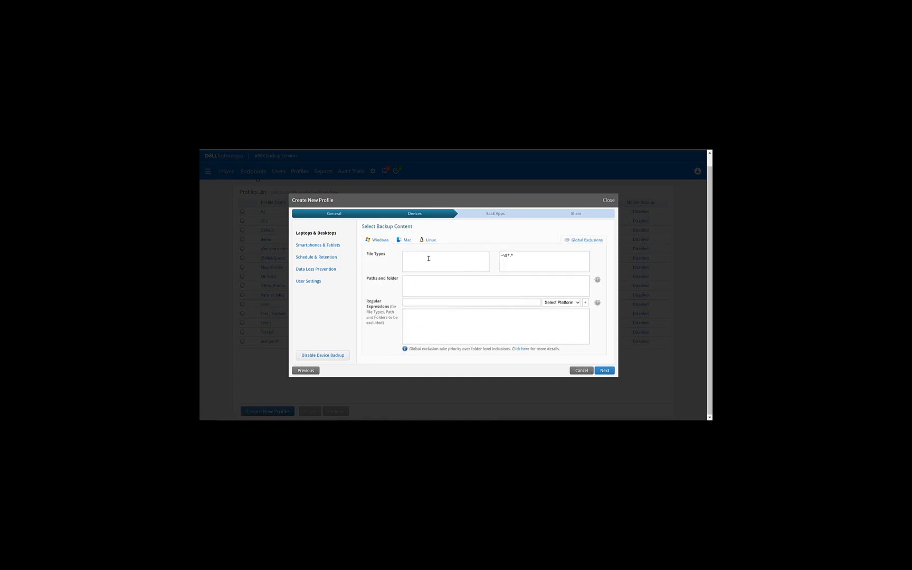
pyautogui.click(445, 261)
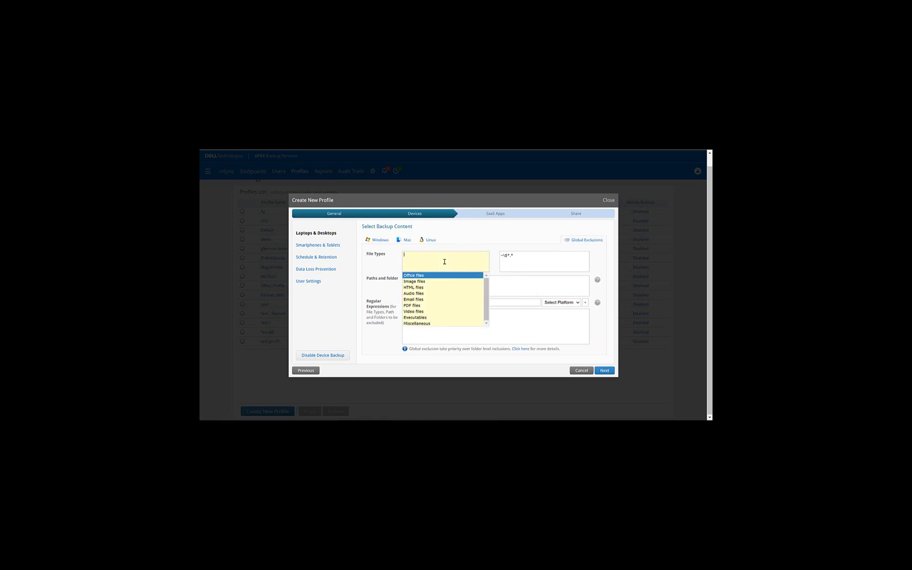
pyautogui.click(413, 293)
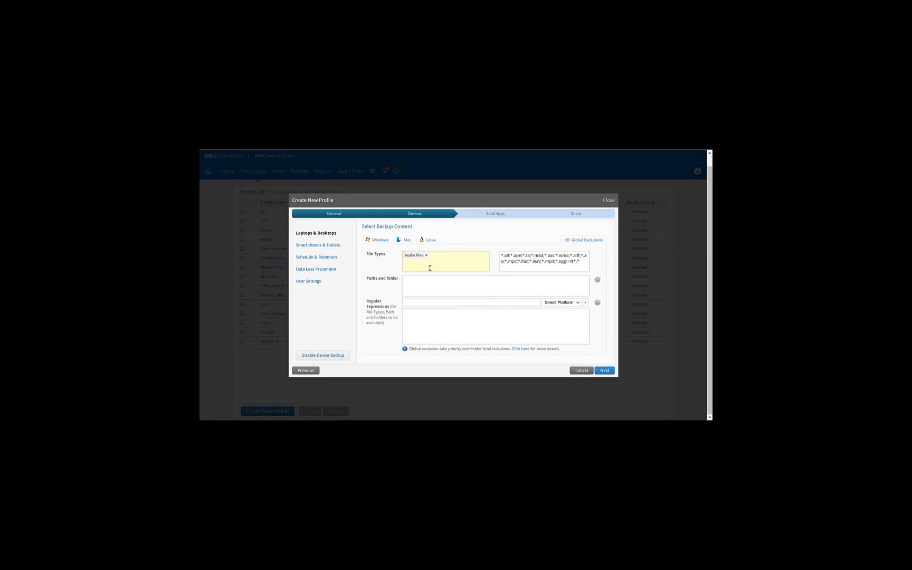
pyautogui.moveTo(380, 245)
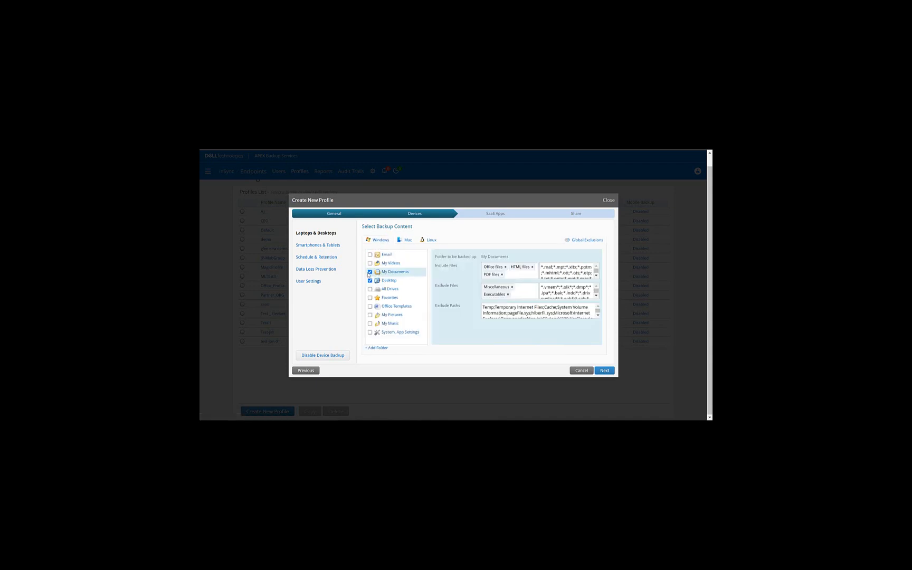
pyautogui.click(317, 258)
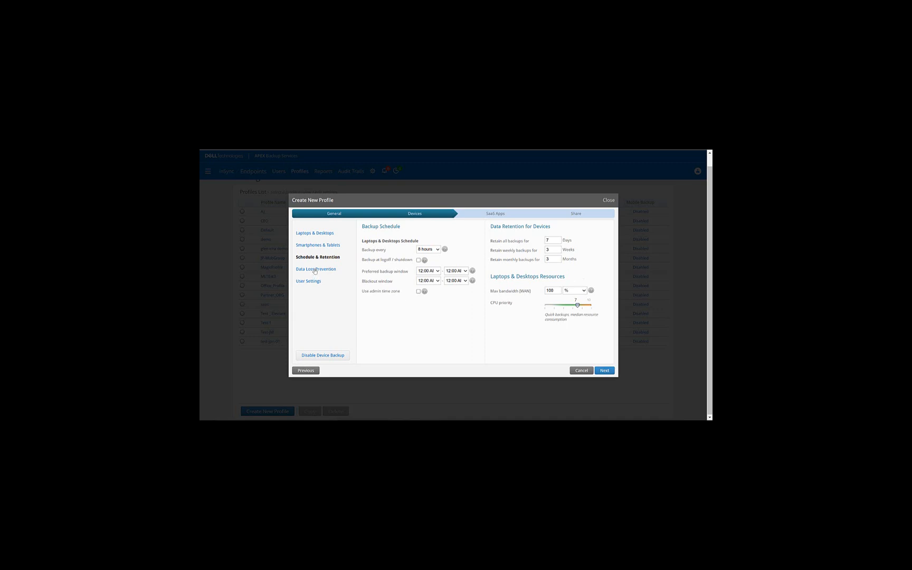
# Show the Data Loss Prevention settings for the profile's devices.
pyautogui.click(316, 269)
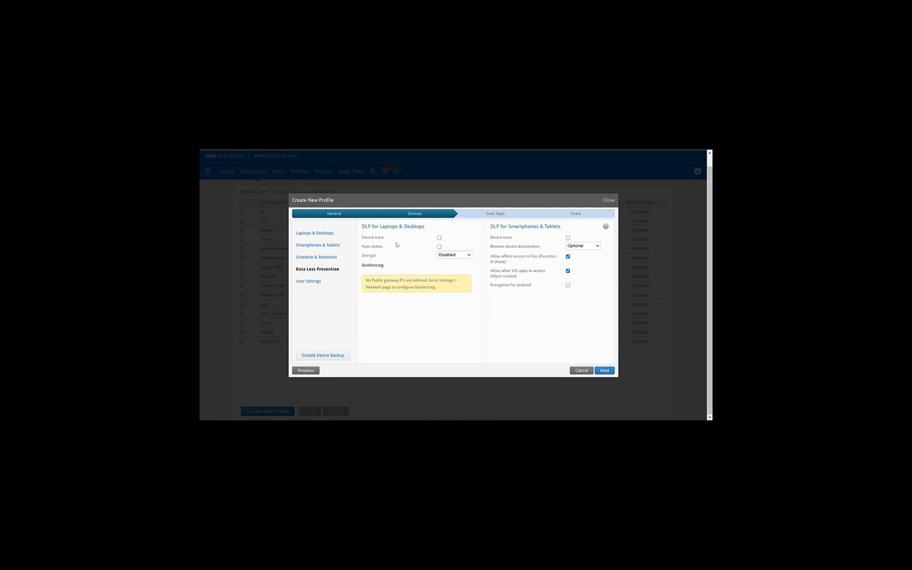
pyautogui.moveTo(395, 253)
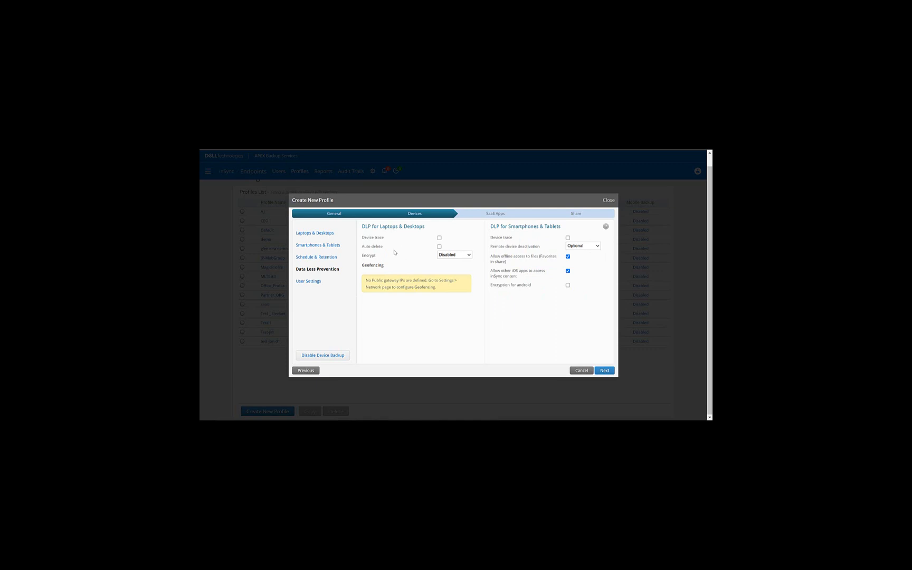
pyautogui.moveTo(398, 251)
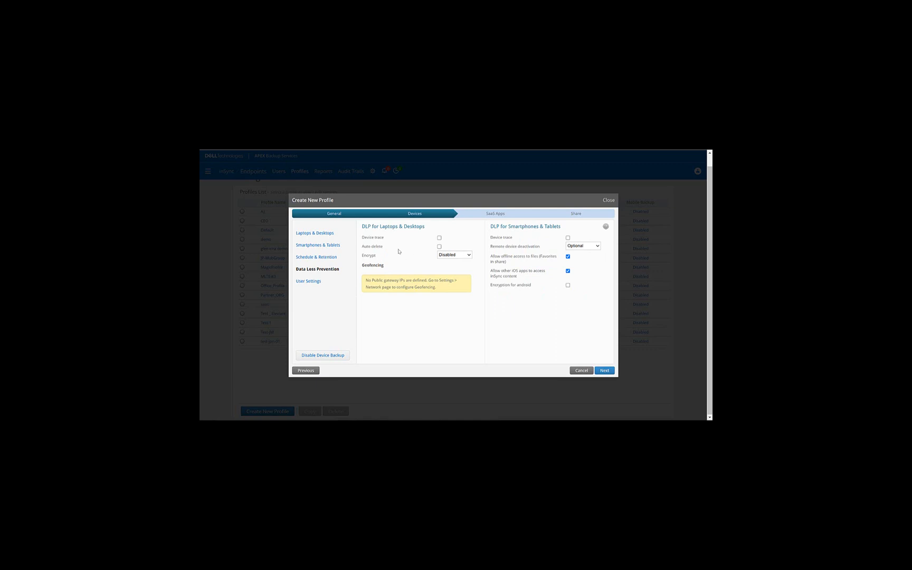
pyautogui.moveTo(368, 255)
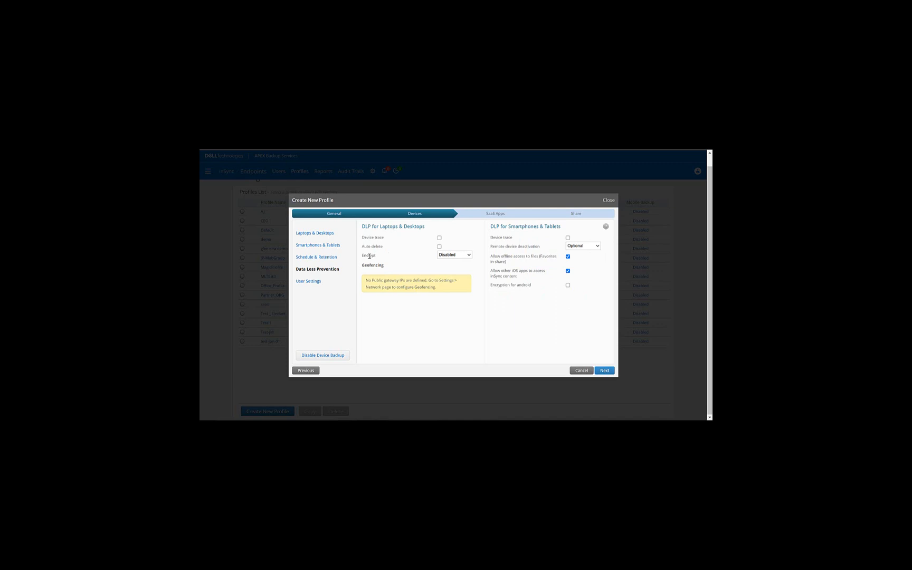
pyautogui.moveTo(357, 266)
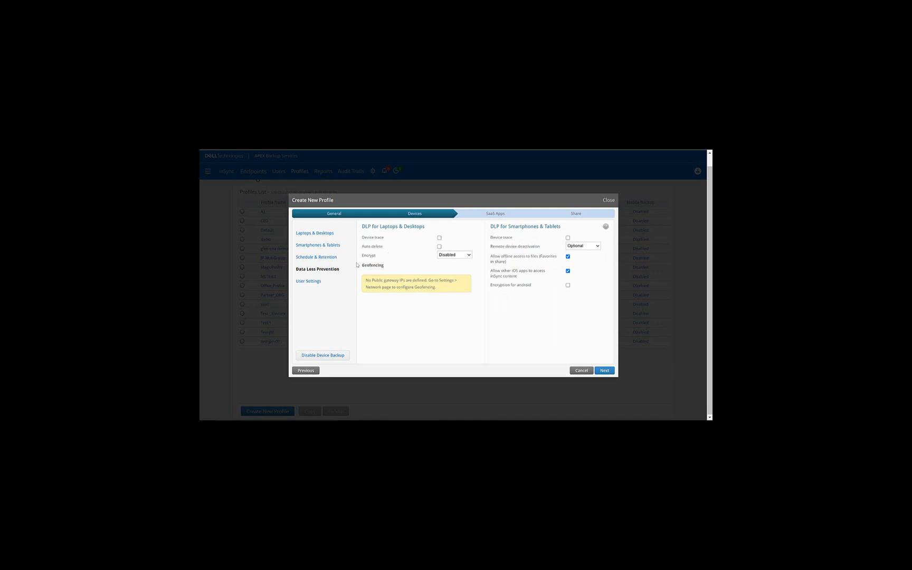
# Keep Allow users to add devices enabled with max 5 devices per user in User Settings.
pyautogui.click(309, 281)
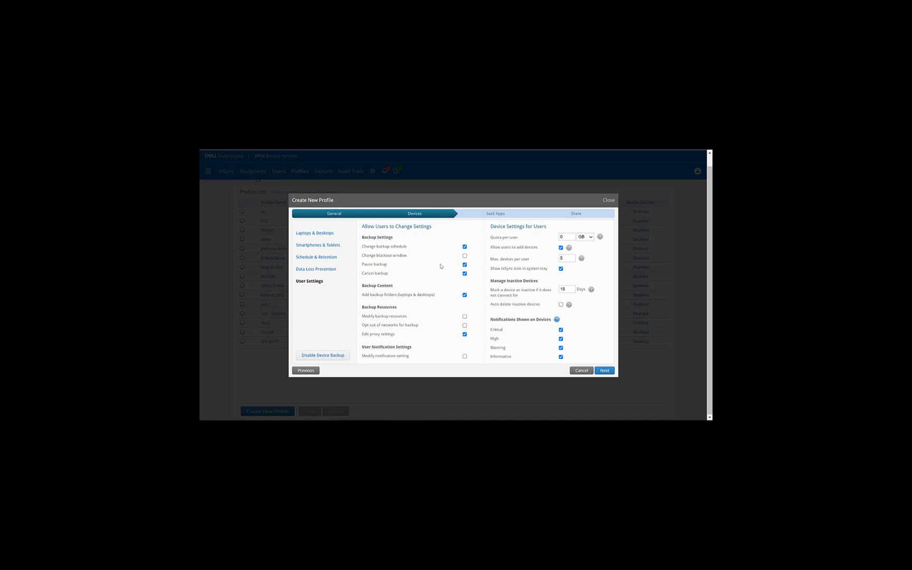
pyautogui.moveTo(370, 275)
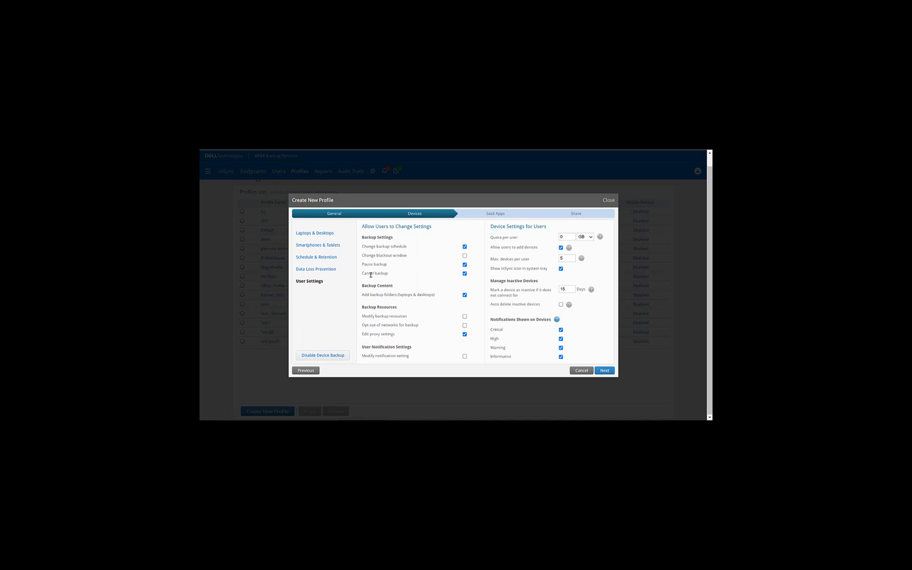
pyautogui.moveTo(381, 254)
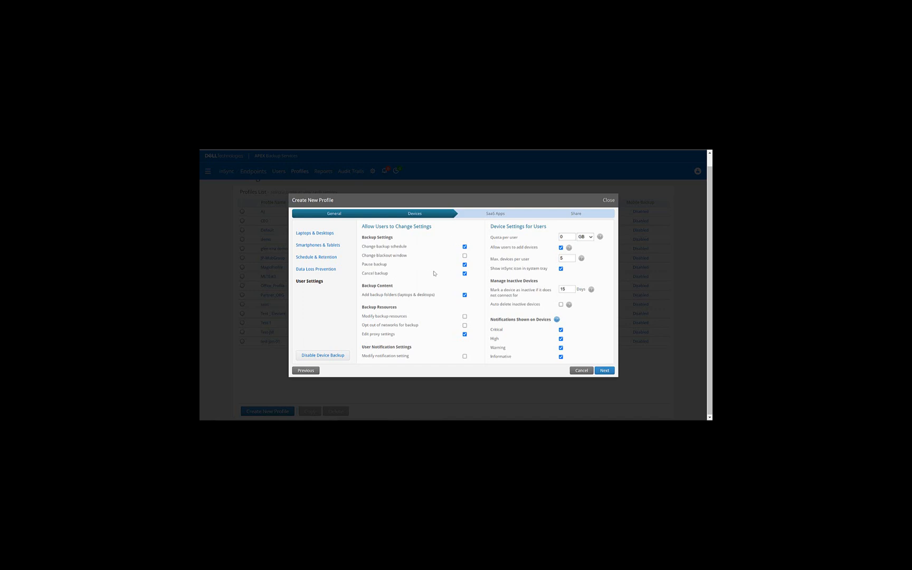
pyautogui.moveTo(374, 301)
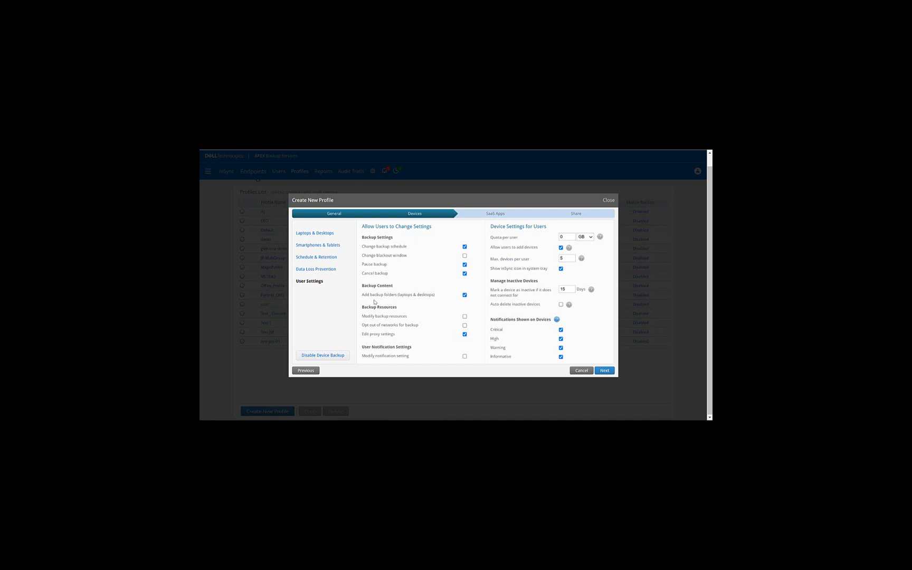
pyautogui.moveTo(431, 301)
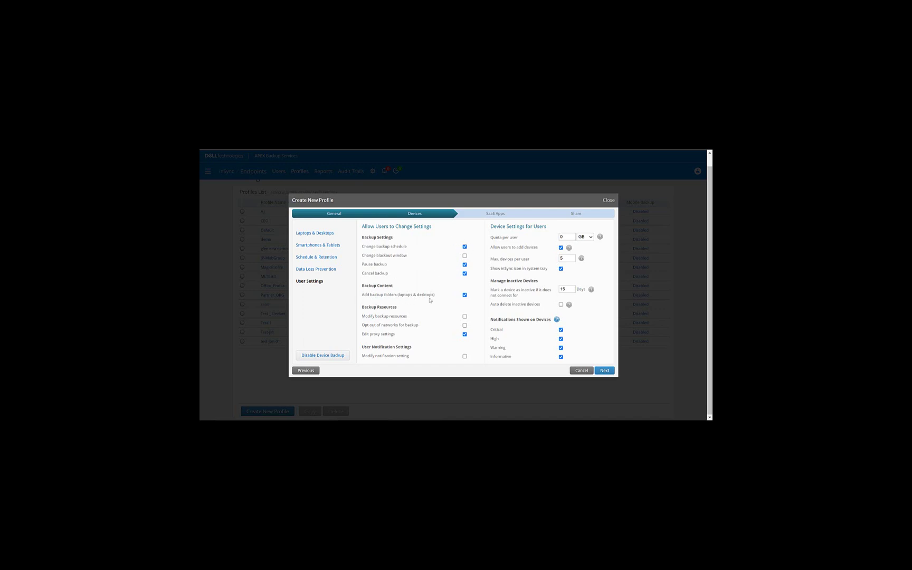
pyautogui.moveTo(550, 247)
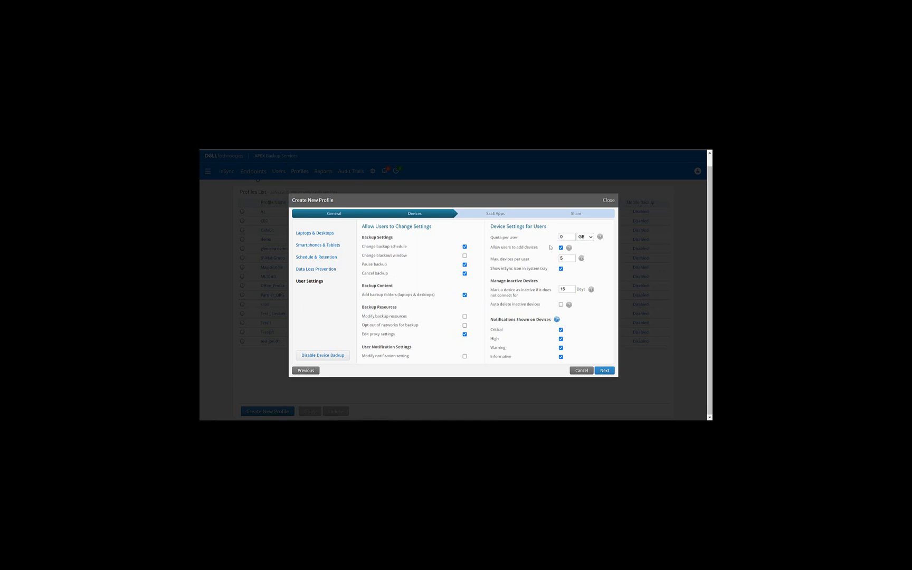
pyautogui.moveTo(545, 245)
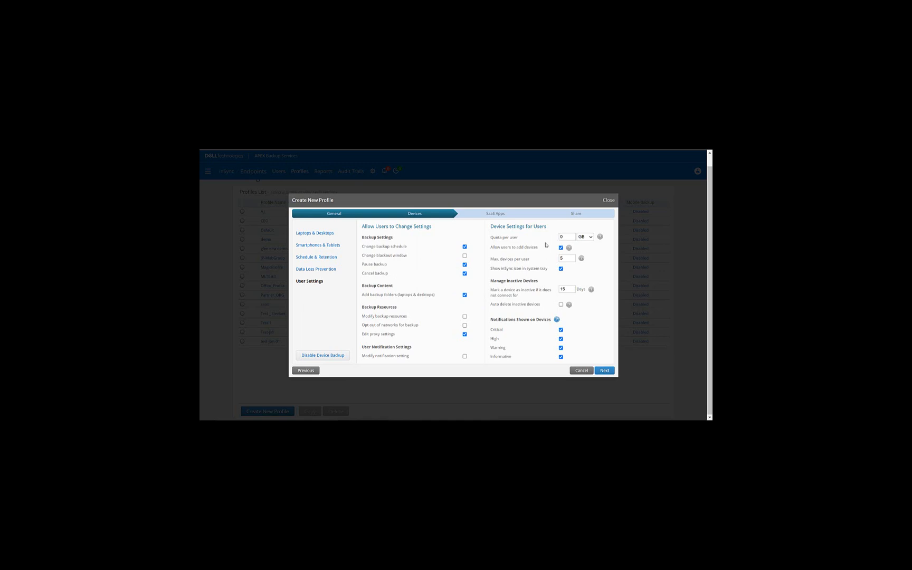
pyautogui.click(566, 237)
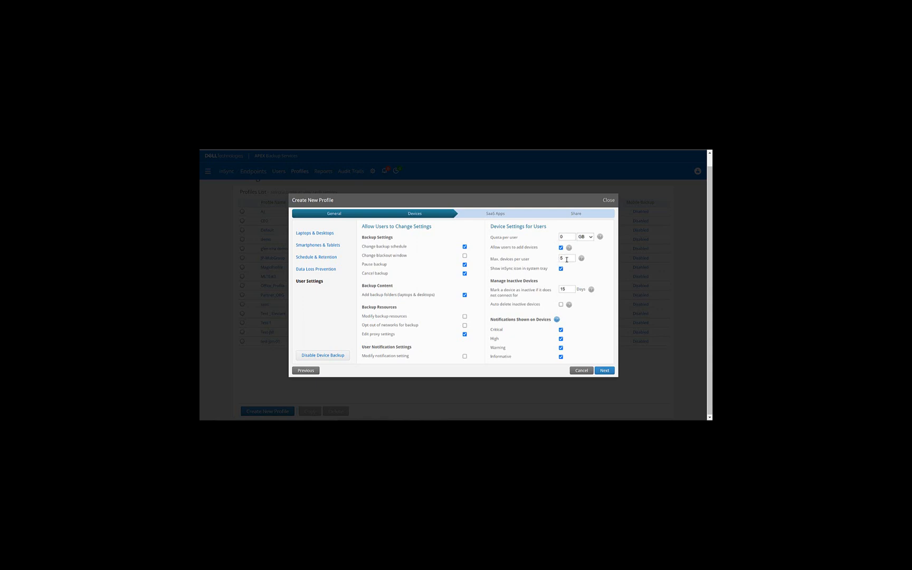
pyautogui.moveTo(557, 262)
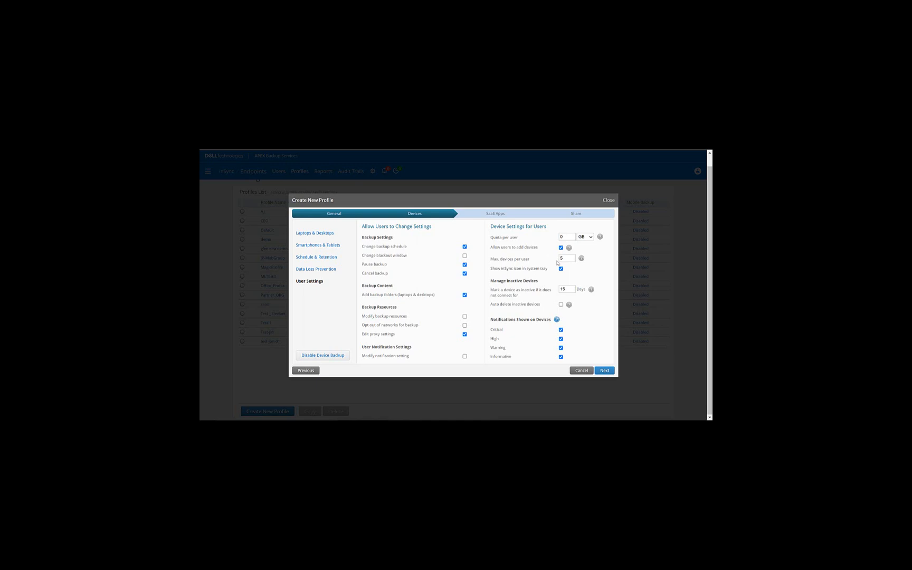
pyautogui.moveTo(476, 342)
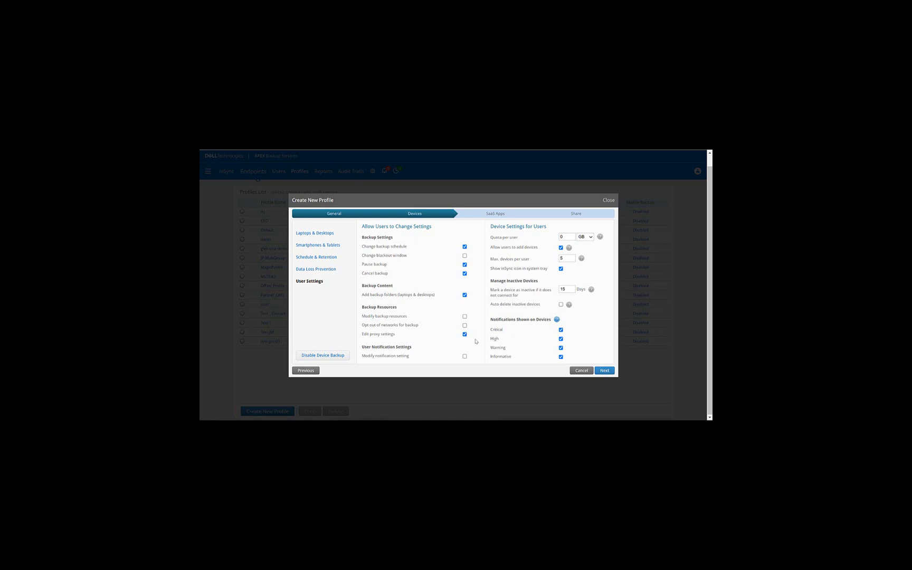
# Advance through the SaaS Apps step to the Share step without enabling SaaS backup.
pyautogui.click(604, 370)
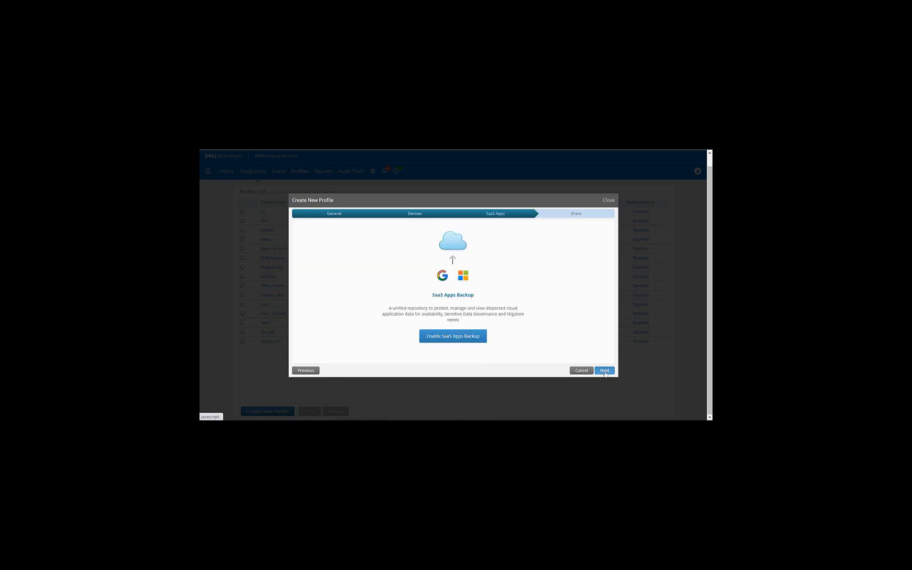
pyautogui.moveTo(474, 353)
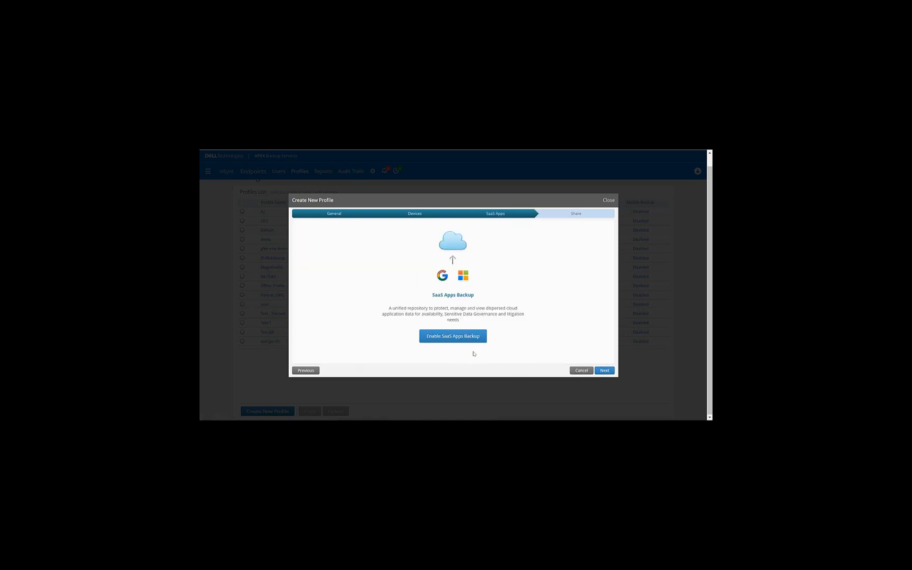
pyautogui.click(604, 371)
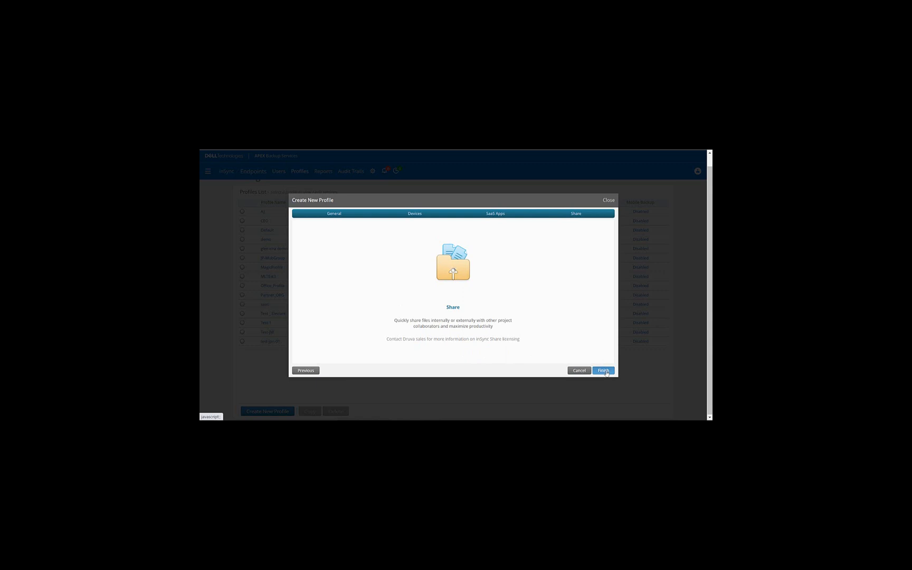
# Finish creating the Endpoints profile and view its Profile Summary.
pyautogui.click(602, 370)
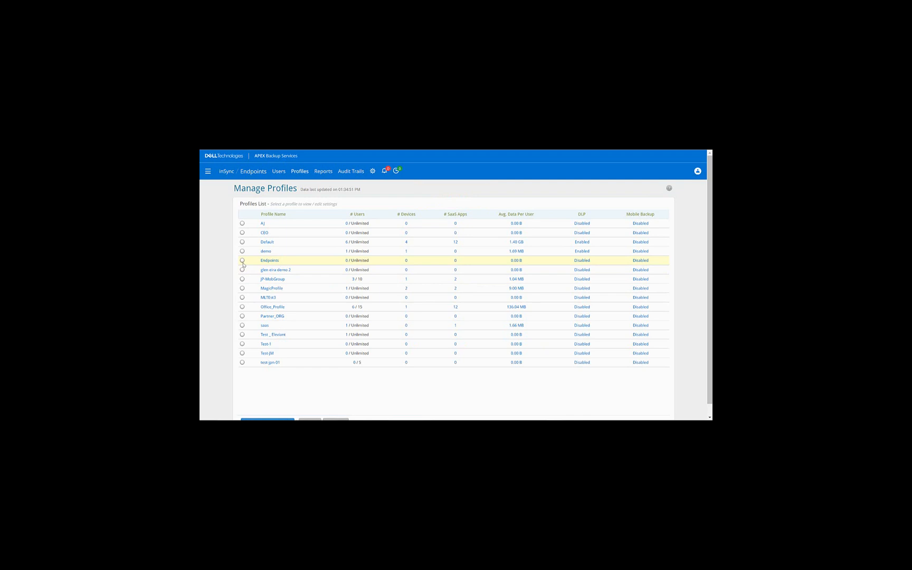
pyautogui.click(243, 260)
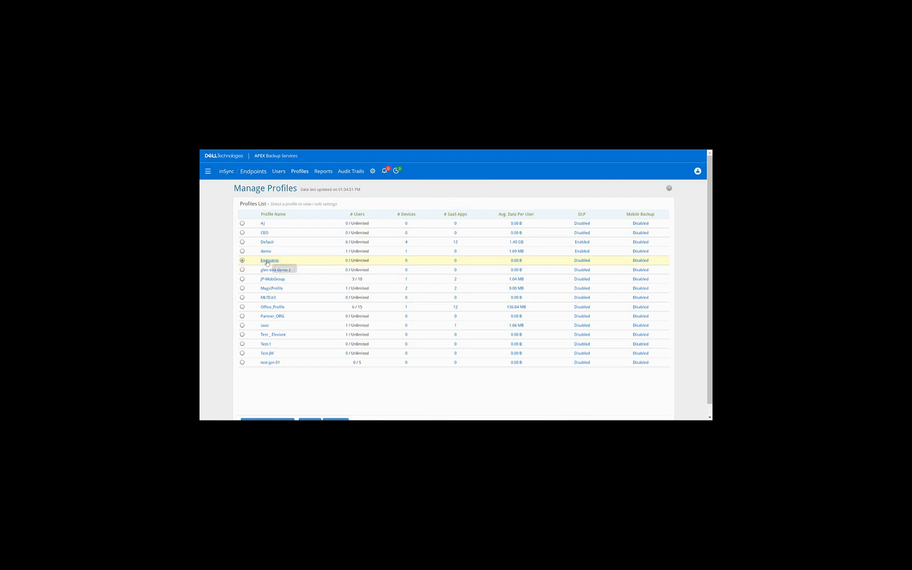
pyautogui.click(269, 260)
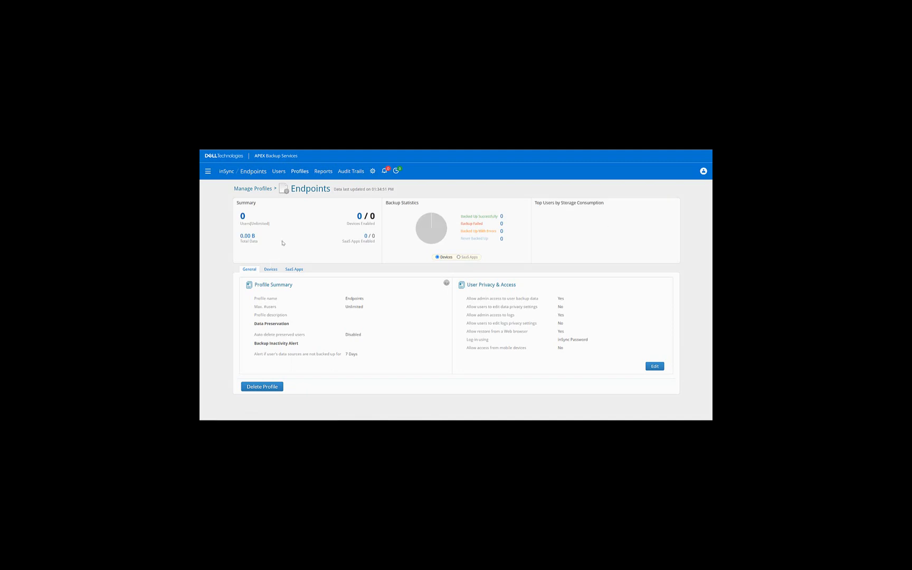
pyautogui.moveTo(274, 225)
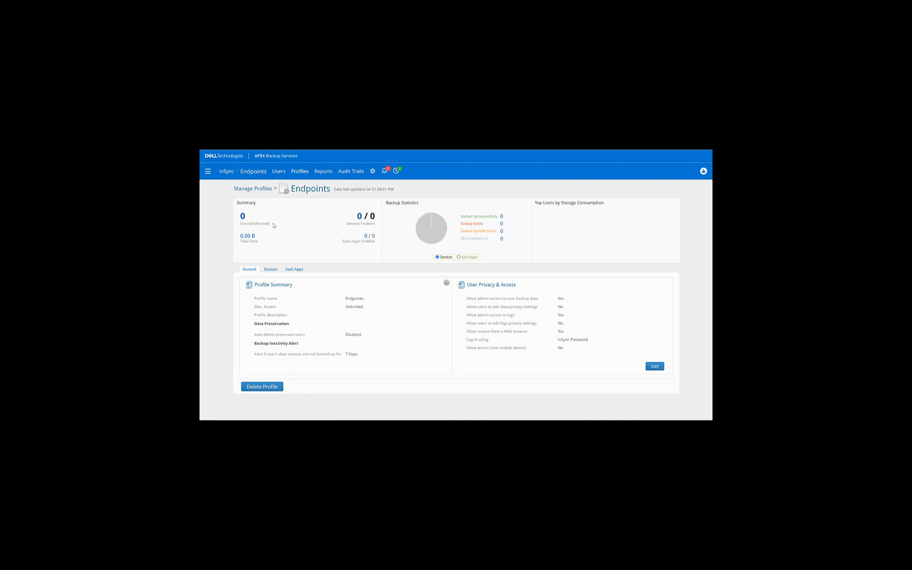
pyautogui.moveTo(287, 240)
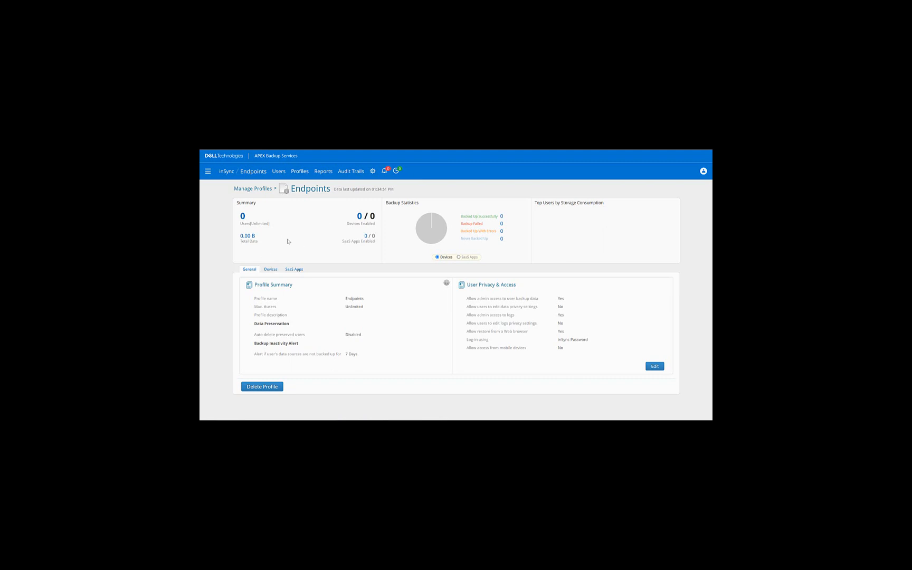
pyautogui.moveTo(609, 324)
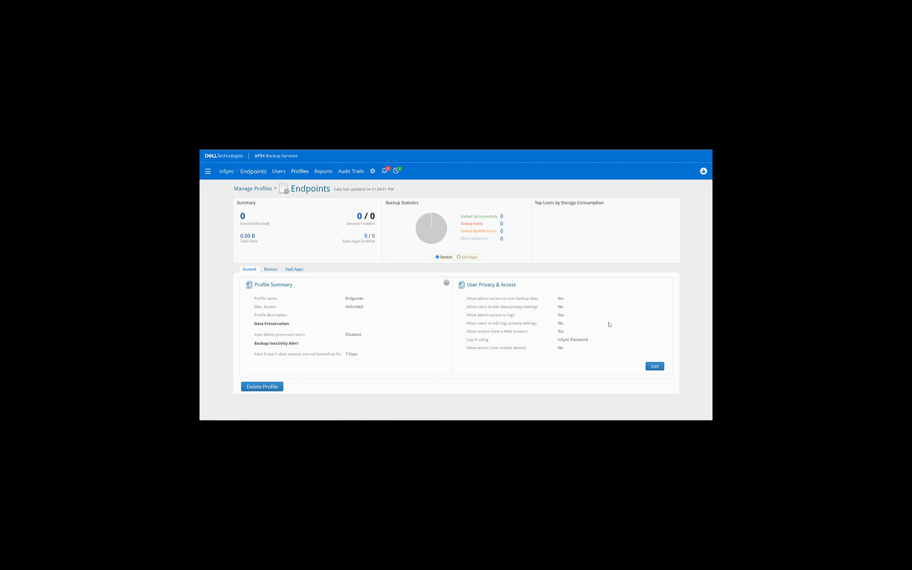
pyautogui.moveTo(579, 315)
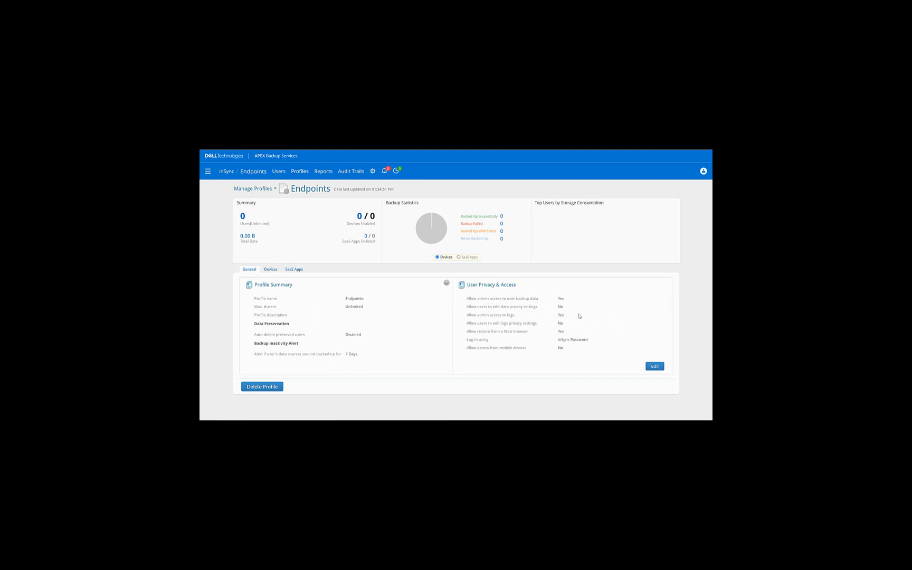
pyautogui.moveTo(547, 328)
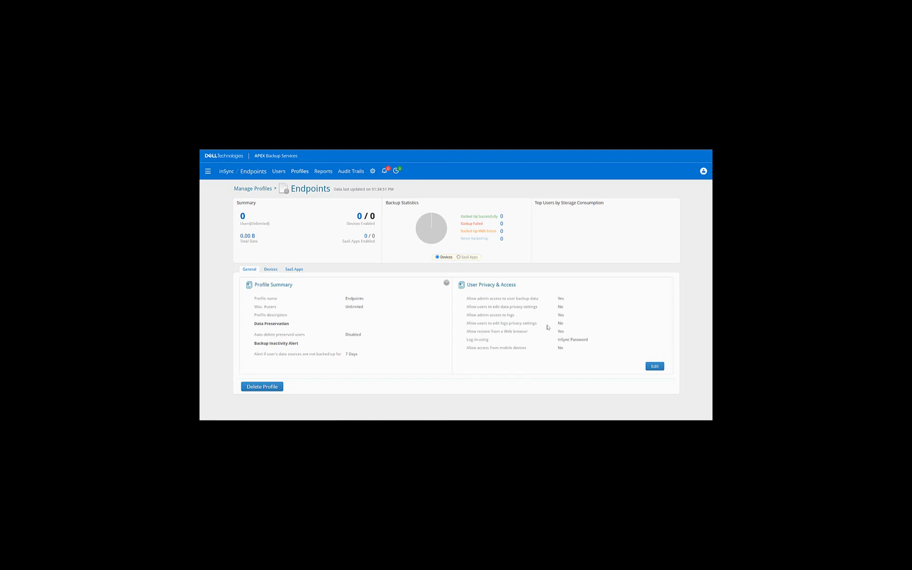
pyautogui.moveTo(567, 321)
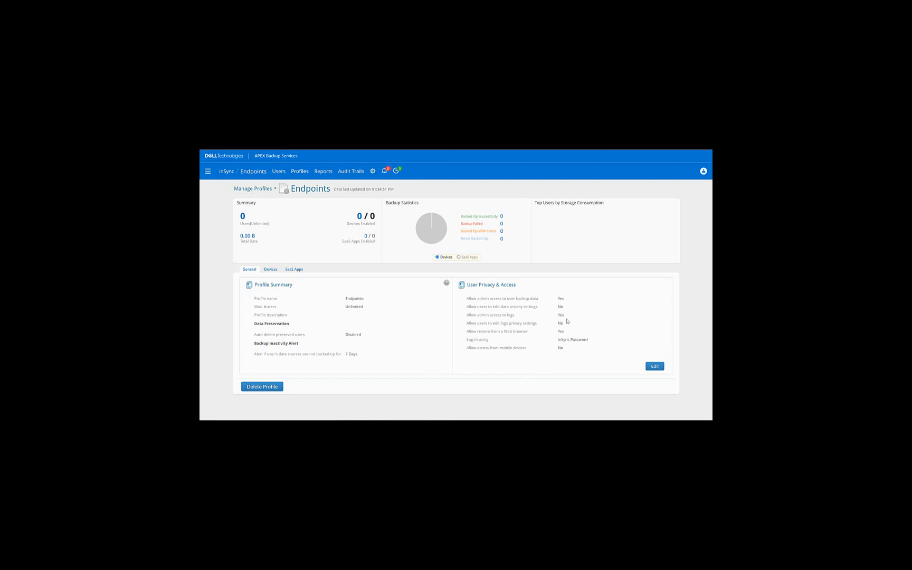
pyautogui.moveTo(335, 367)
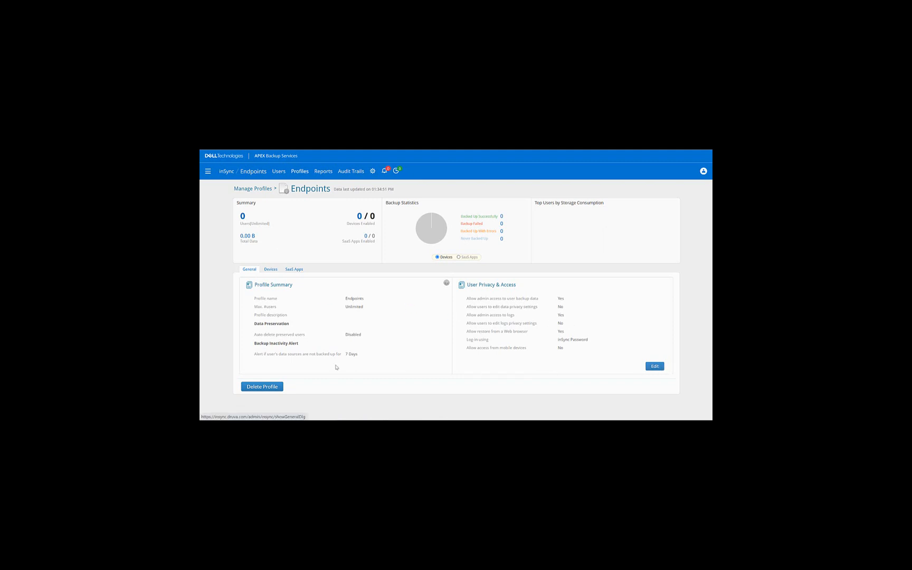
pyautogui.moveTo(271, 180)
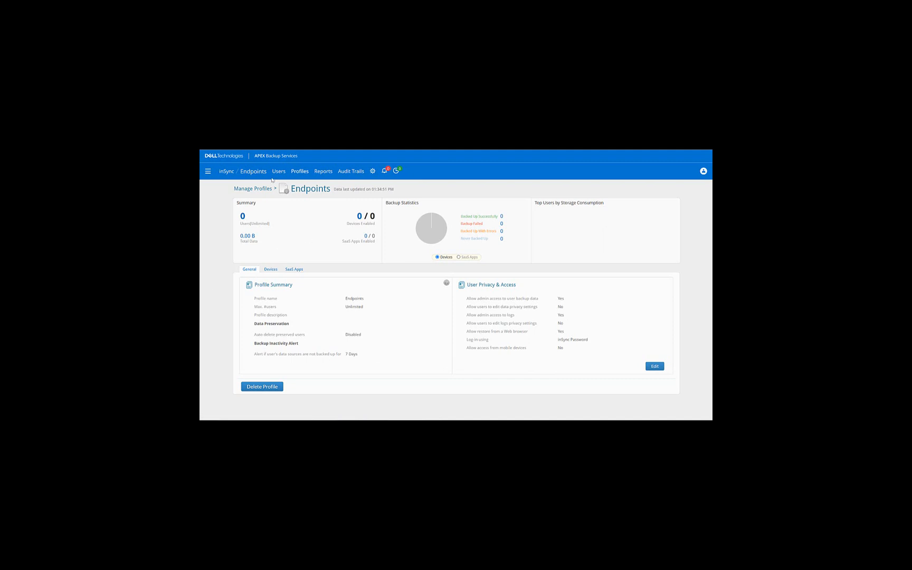
pyautogui.moveTo(284, 223)
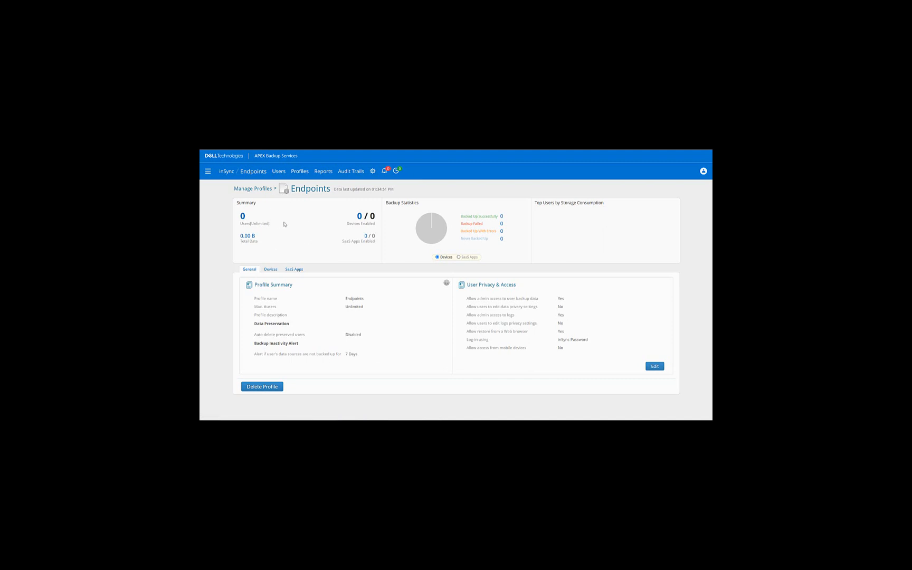
pyautogui.moveTo(685, 151)
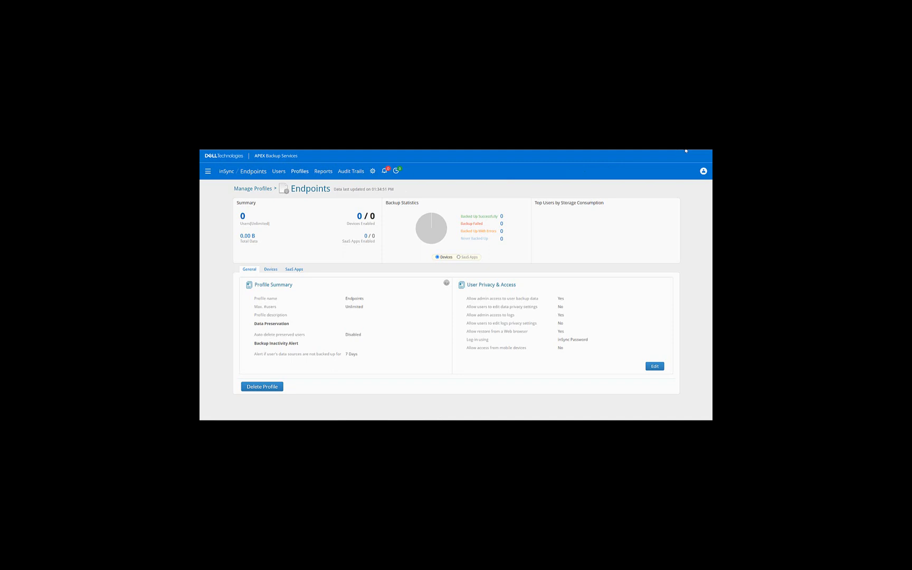
# Return to the Manage Profiles list showing the new Endpoints profile.
pyautogui.click(252, 189)
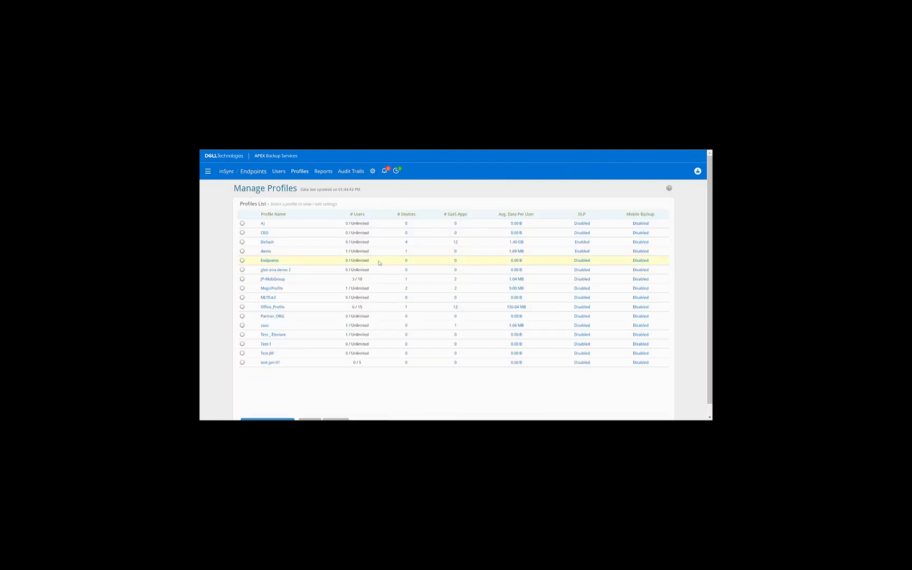
pyautogui.moveTo(285, 184)
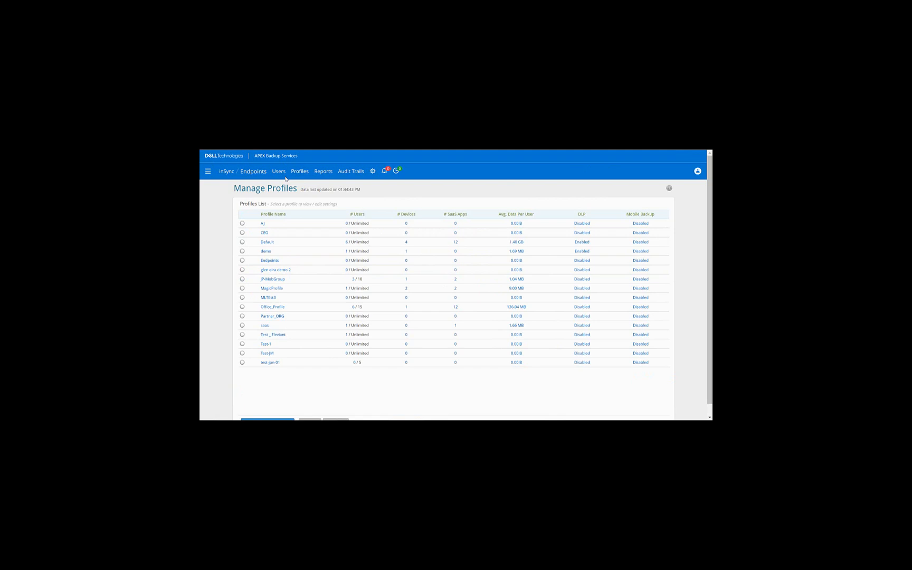
pyautogui.click(279, 171)
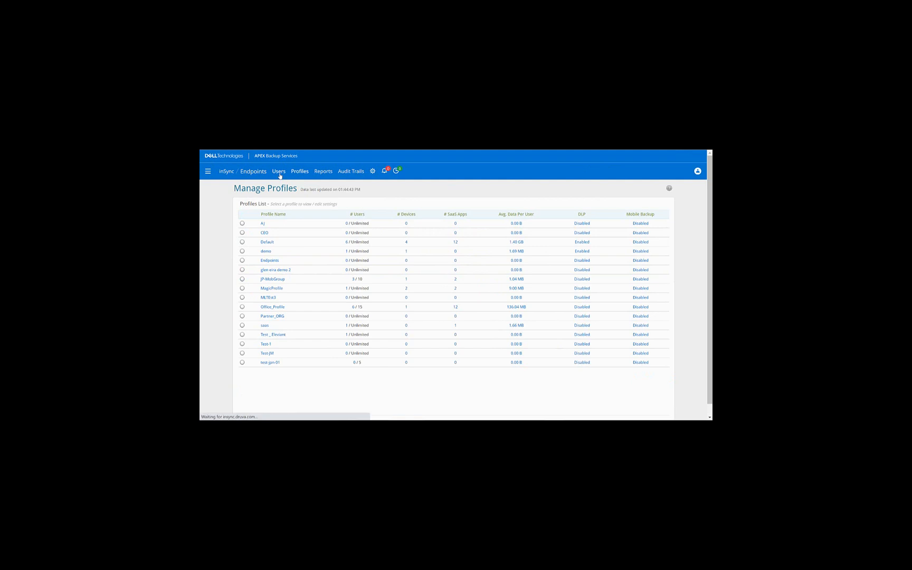
pyautogui.click(277, 171)
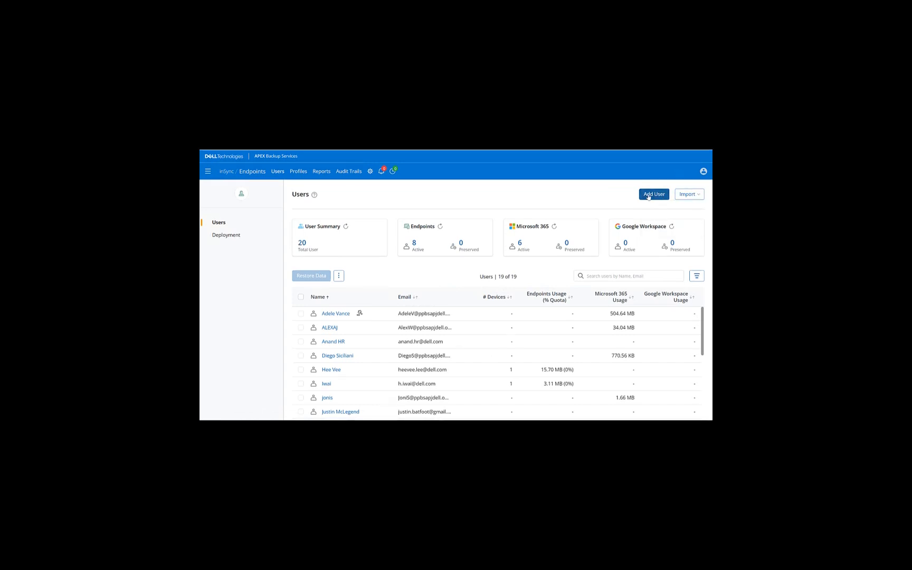
pyautogui.click(653, 193)
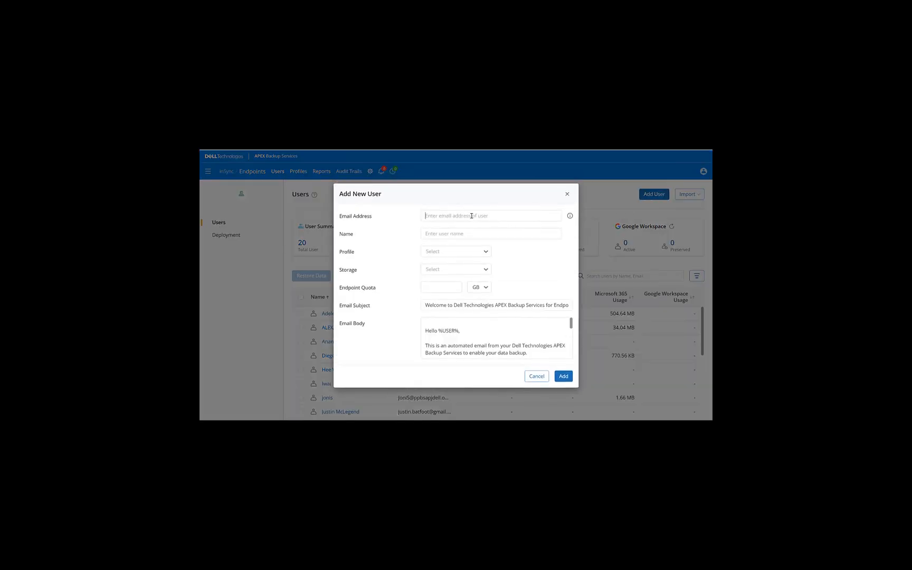
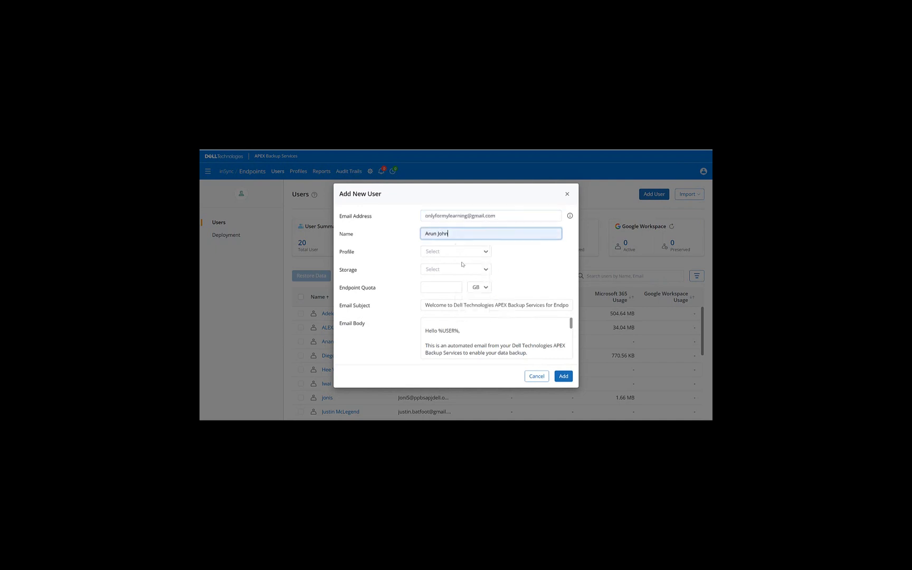
# Assign the Endpoints profile and Dell PPBS storage to the user and add them.
pyautogui.click(455, 251)
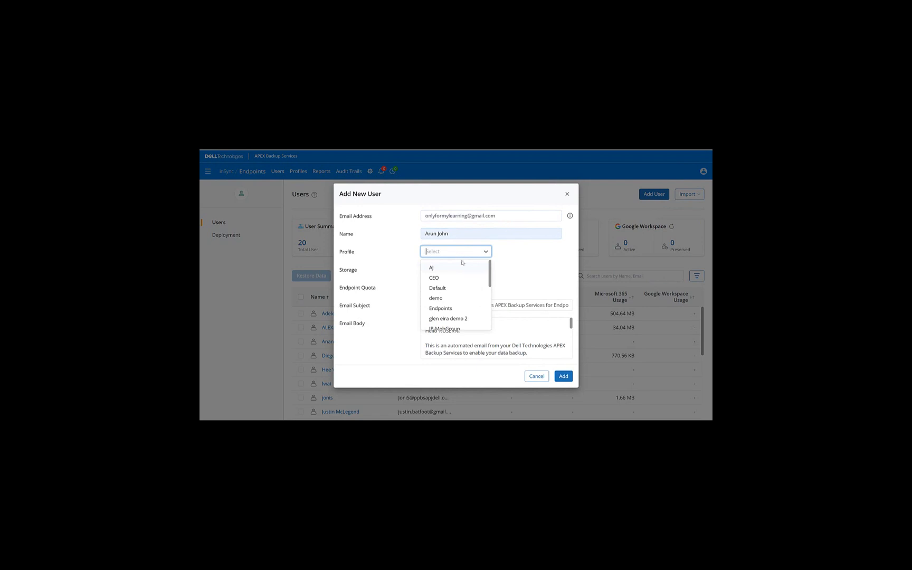
pyautogui.click(440, 308)
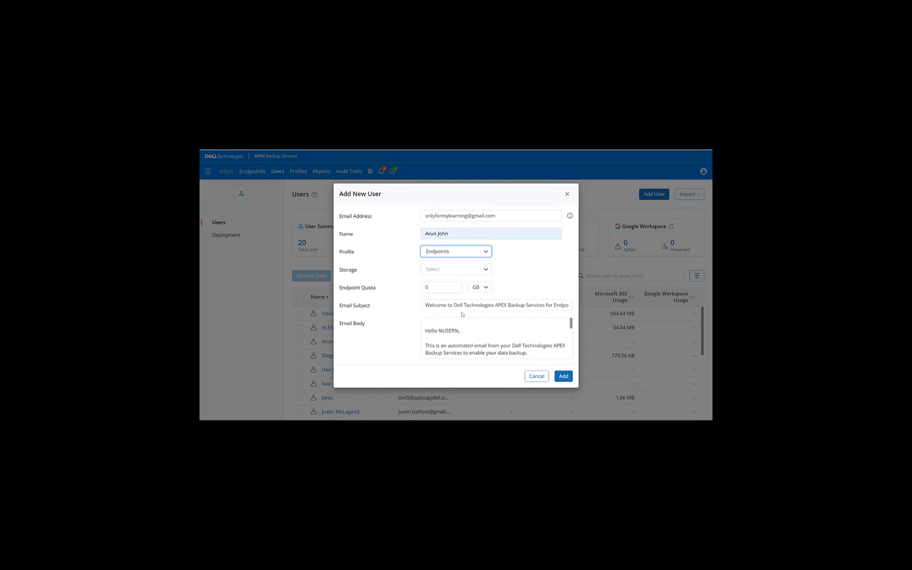
pyautogui.click(455, 269)
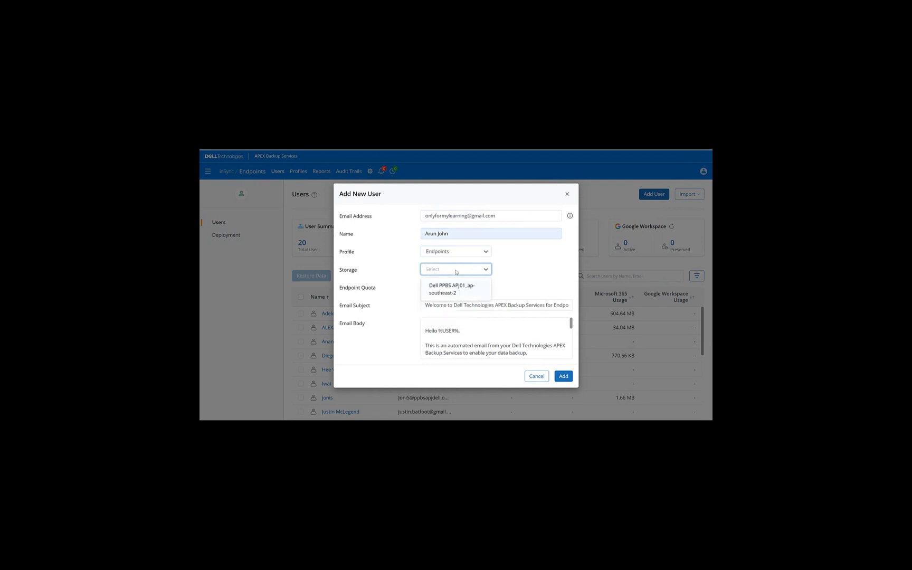
pyautogui.click(455, 289)
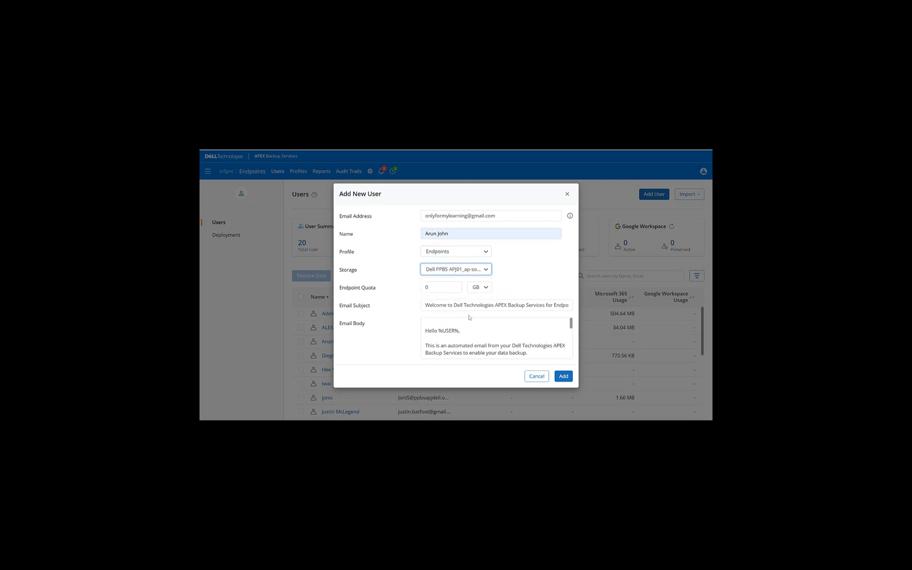
pyautogui.moveTo(562, 376)
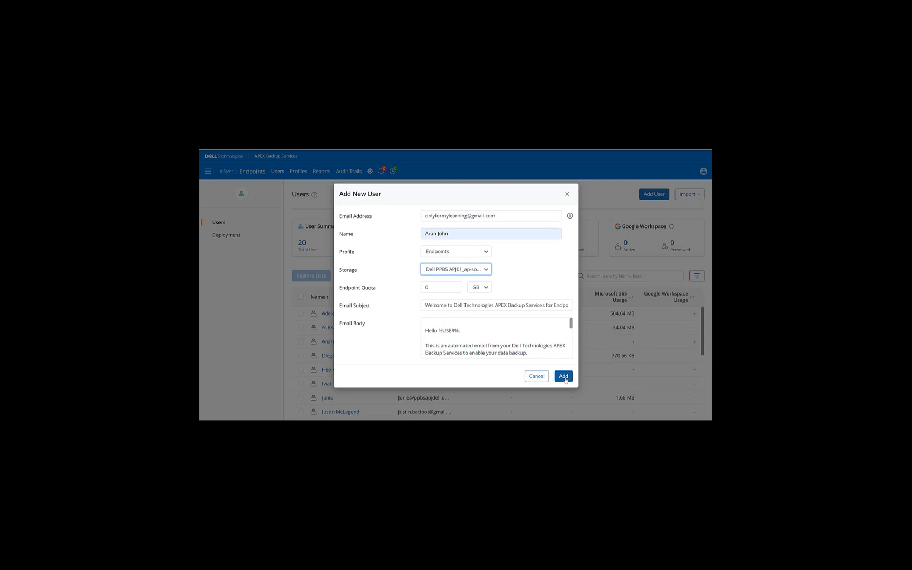
pyautogui.click(561, 376)
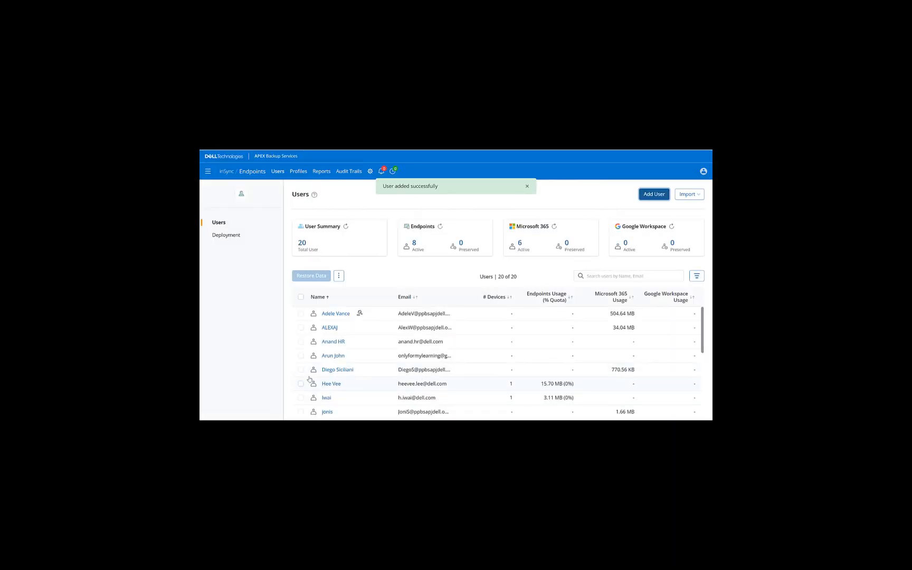
pyautogui.moveTo(346, 360)
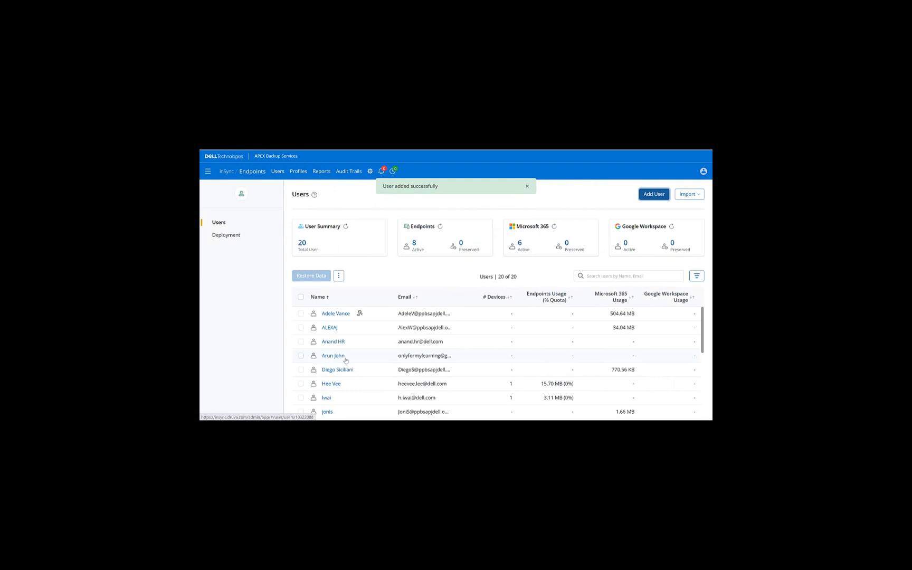
# View the newly added user's details page with Endpoints profile and empty usage.
pyautogui.click(332, 356)
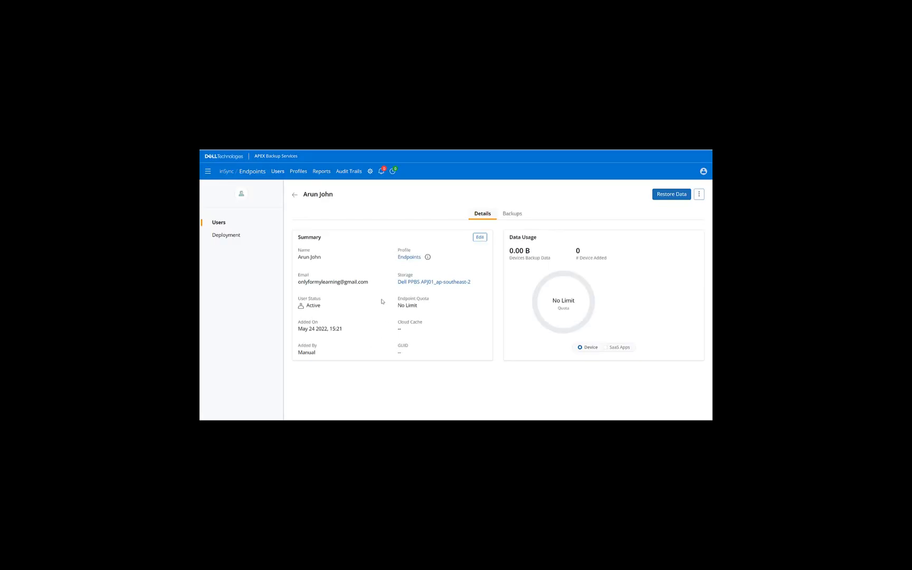
pyautogui.moveTo(323, 354)
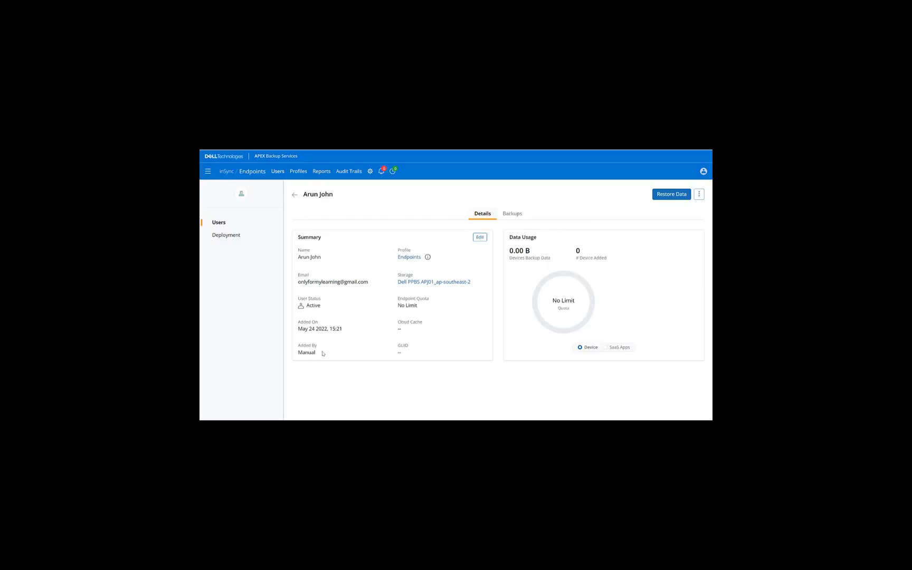
pyautogui.moveTo(417, 315)
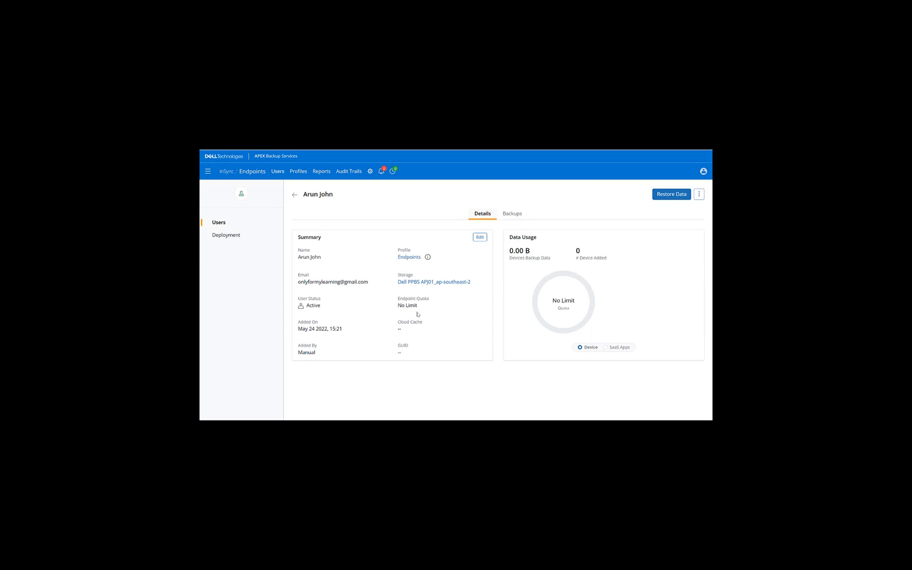
pyautogui.moveTo(411, 312)
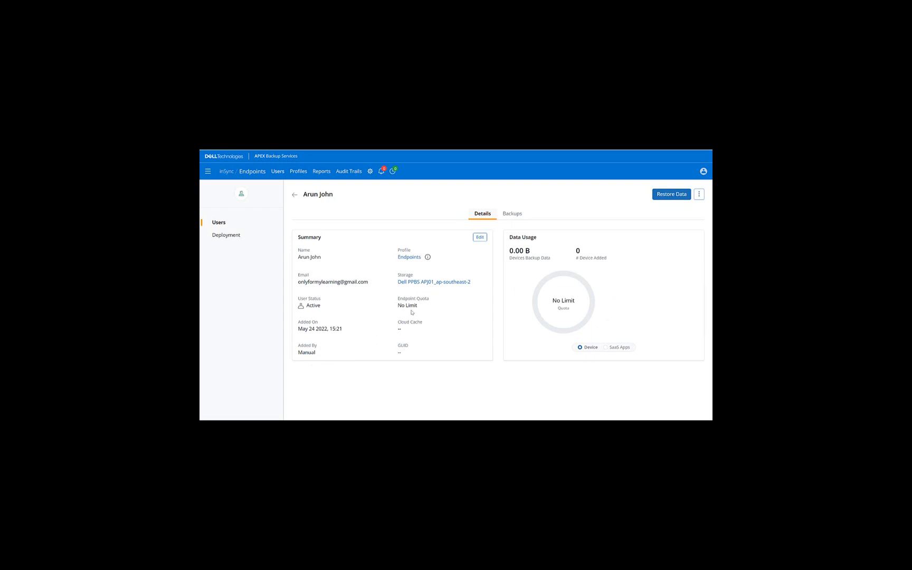
pyautogui.moveTo(400, 275)
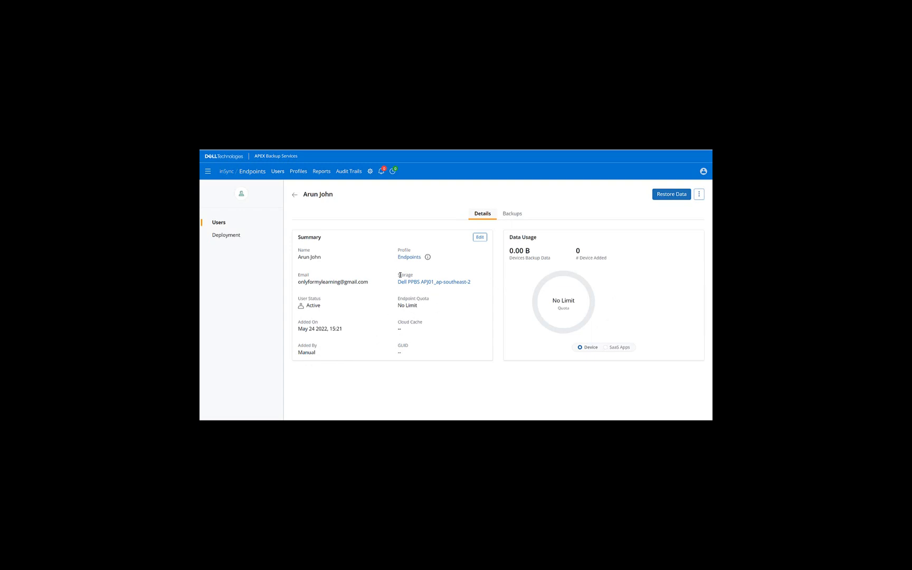
pyautogui.moveTo(417, 265)
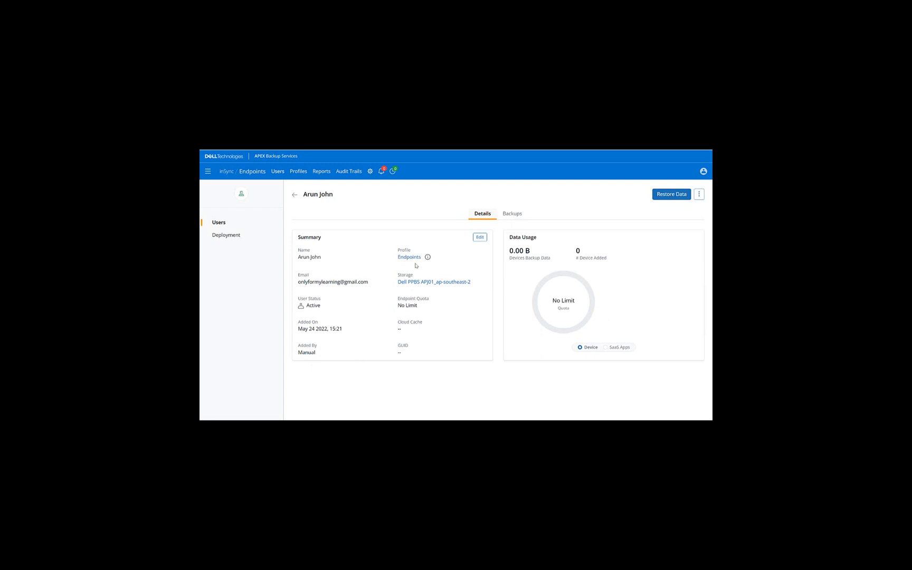
pyautogui.moveTo(585, 265)
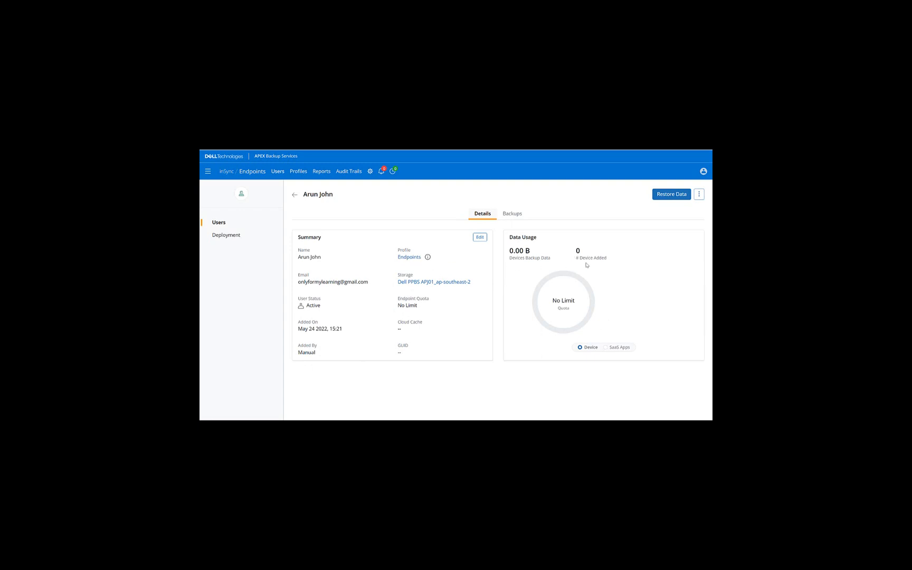
pyautogui.moveTo(585, 267)
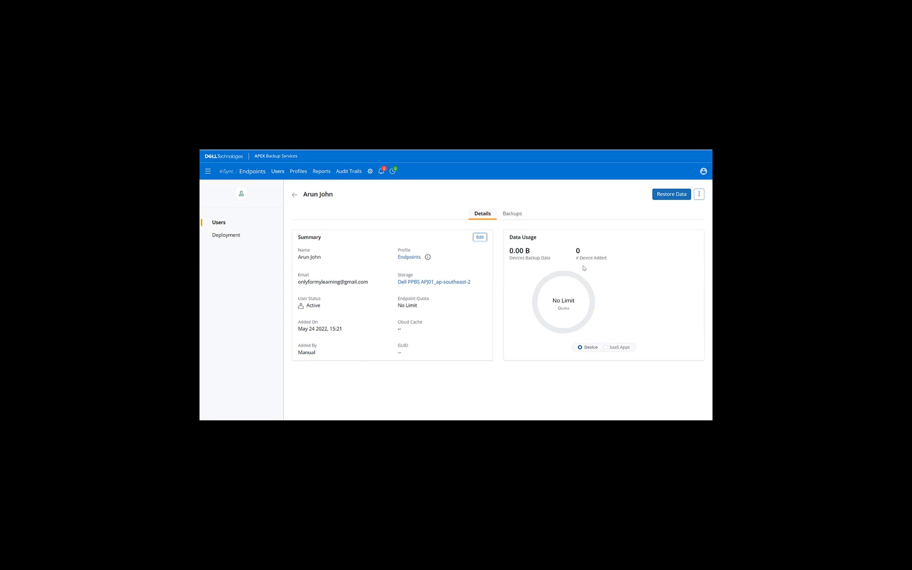
pyautogui.moveTo(339, 265)
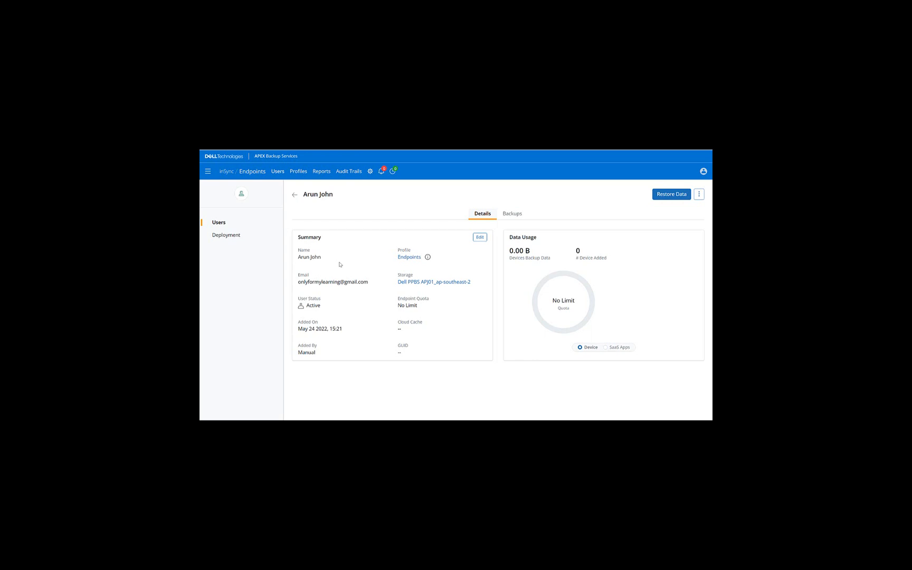
pyautogui.moveTo(355, 264)
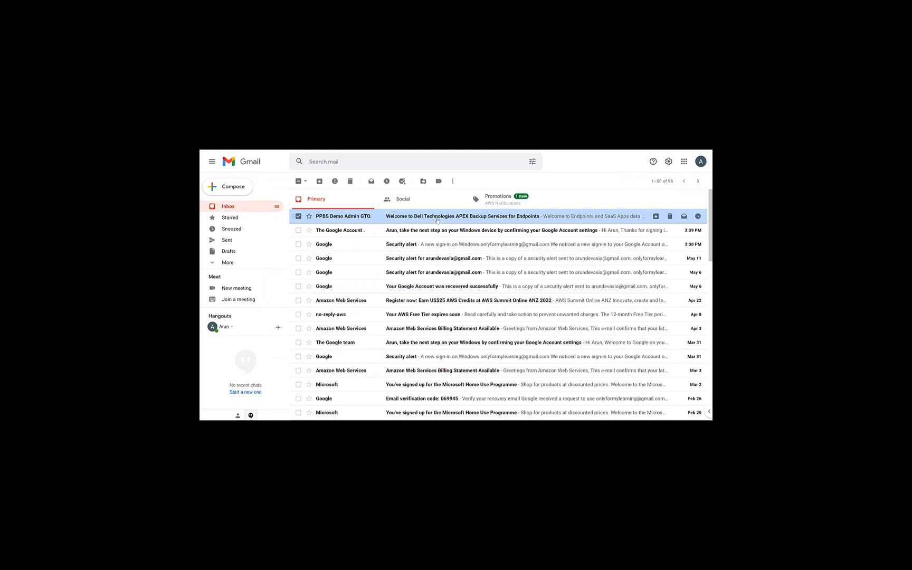
# Read the 'Welcome to Dell Technologies APEX Backup Services for Endpoints' email down to its buttons.
pyautogui.click(465, 217)
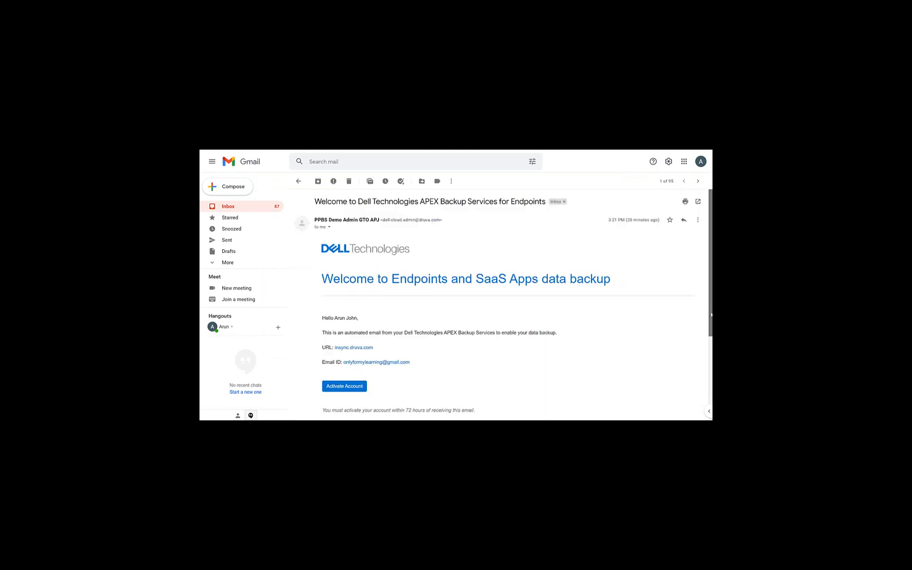
pyautogui.scroll(-3)
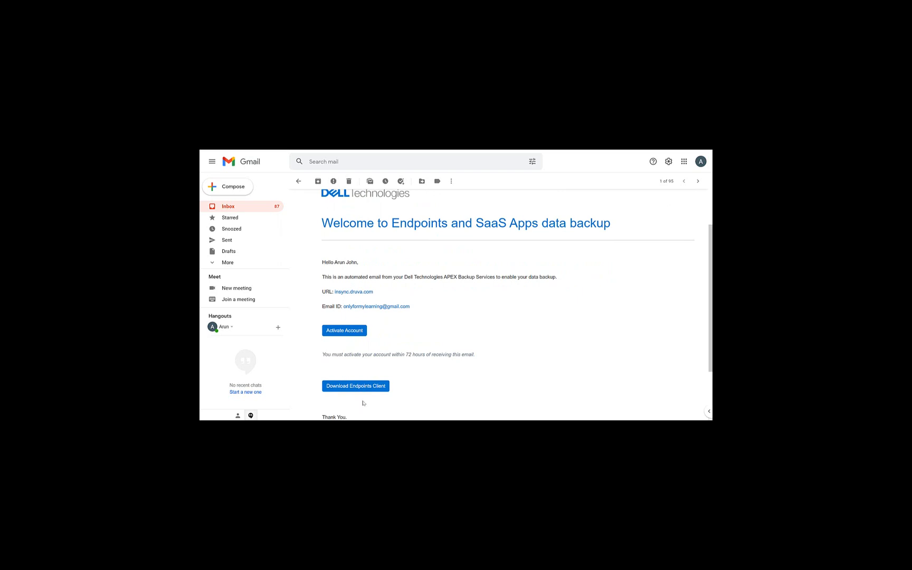
pyautogui.moveTo(371, 402)
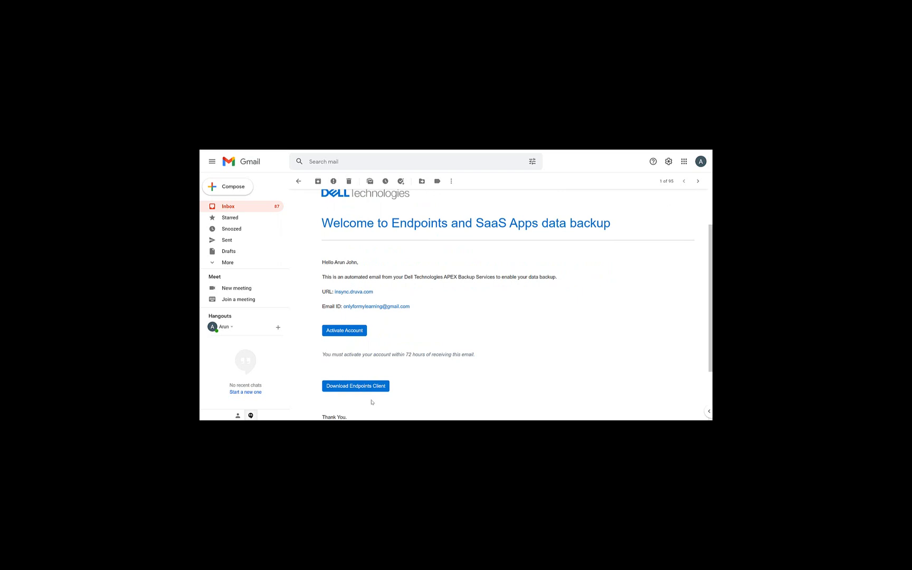
pyautogui.moveTo(400, 384)
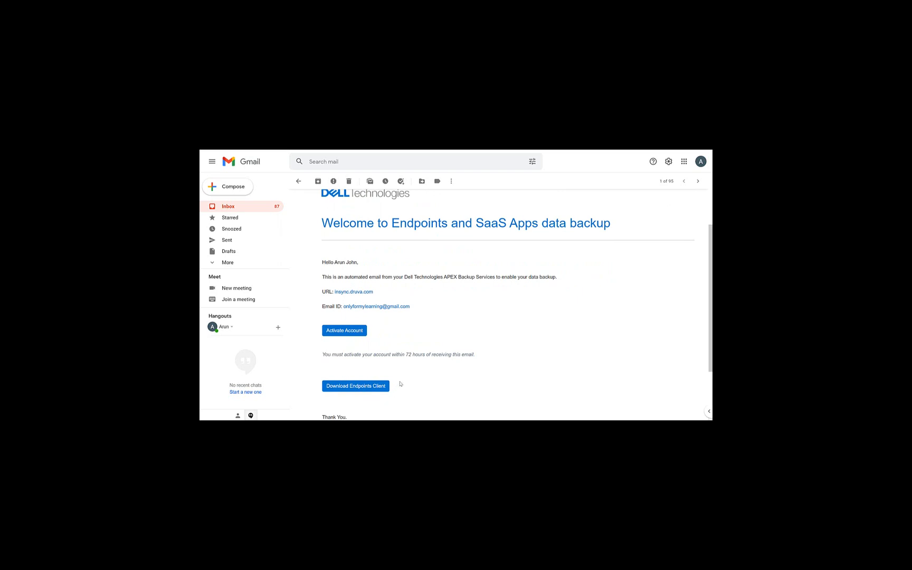
pyautogui.moveTo(352, 345)
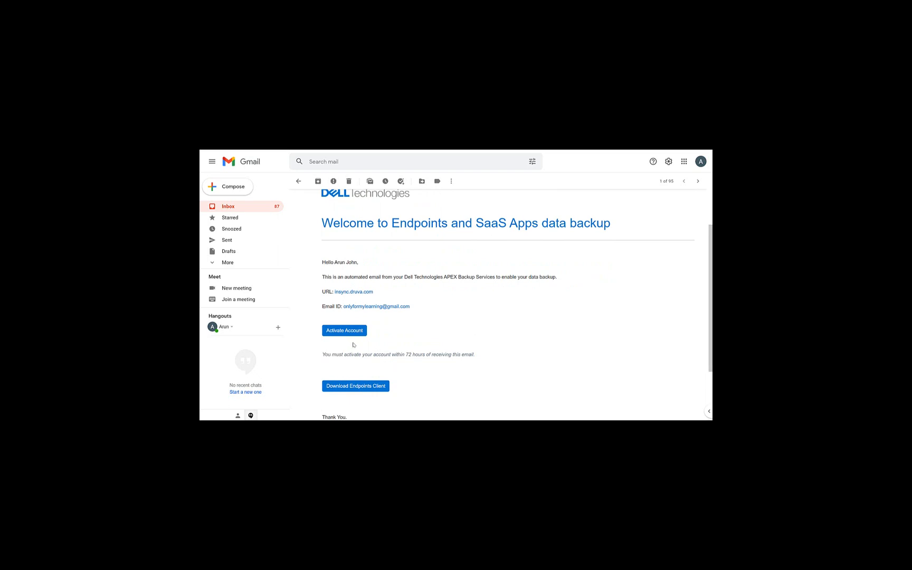
pyautogui.moveTo(349, 341)
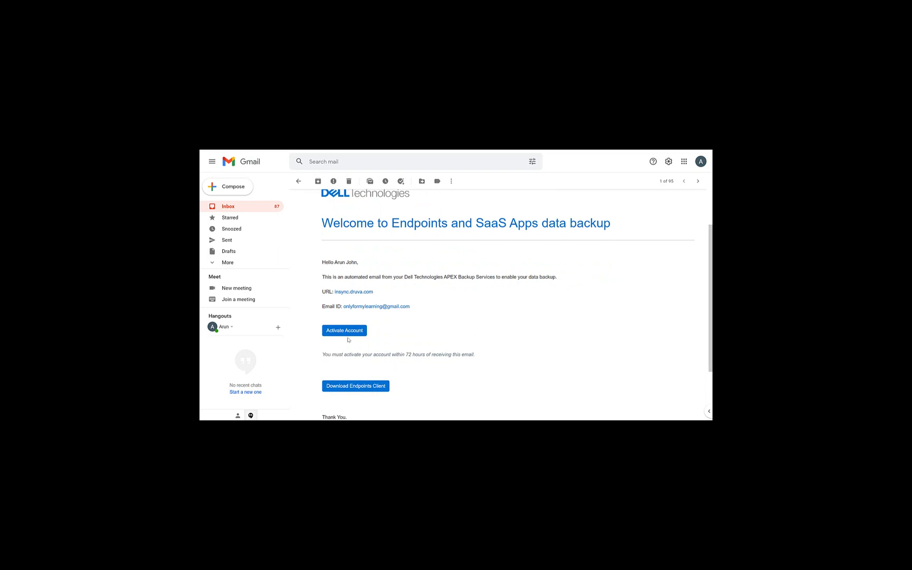
# Submit the new account password on the Druva Setup Password page.
pyautogui.click(344, 330)
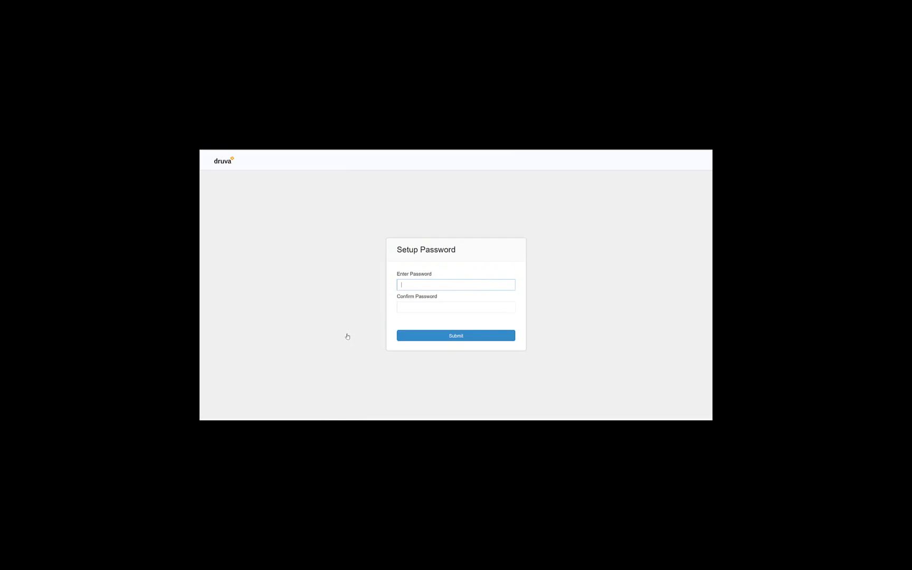
pyautogui.click(455, 307)
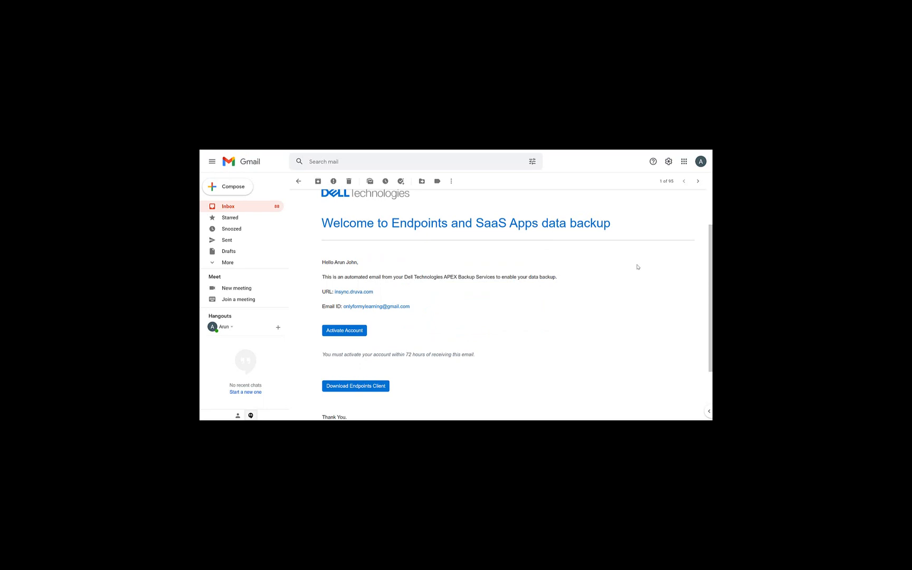
pyautogui.moveTo(545, 321)
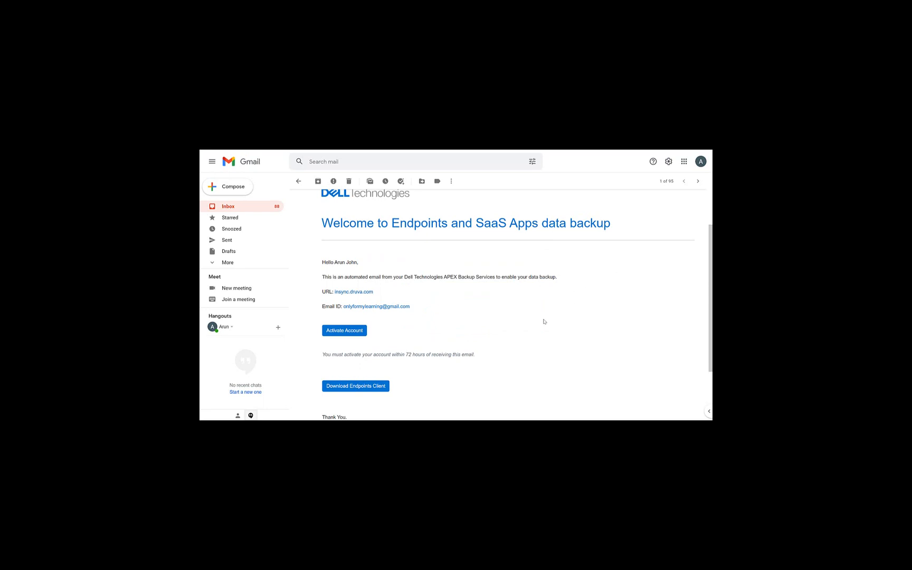
pyautogui.moveTo(356, 385)
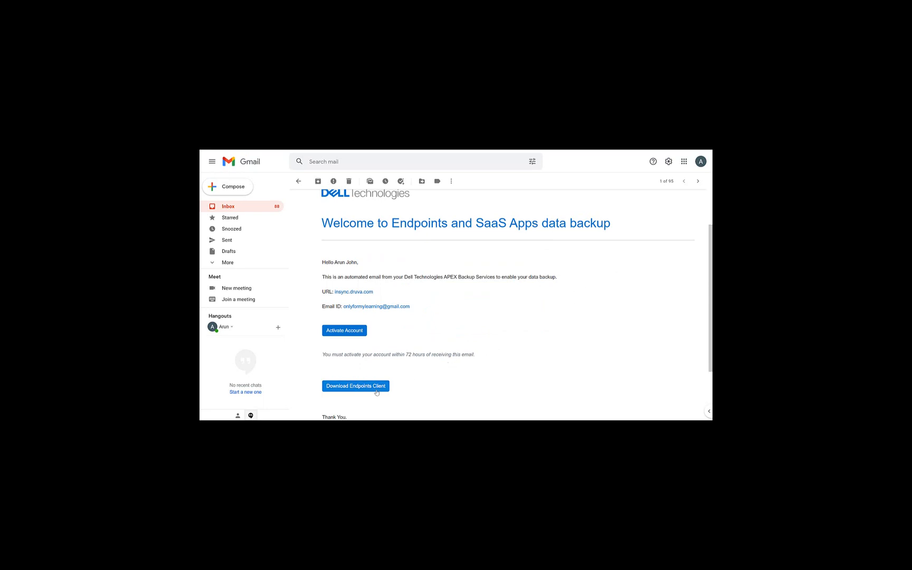
pyautogui.moveTo(355, 385)
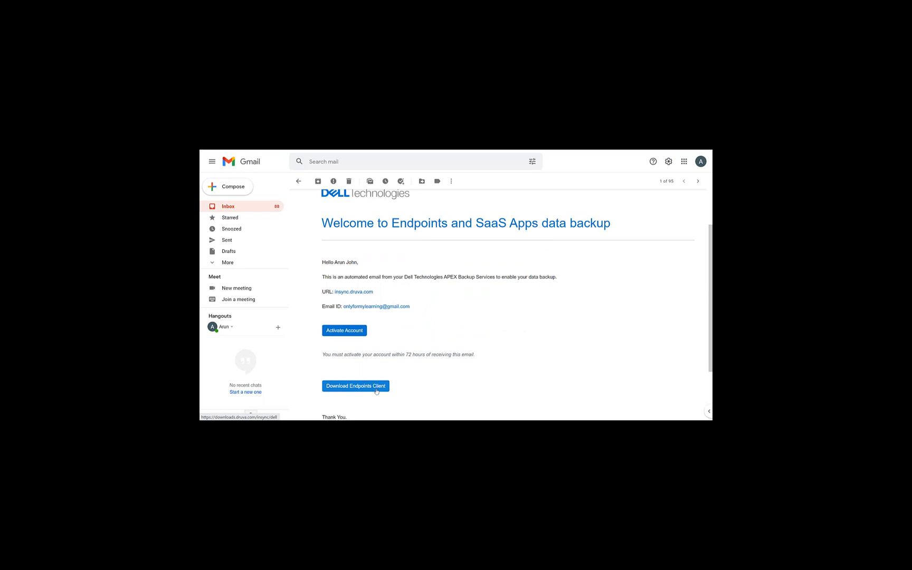
# Download the Windows inSync client installer from the welcome email, accepting the Terms of Use.
pyautogui.click(355, 385)
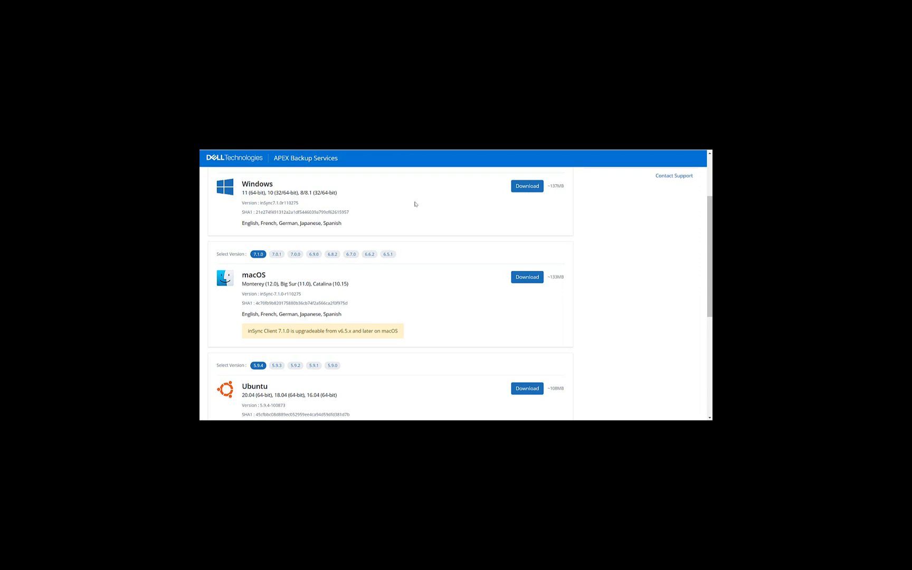
pyautogui.click(526, 186)
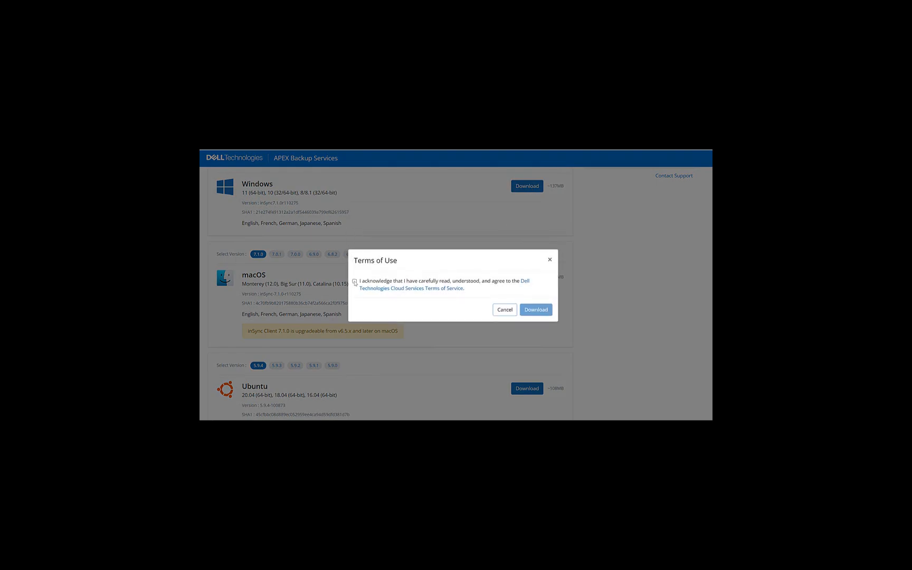
pyautogui.click(535, 309)
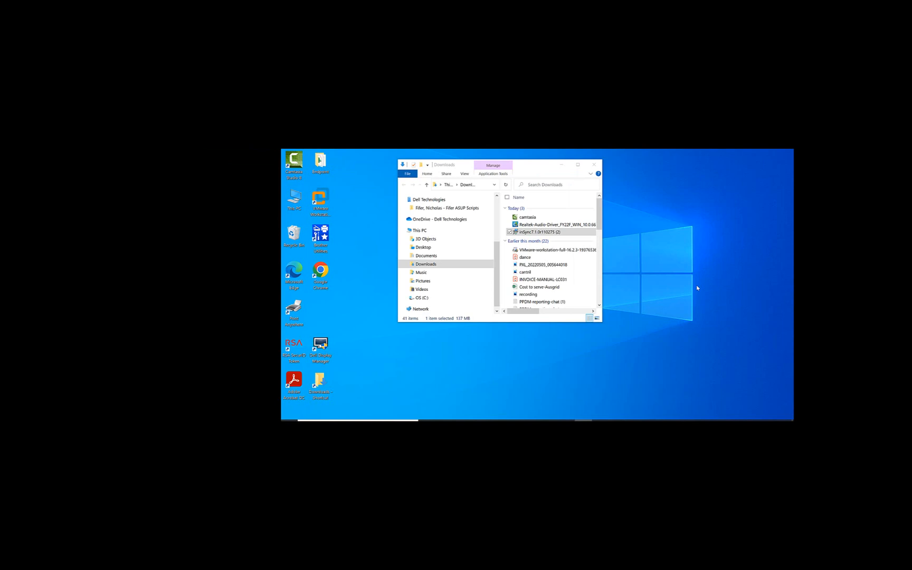
pyautogui.moveTo(553, 237)
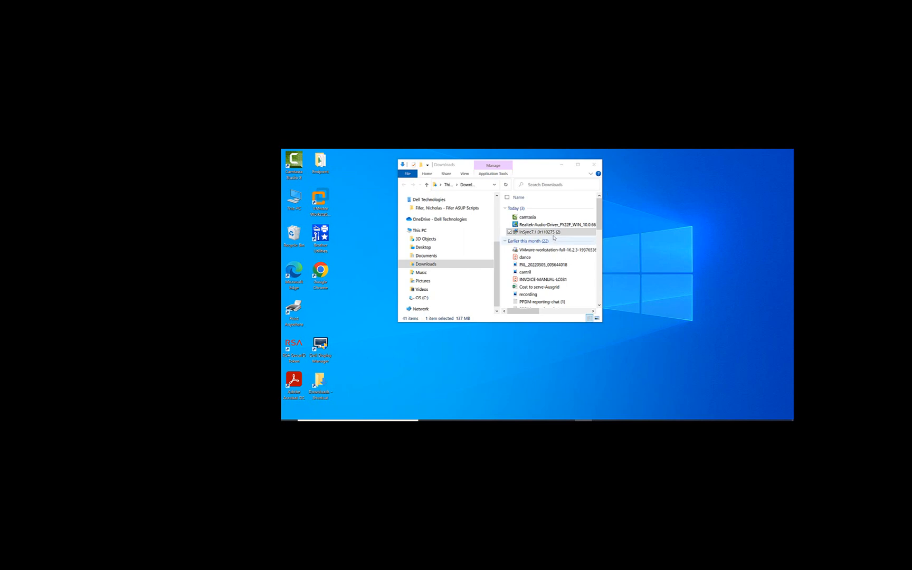
pyautogui.moveTo(552, 235)
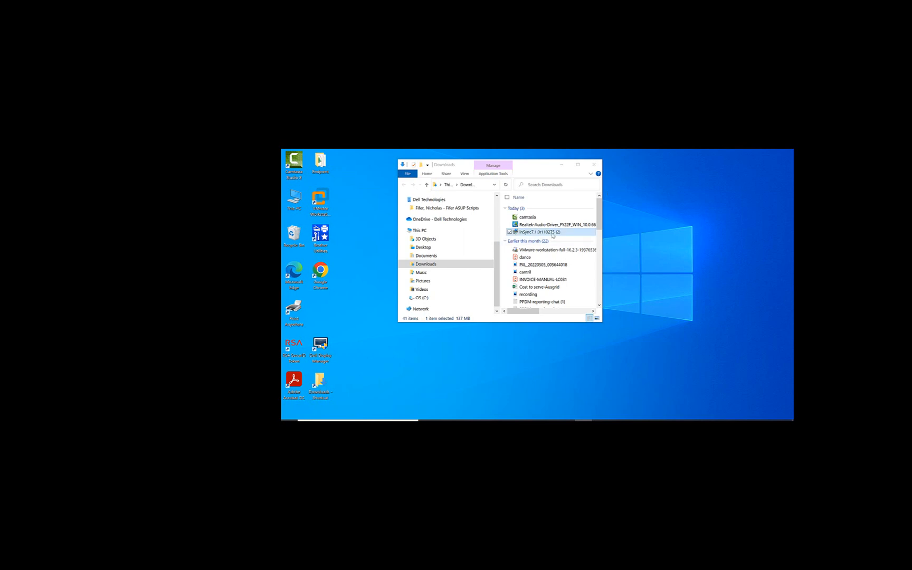
# Run the downloaded inSync installer in English through the license agreement to Finish.
pyautogui.doubleClick(535, 231)
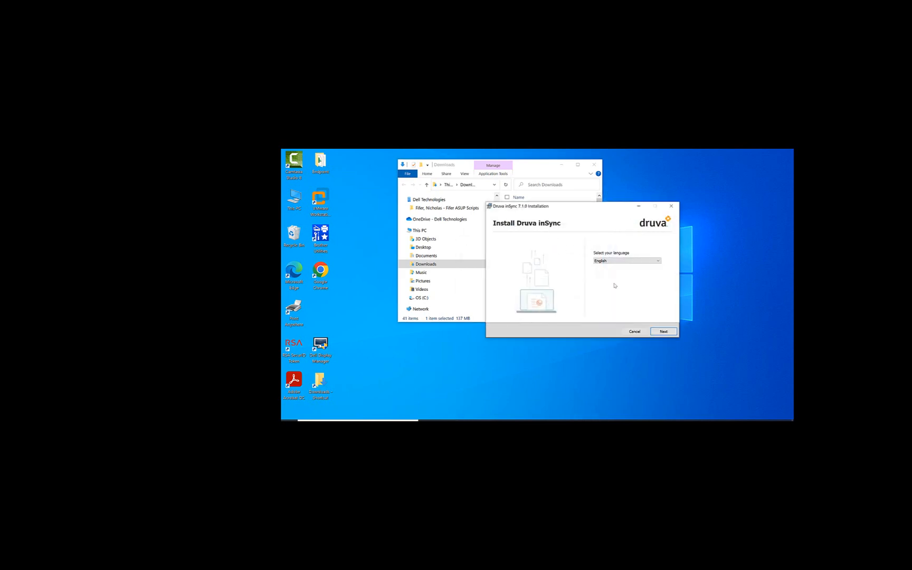
pyautogui.click(662, 331)
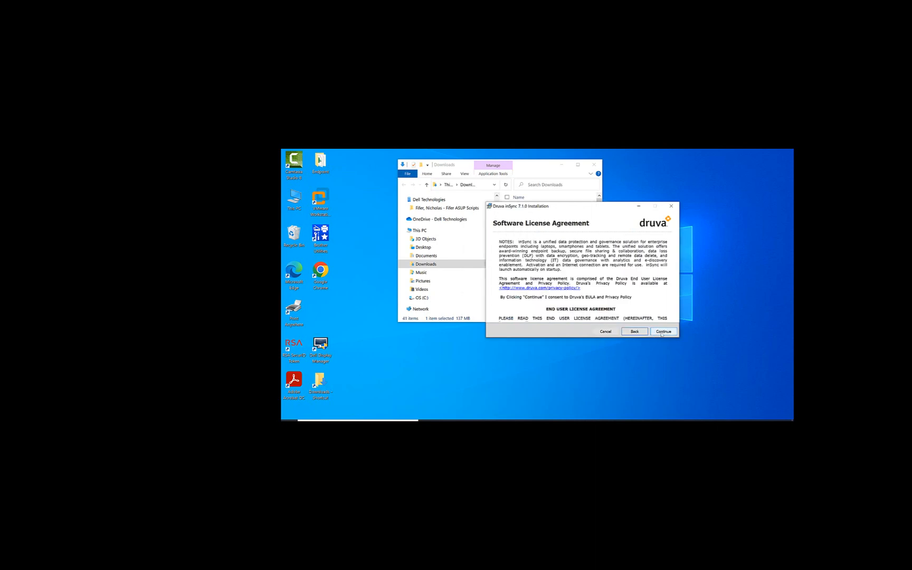
pyautogui.scroll(-3)
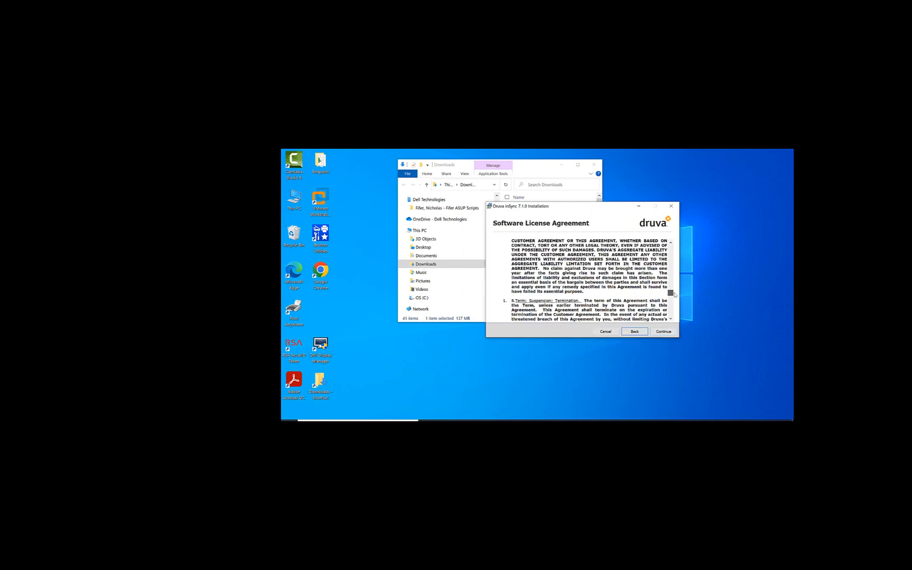
pyautogui.click(662, 331)
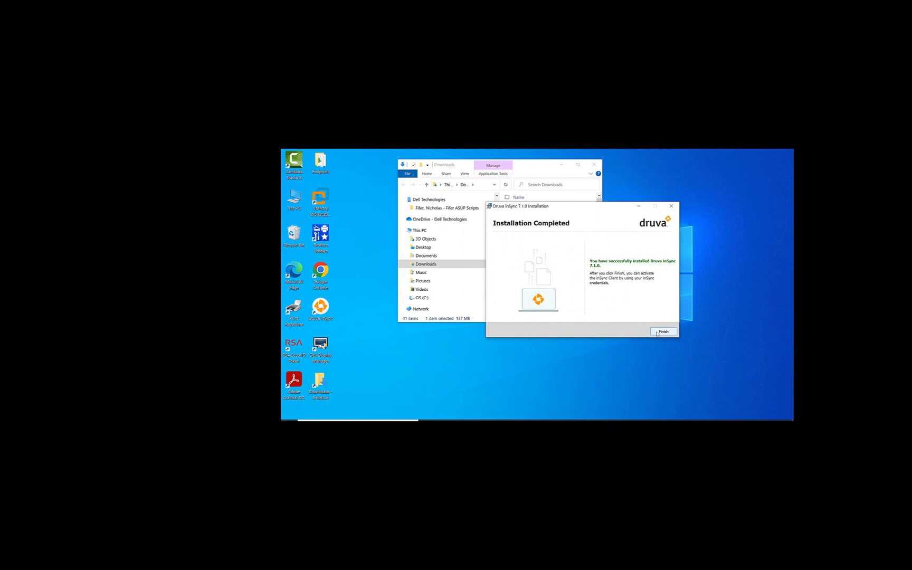
pyautogui.click(663, 331)
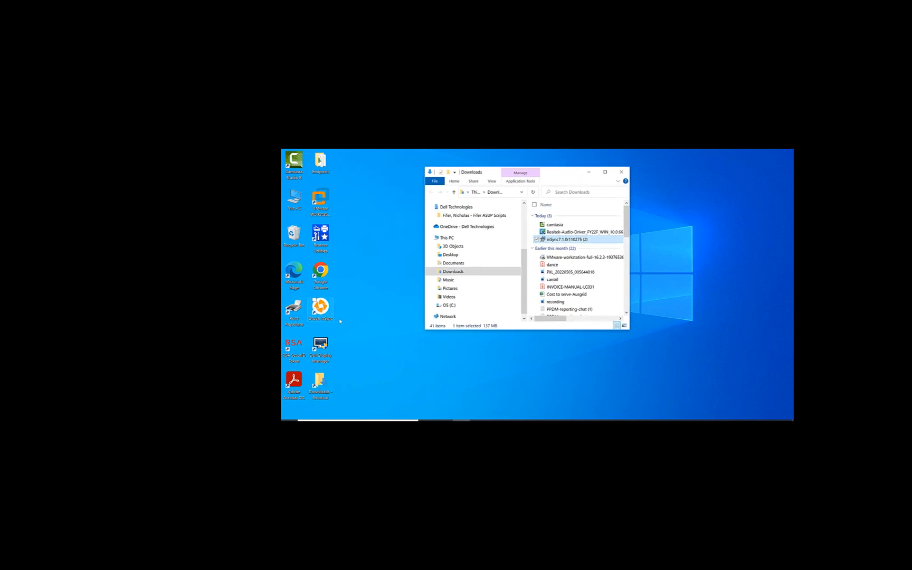
pyautogui.moveTo(331, 318)
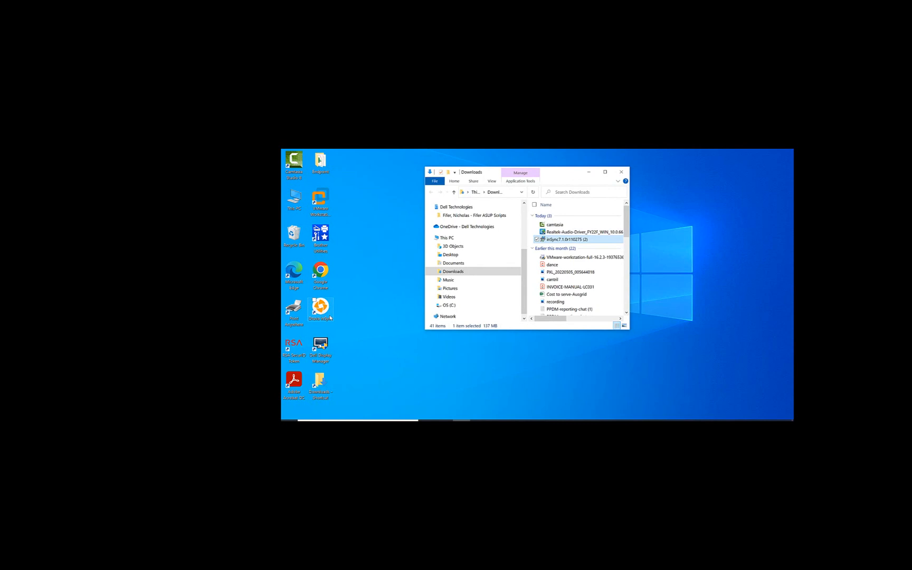
pyautogui.click(620, 172)
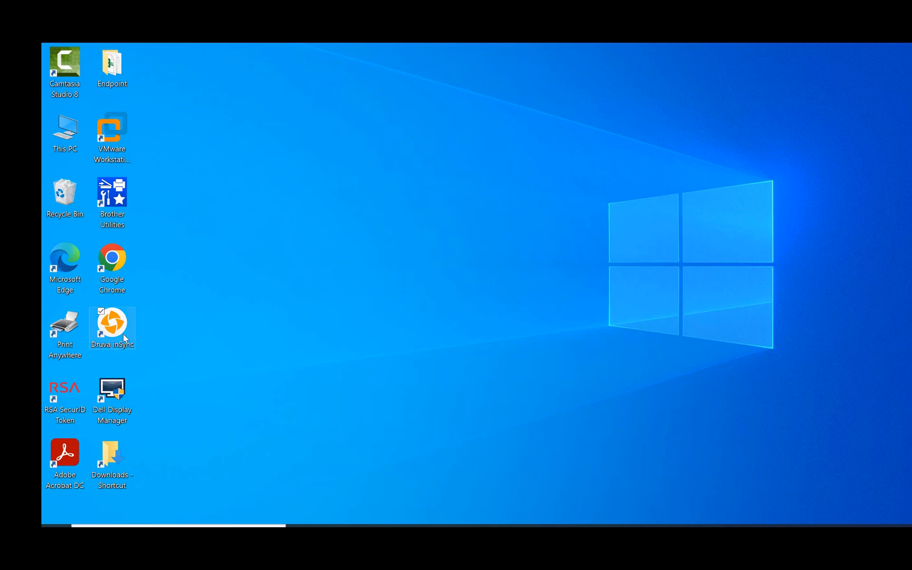
pyautogui.moveTo(148, 322)
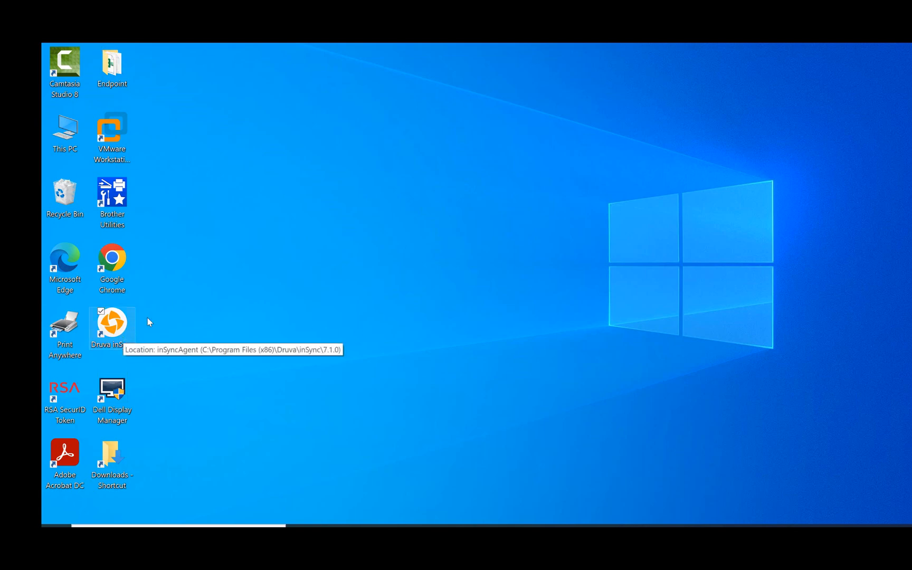
pyautogui.doubleClick(111, 322)
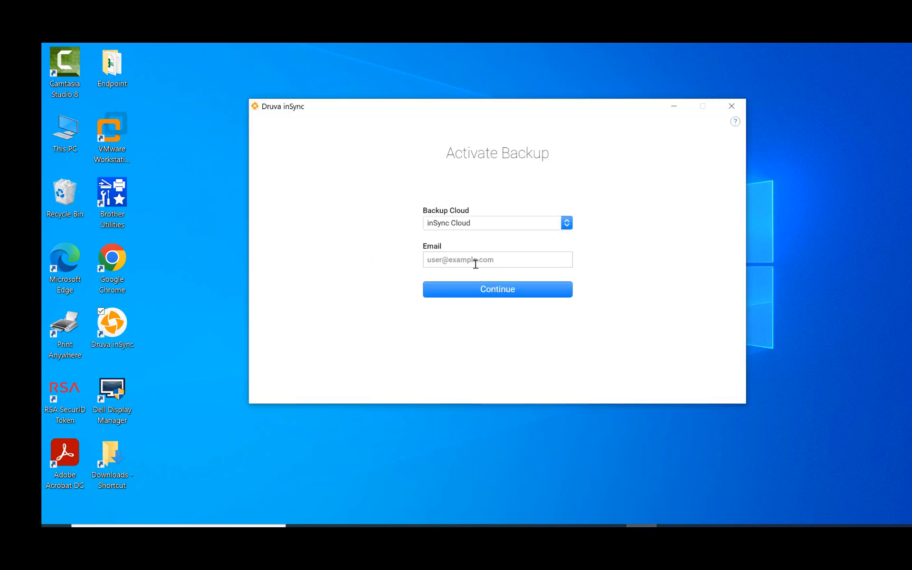
pyautogui.click(497, 260)
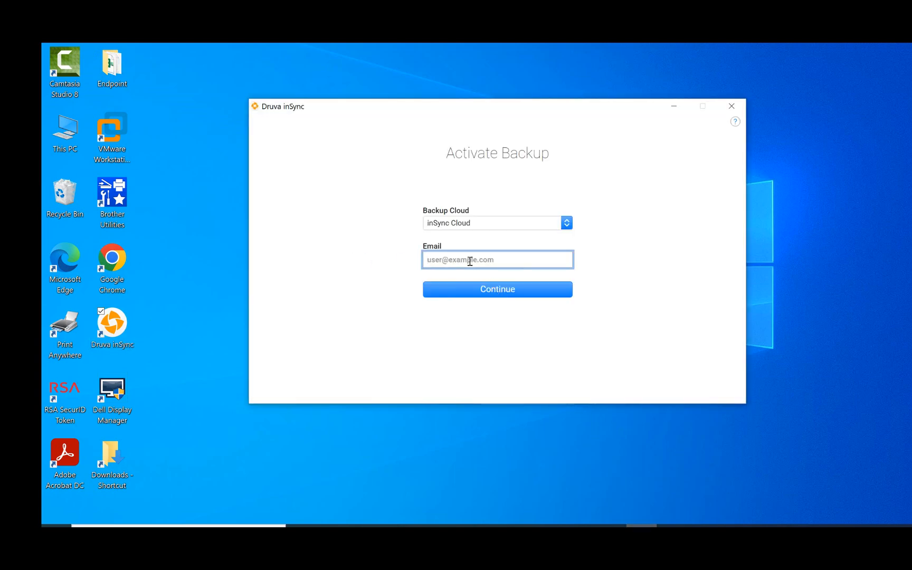
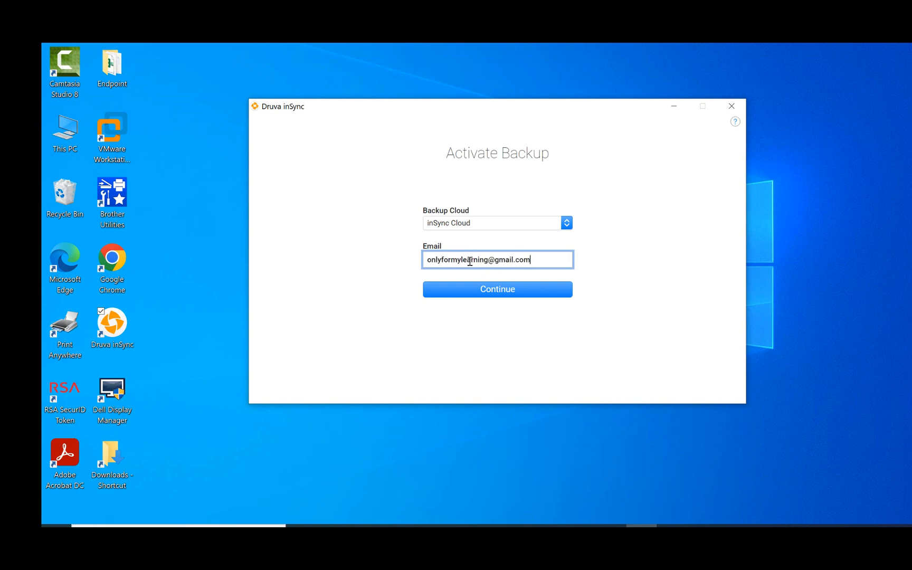
pyautogui.click(497, 289)
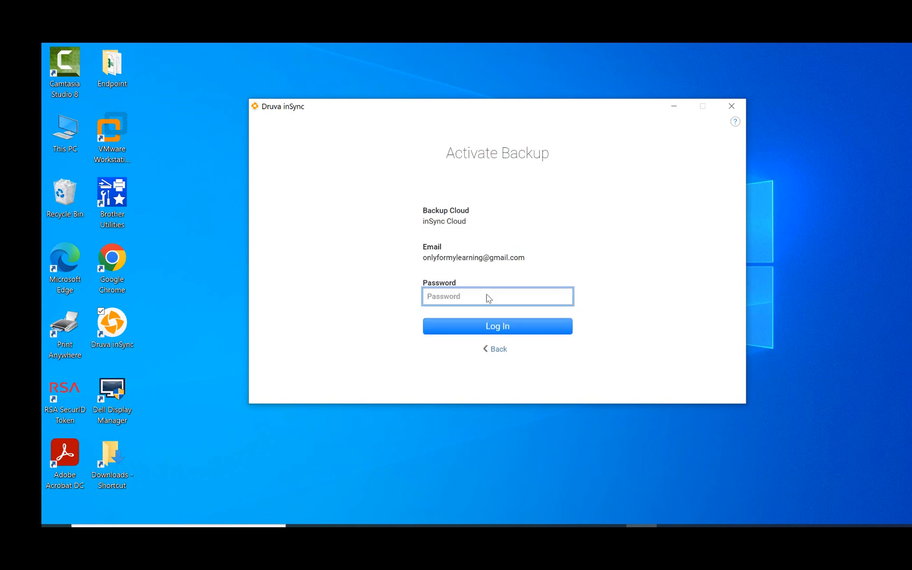
pyautogui.click(497, 326)
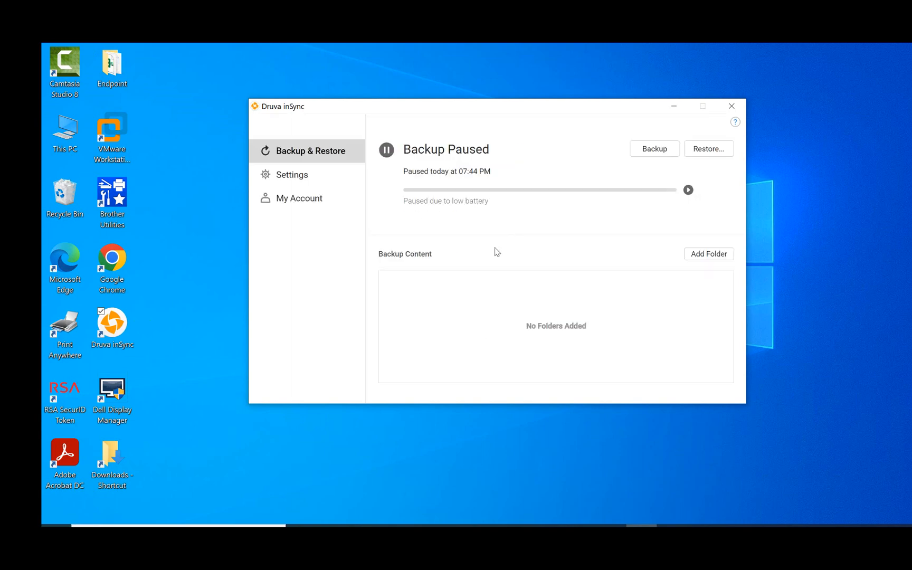
pyautogui.moveTo(522, 234)
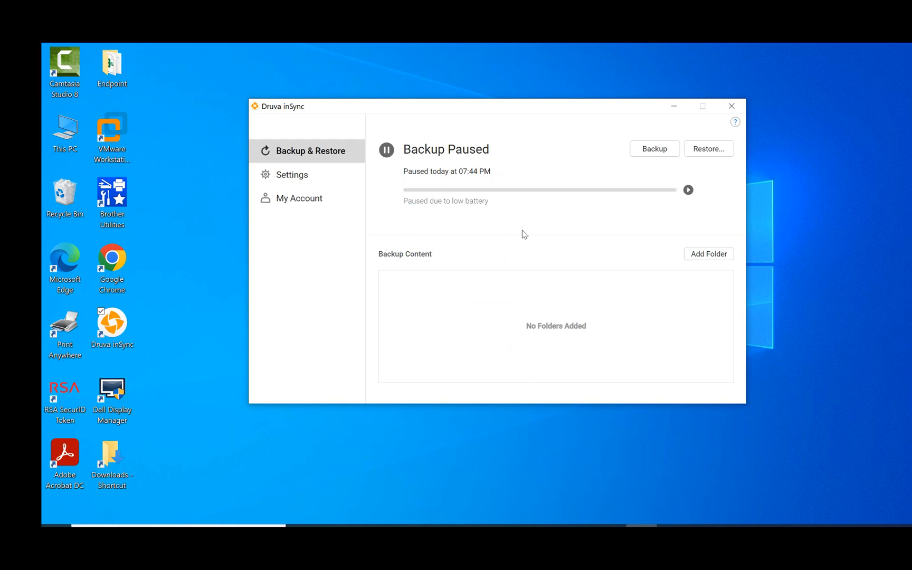
pyautogui.moveTo(605, 251)
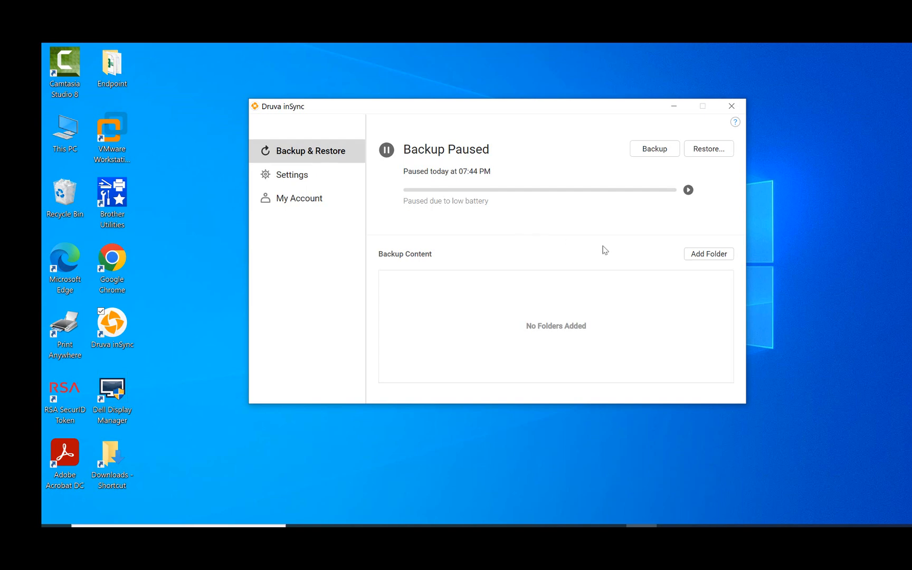
pyautogui.moveTo(715, 261)
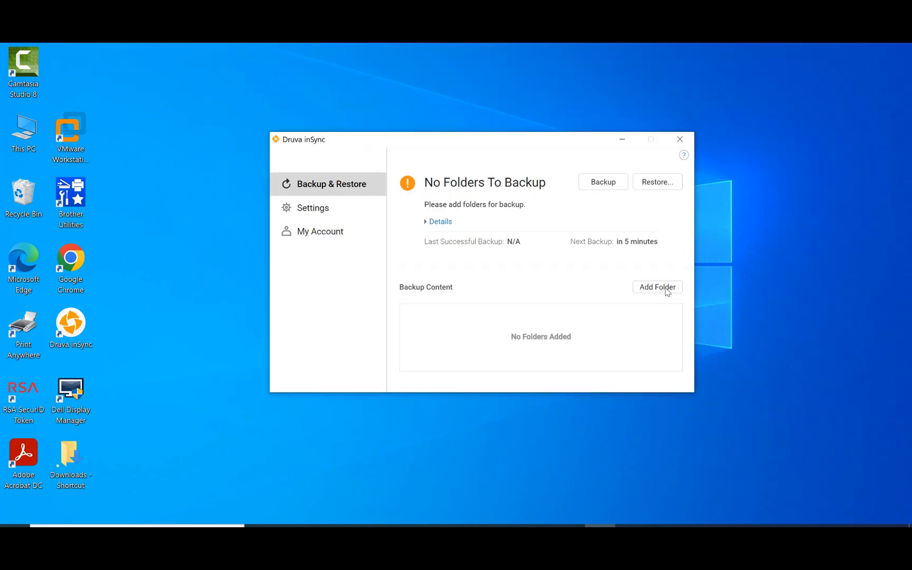
# Add C:\ABSDEMO with all three files checked as backup content.
pyautogui.click(656, 287)
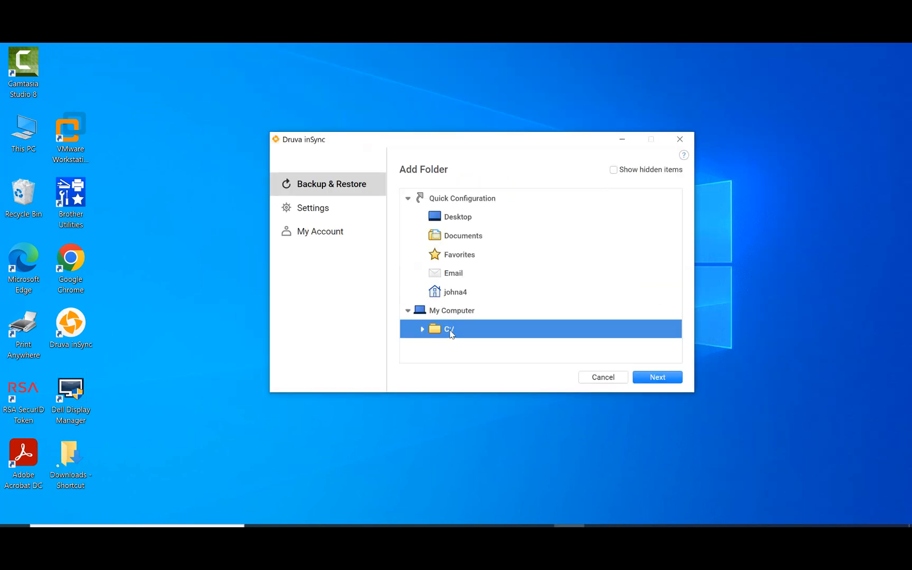
pyautogui.click(421, 329)
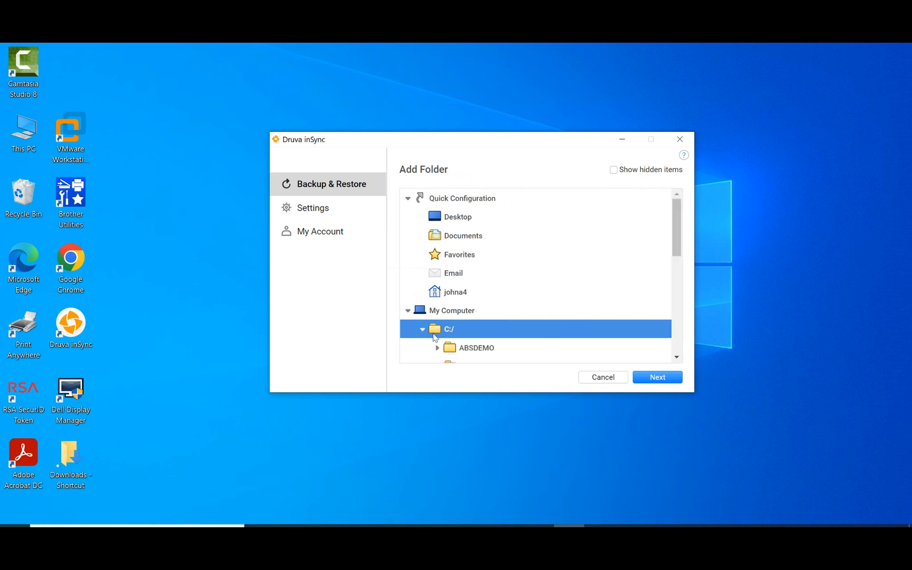
pyautogui.click(475, 348)
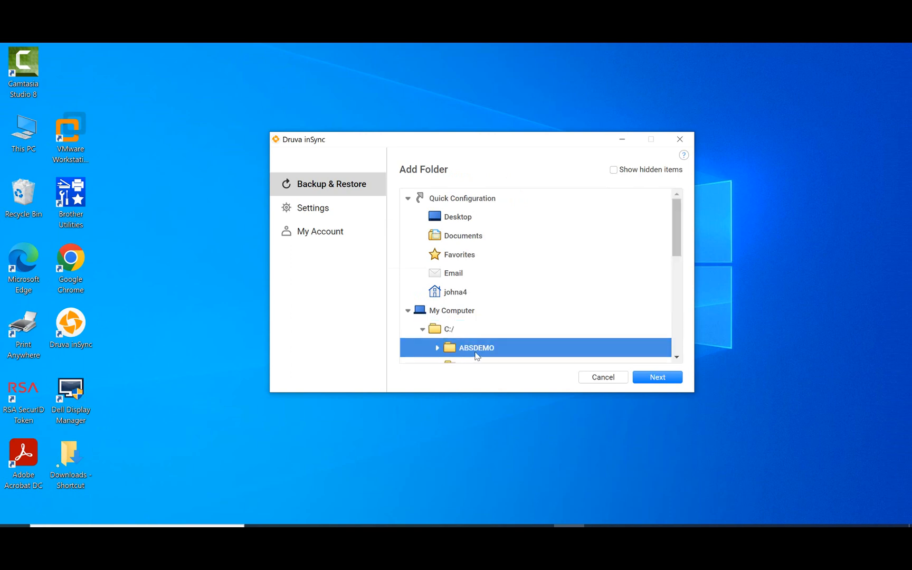
pyautogui.click(656, 377)
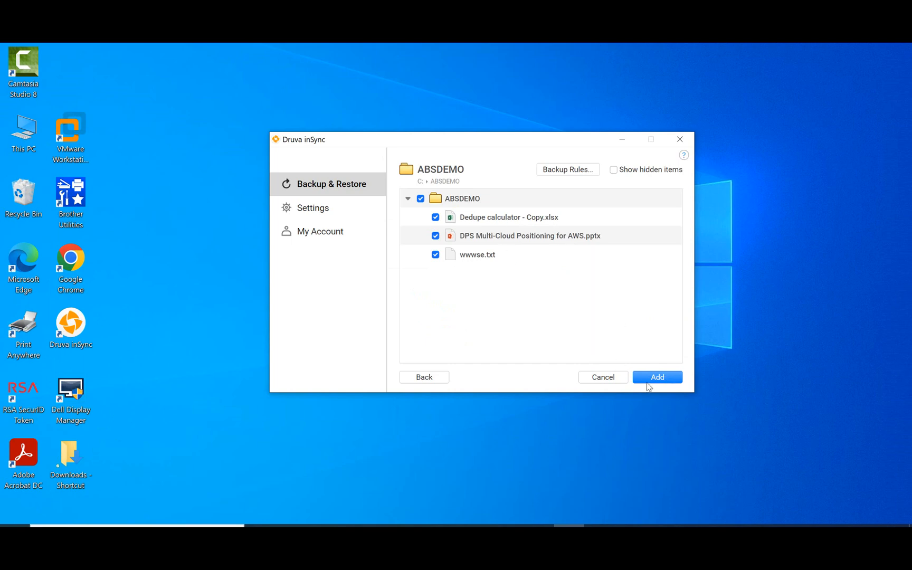
pyautogui.click(657, 377)
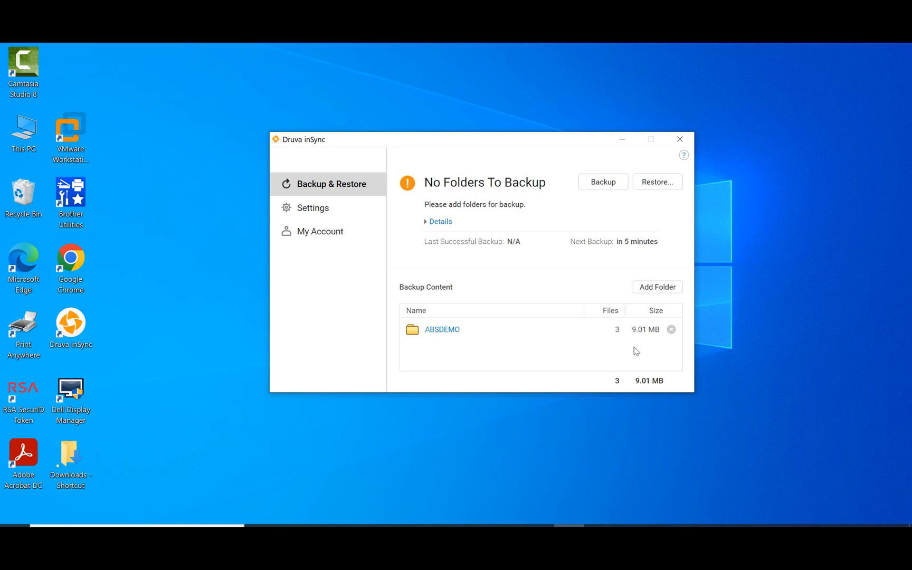
pyautogui.moveTo(647, 349)
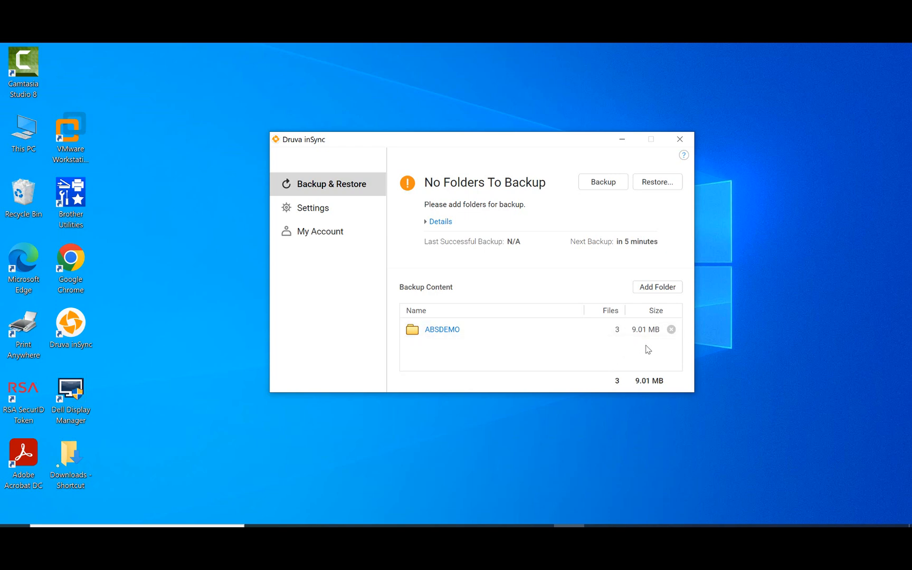
pyautogui.moveTo(629, 340)
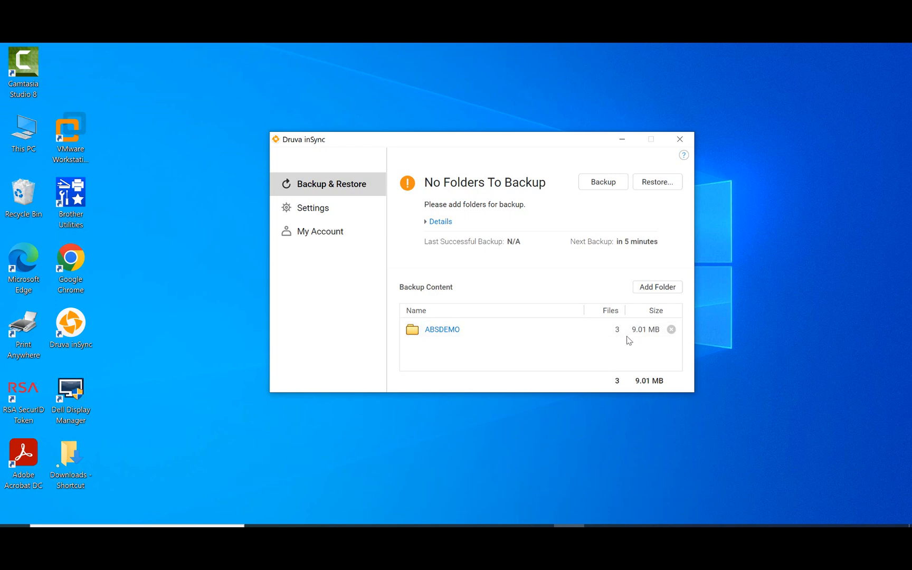
pyautogui.moveTo(595, 295)
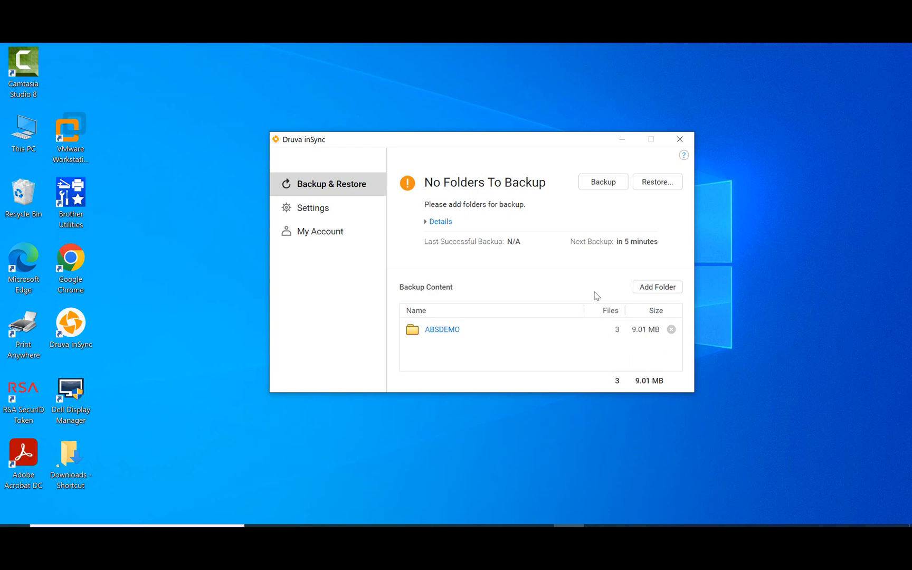
pyautogui.moveTo(603, 189)
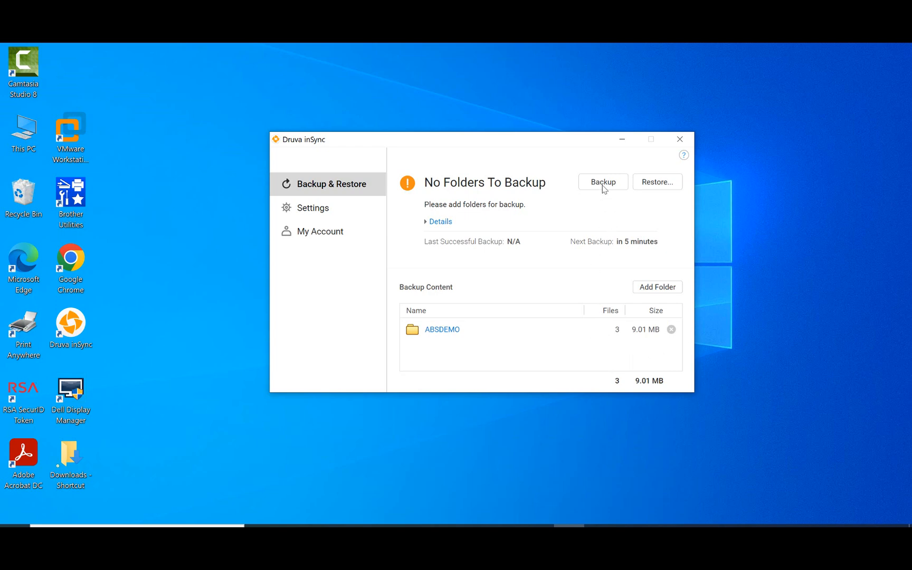
# Back up ABSDEMO now, then review the backup details and client log.
pyautogui.click(603, 181)
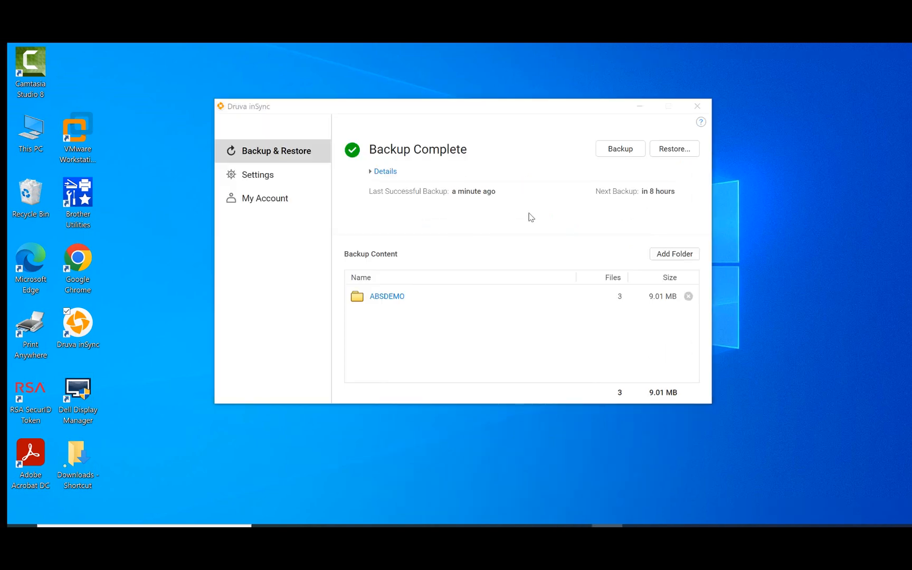
pyautogui.moveTo(385, 171)
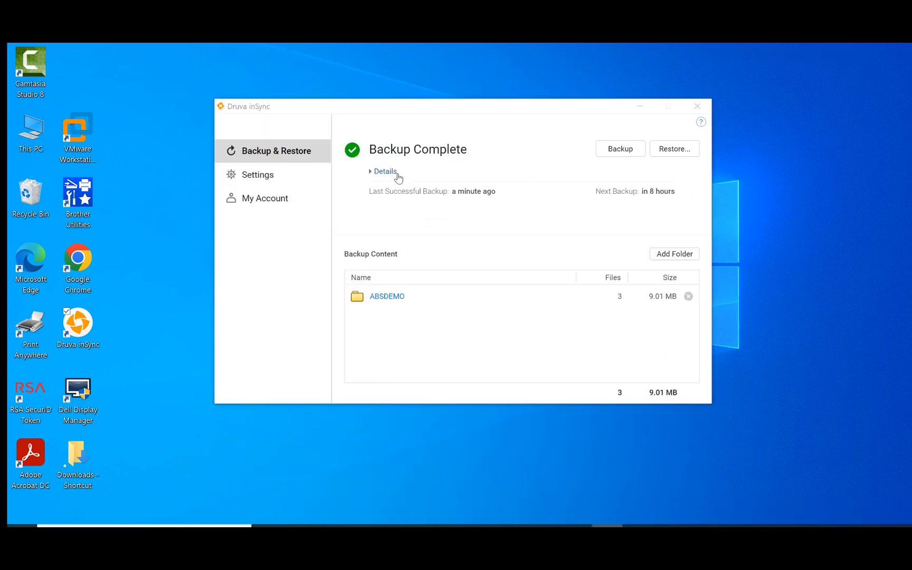
pyautogui.click(384, 171)
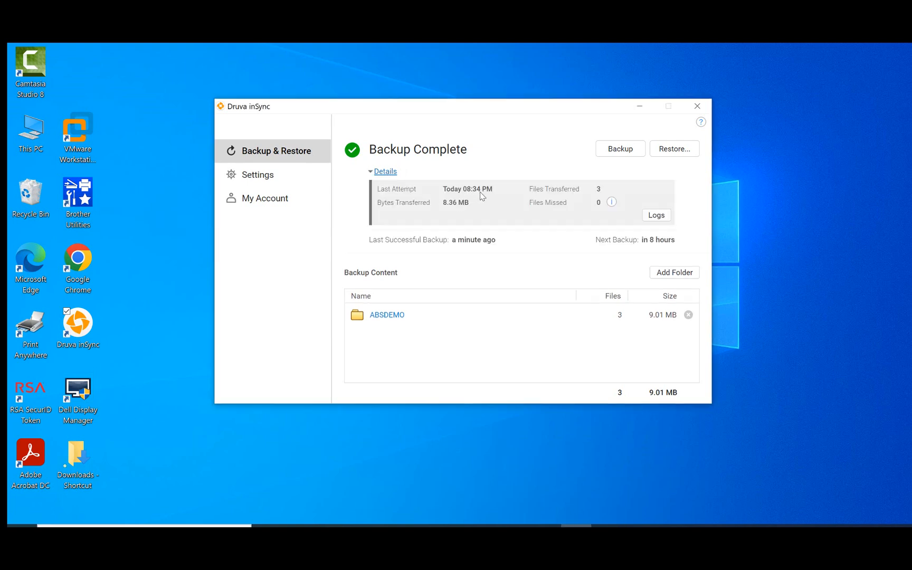
pyautogui.moveTo(573, 218)
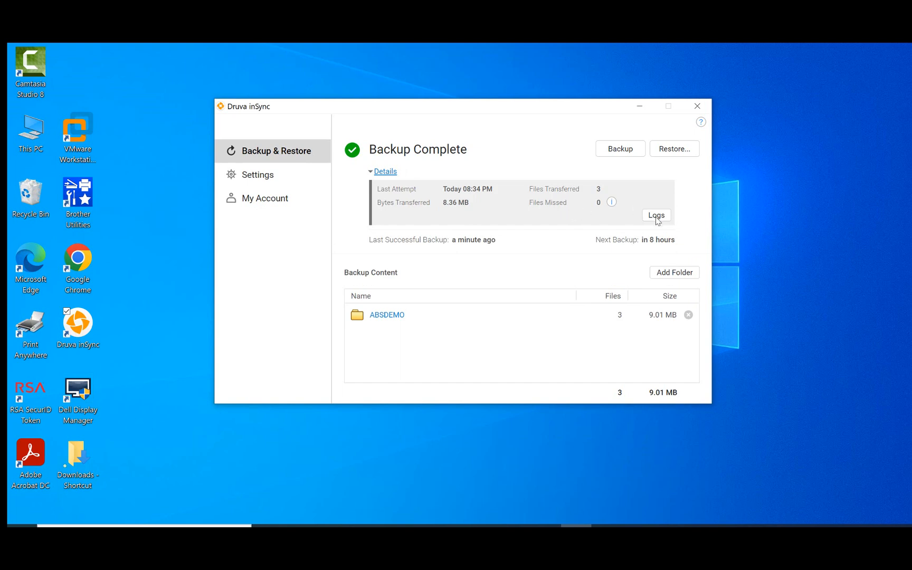
pyautogui.click(655, 215)
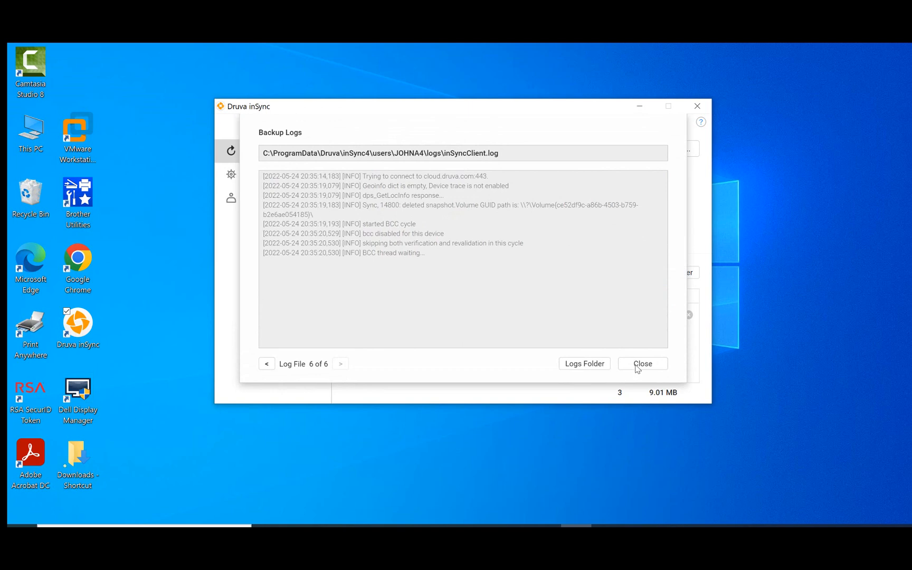
pyautogui.click(643, 363)
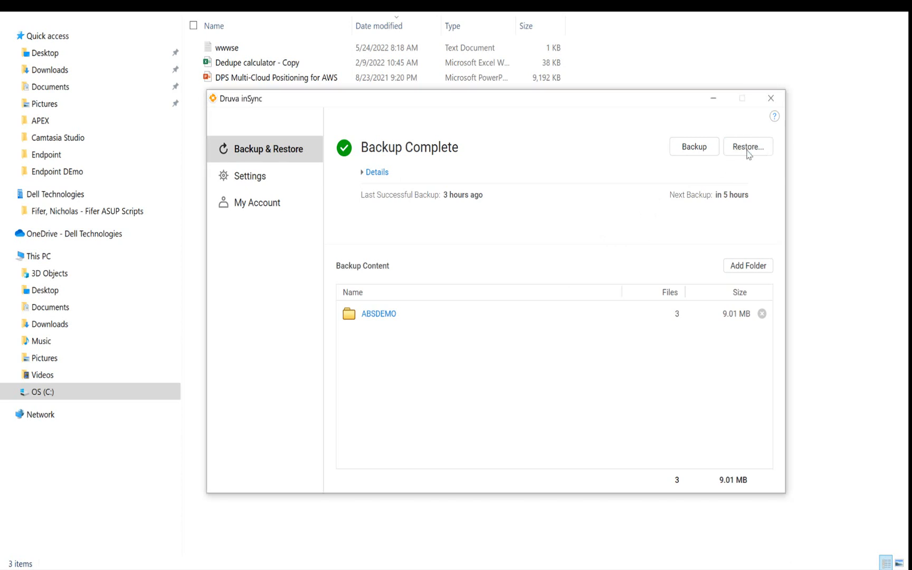
# Search the Restore window for 'WWW' to list the backed-up wwwse.txt.
pyautogui.click(747, 145)
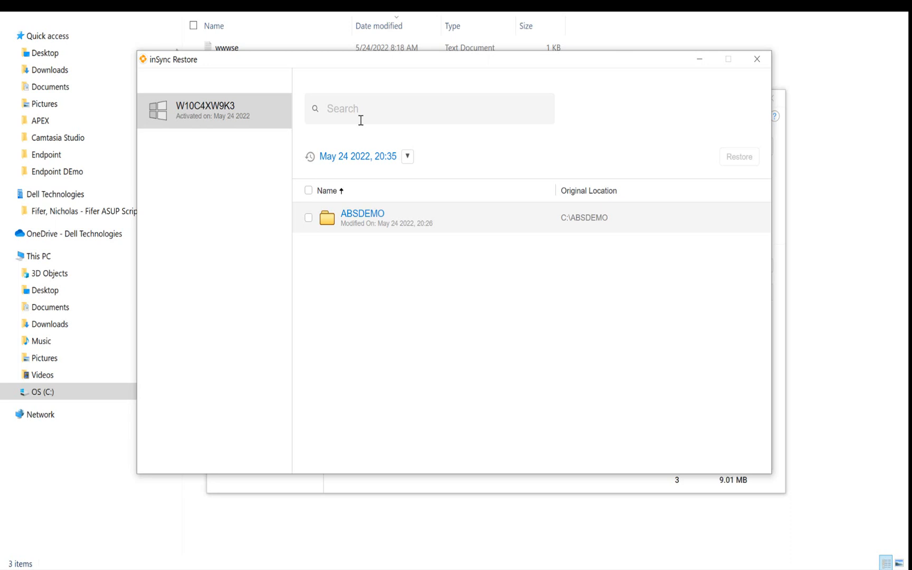
pyautogui.click(430, 107)
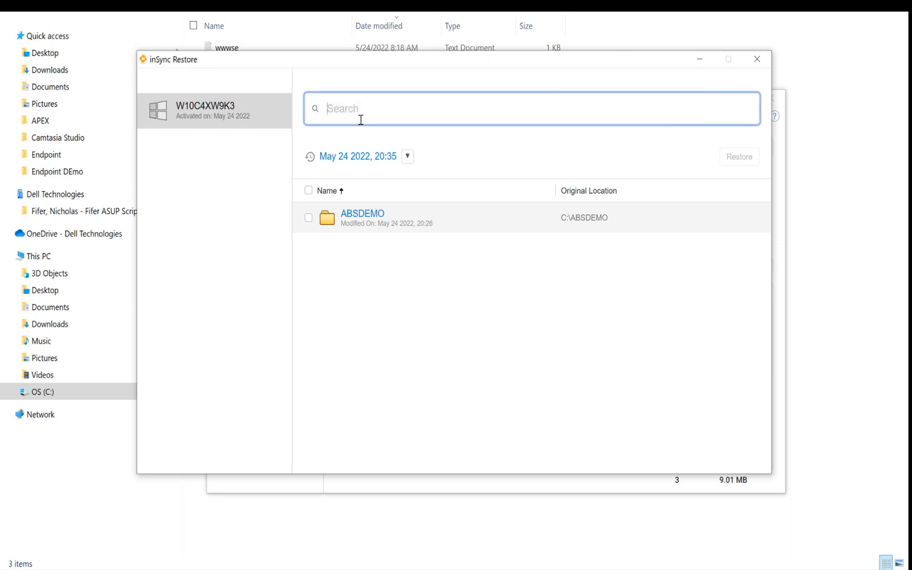
pyautogui.moveTo(400, 254)
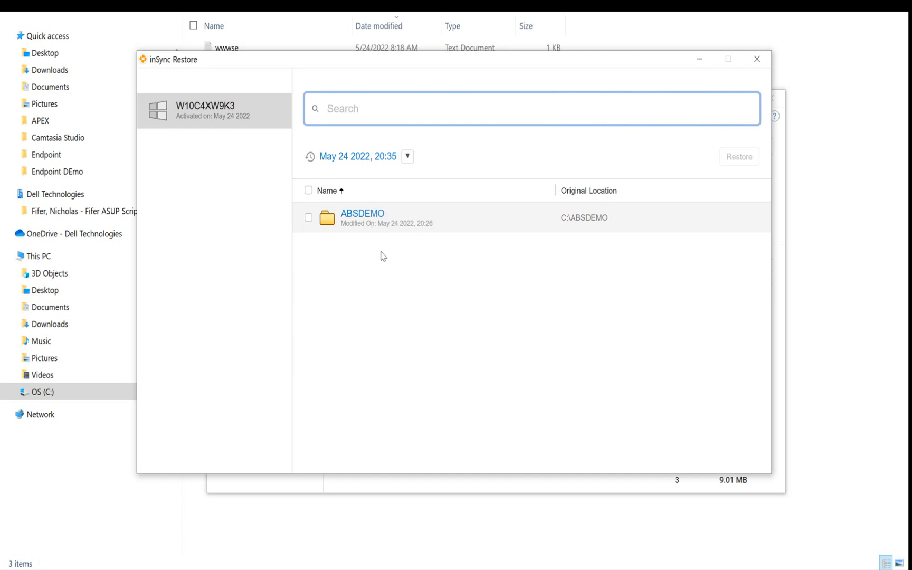
pyautogui.write('WWW')
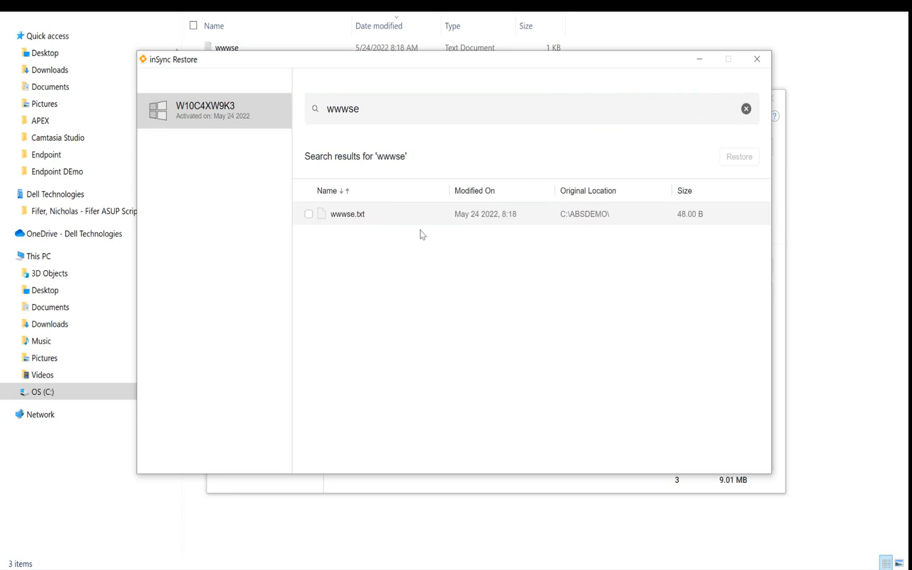
pyautogui.moveTo(377, 238)
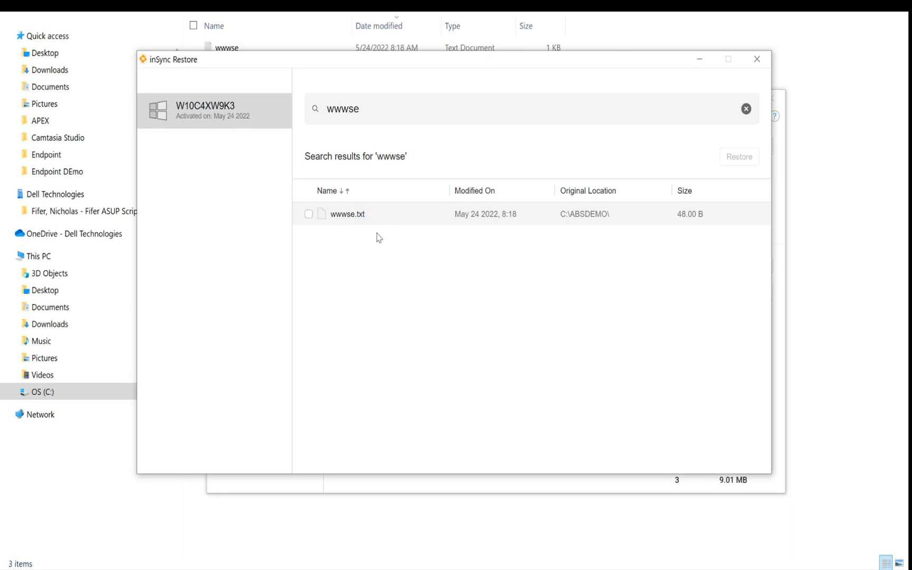
pyautogui.moveTo(485, 231)
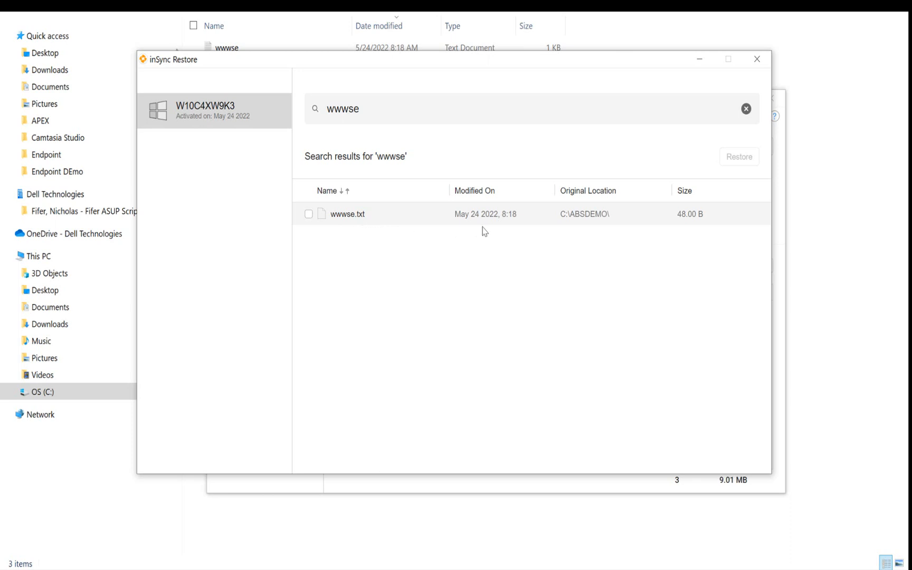
pyautogui.moveTo(474, 229)
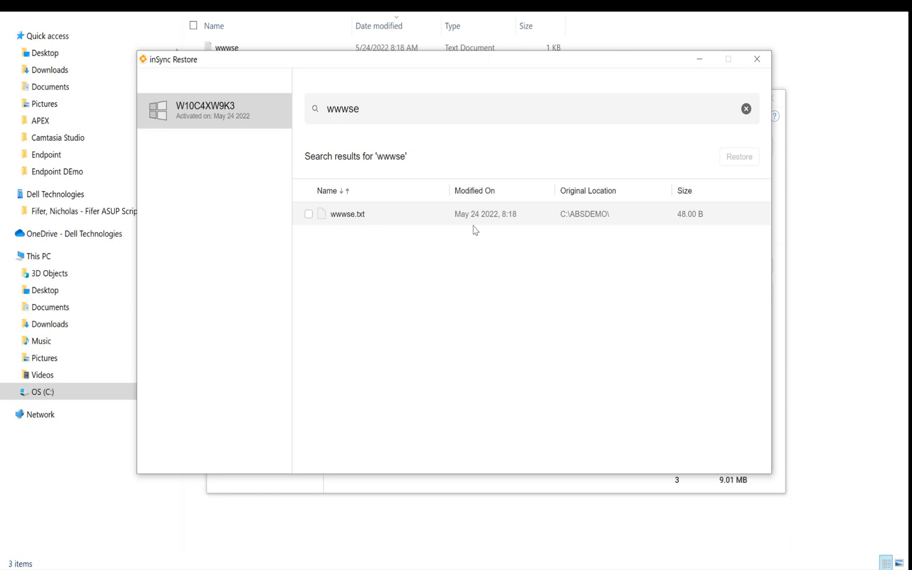
pyautogui.moveTo(504, 225)
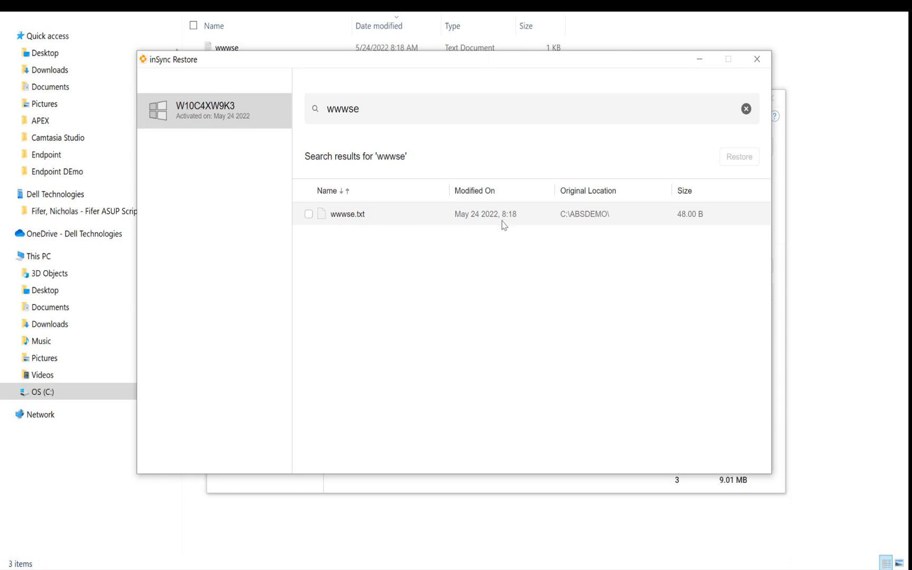
pyautogui.moveTo(359, 231)
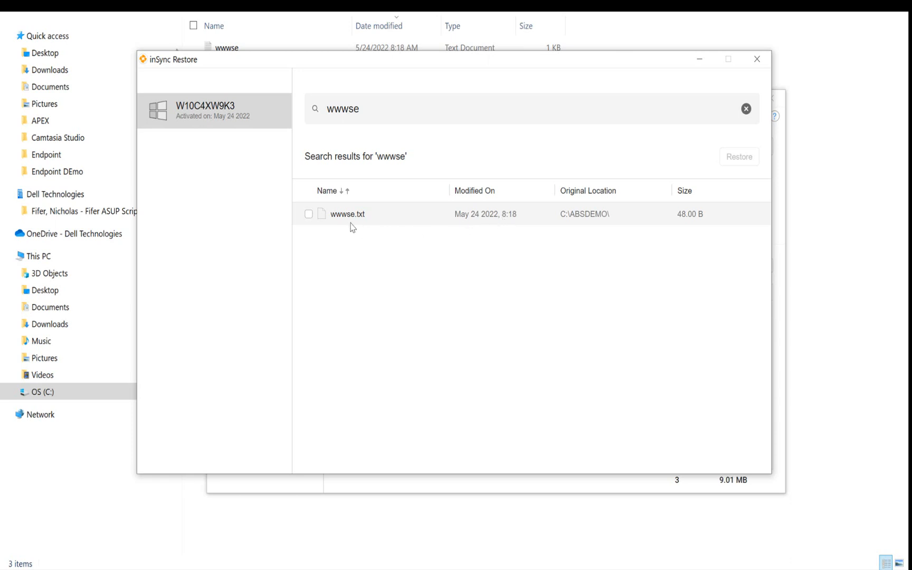
pyautogui.moveTo(749, 118)
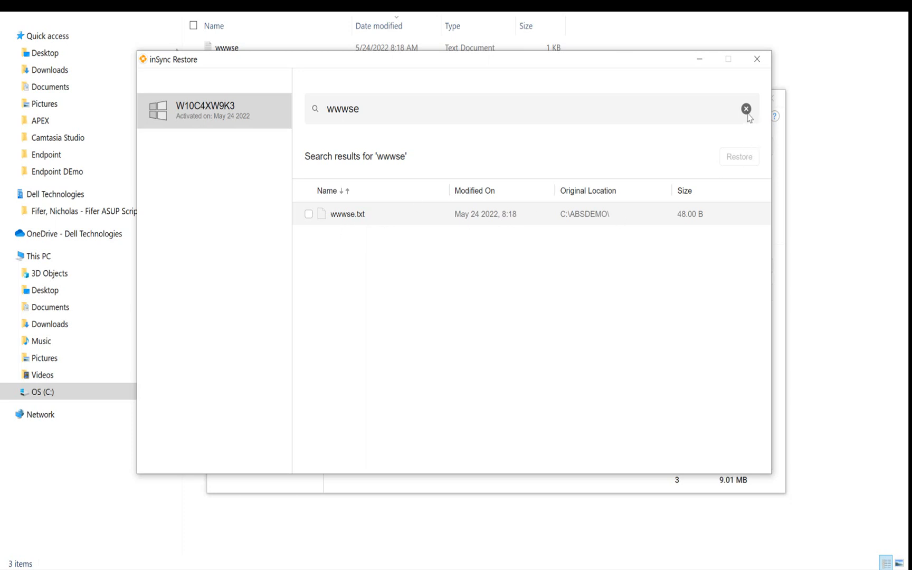
# Clear the restore search, then Shift+Delete wwwse.txt from disk and confirm.
pyautogui.click(746, 109)
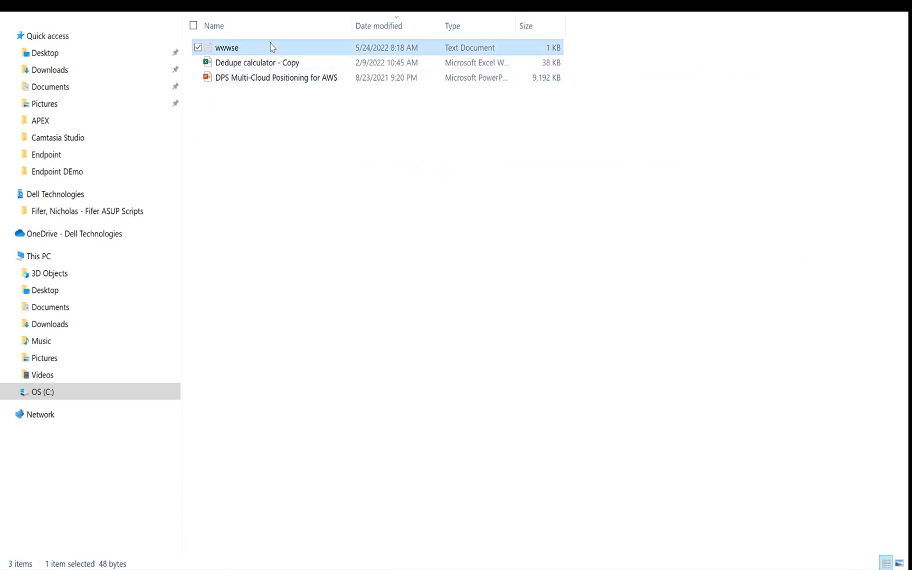
pyautogui.moveTo(229, 52)
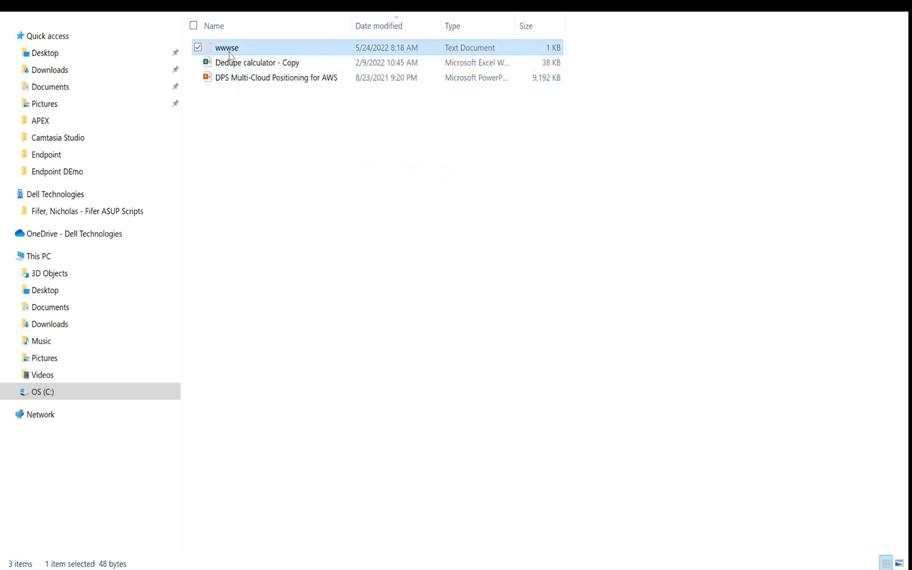
pyautogui.moveTo(231, 47)
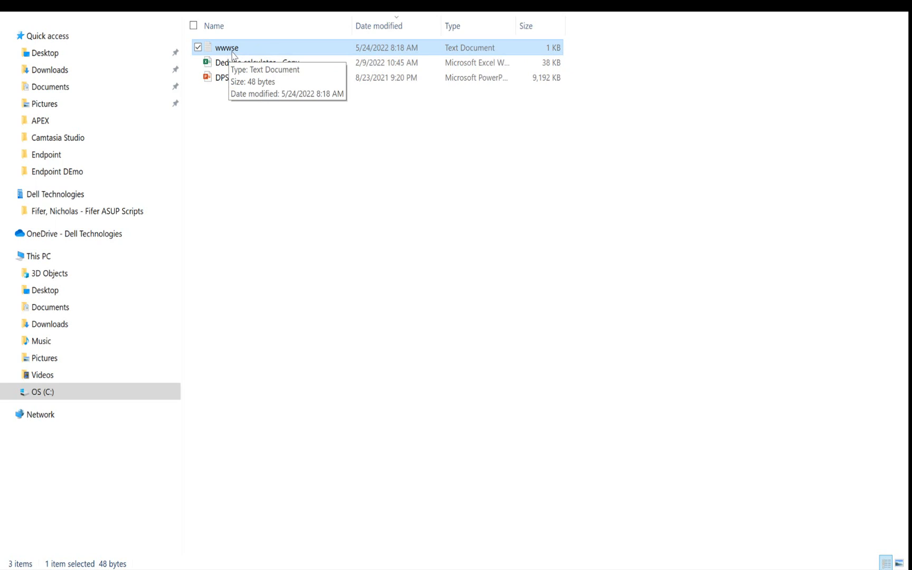
pyautogui.press('Delete')
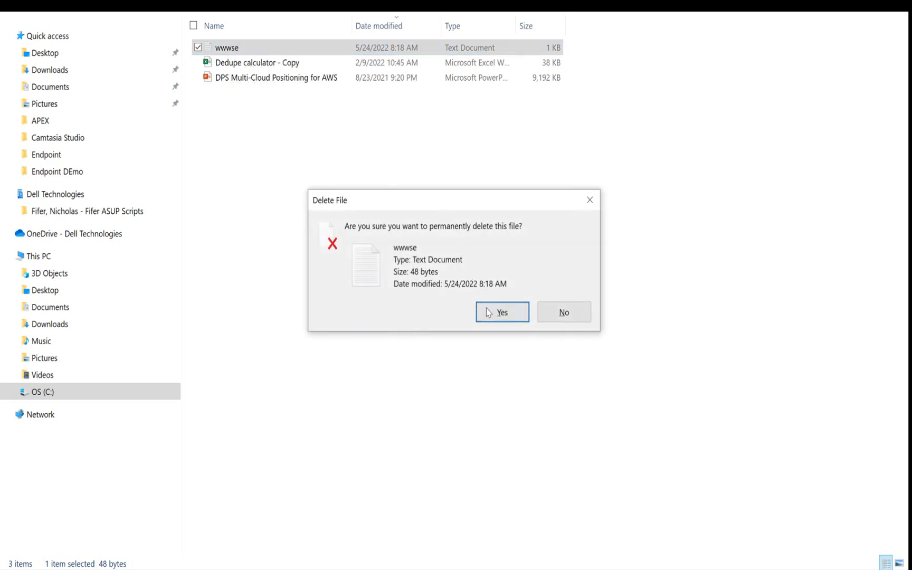
pyautogui.click(502, 311)
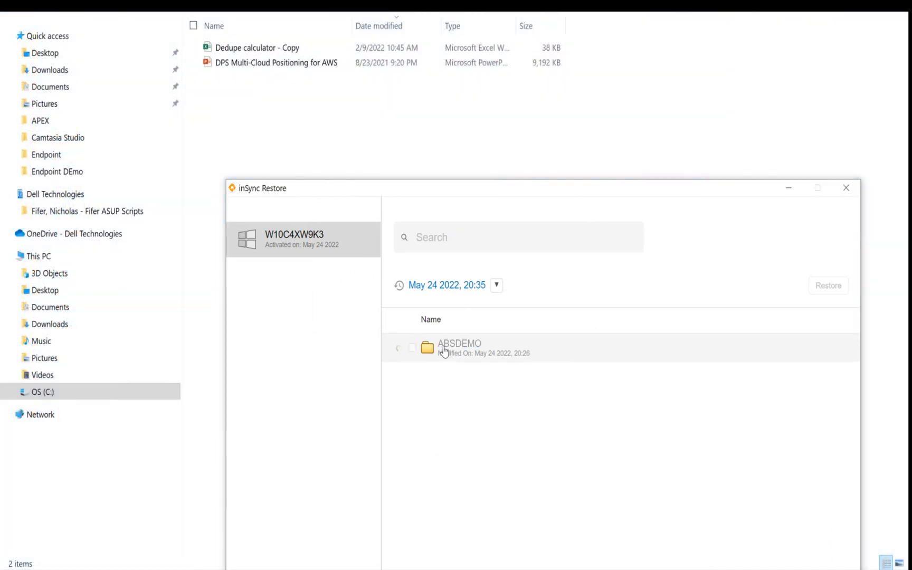
# Select wwwse.txt under ABSDEMO in the backup and start its restore.
pyautogui.click(426, 347)
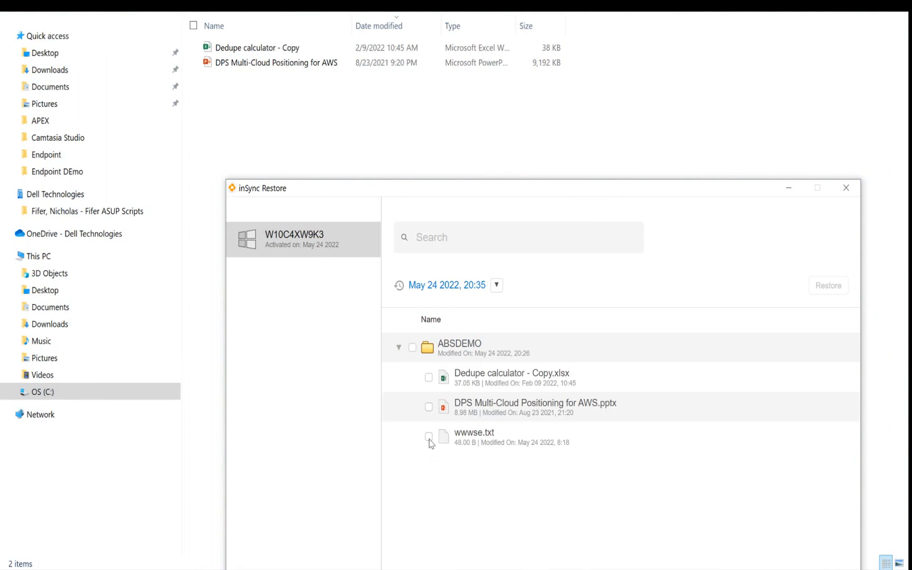
pyautogui.click(429, 437)
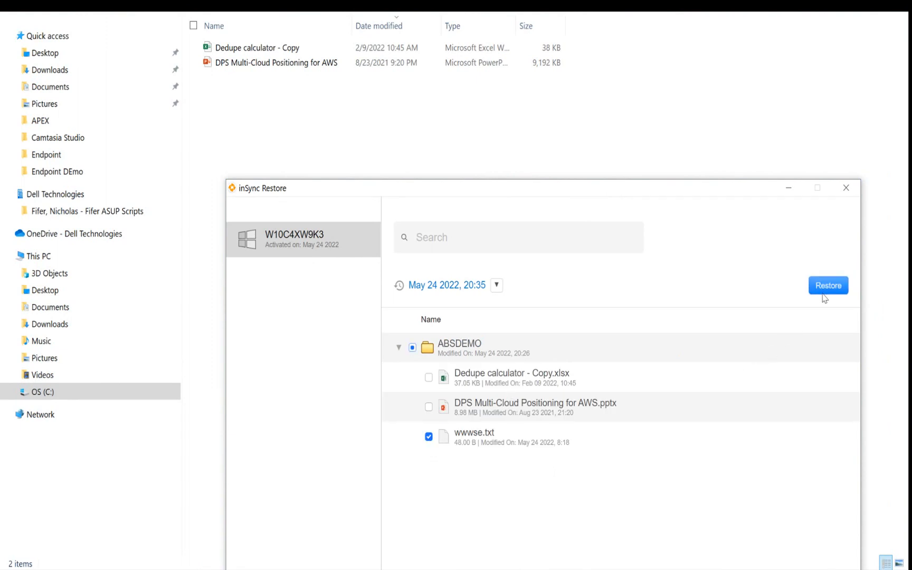
pyautogui.click(827, 285)
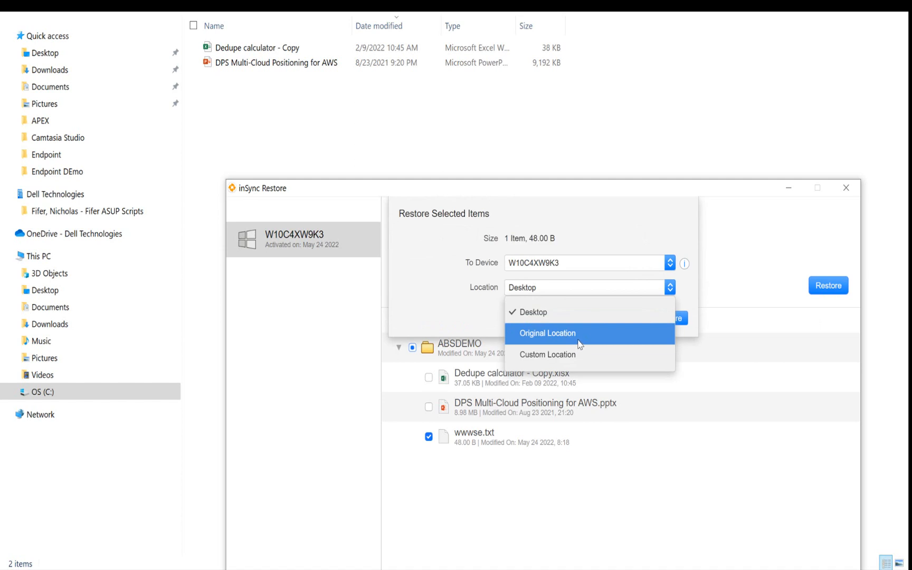
# Restore to Original Location, confirming the settings and the overwrite prompt.
pyautogui.click(546, 332)
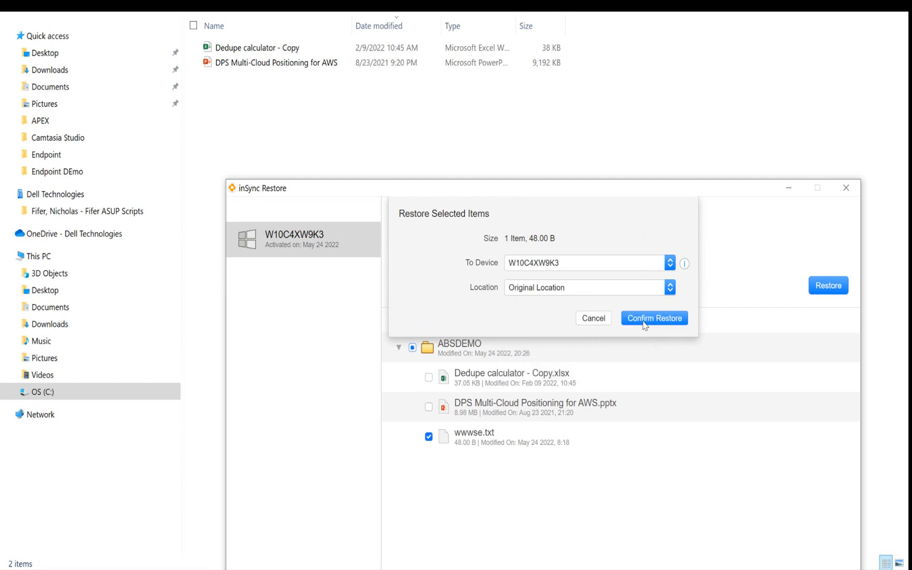
pyautogui.click(653, 318)
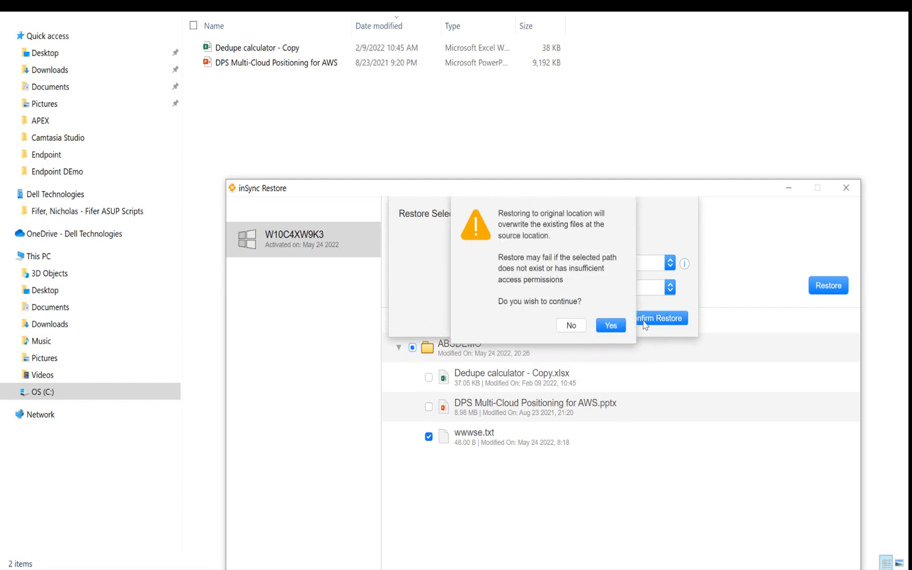
pyautogui.moveTo(532, 220)
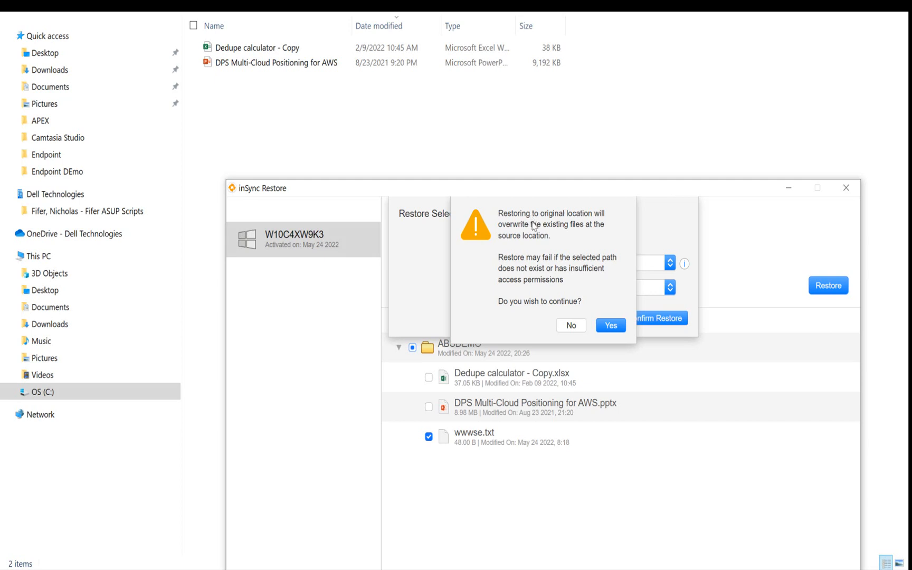
pyautogui.moveTo(576, 275)
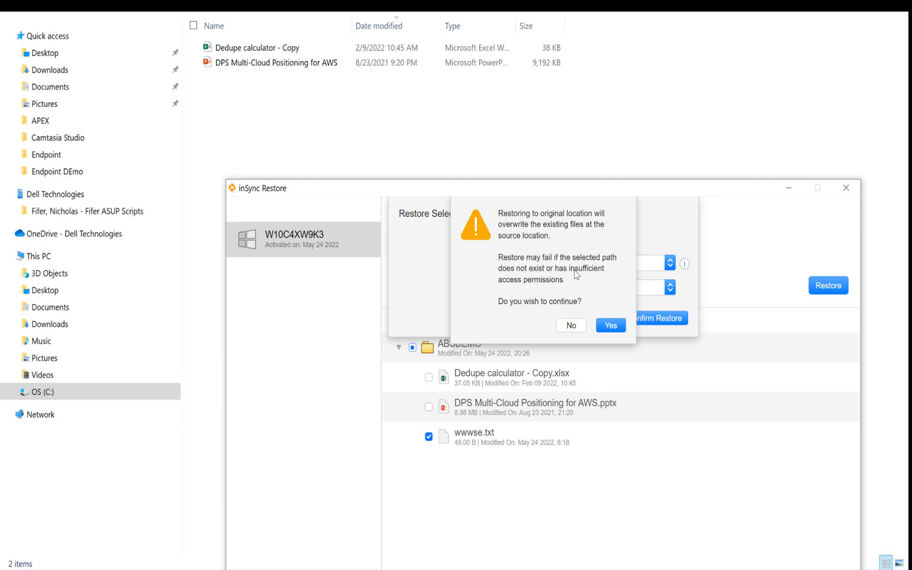
pyautogui.moveTo(539, 279)
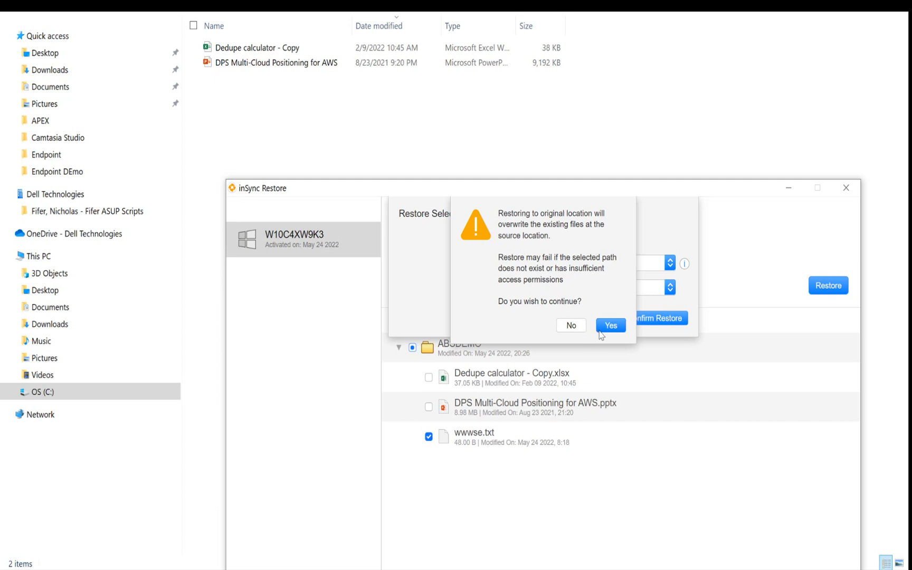
pyautogui.click(610, 325)
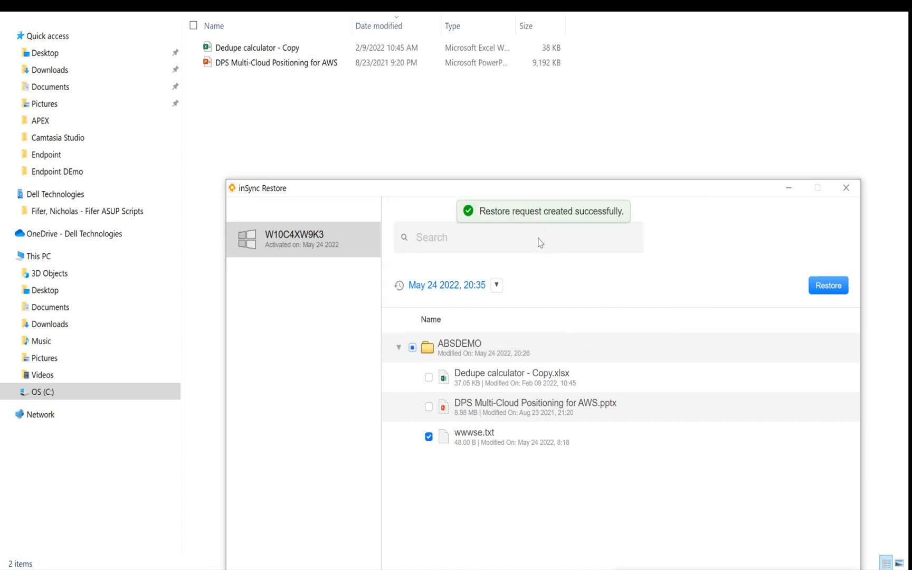
pyautogui.moveTo(588, 239)
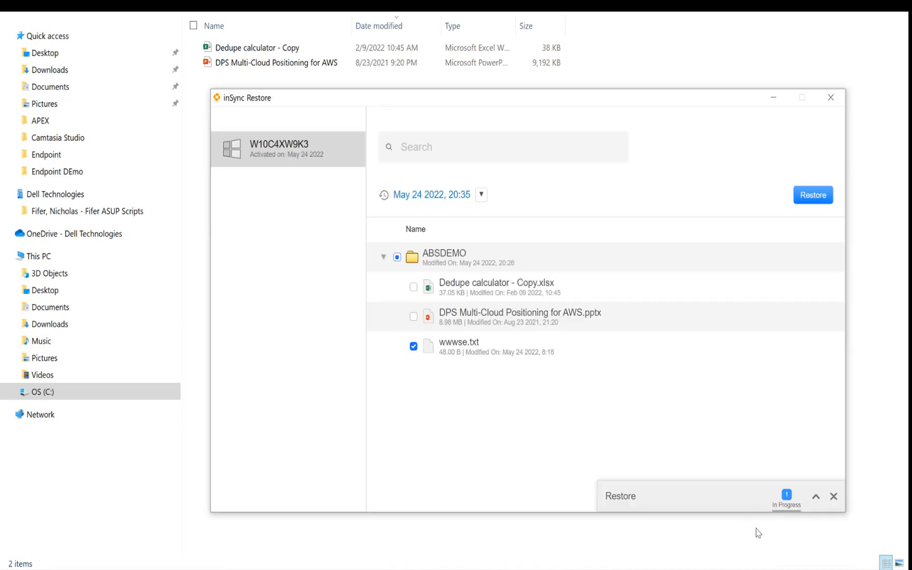
pyautogui.moveTo(814, 497)
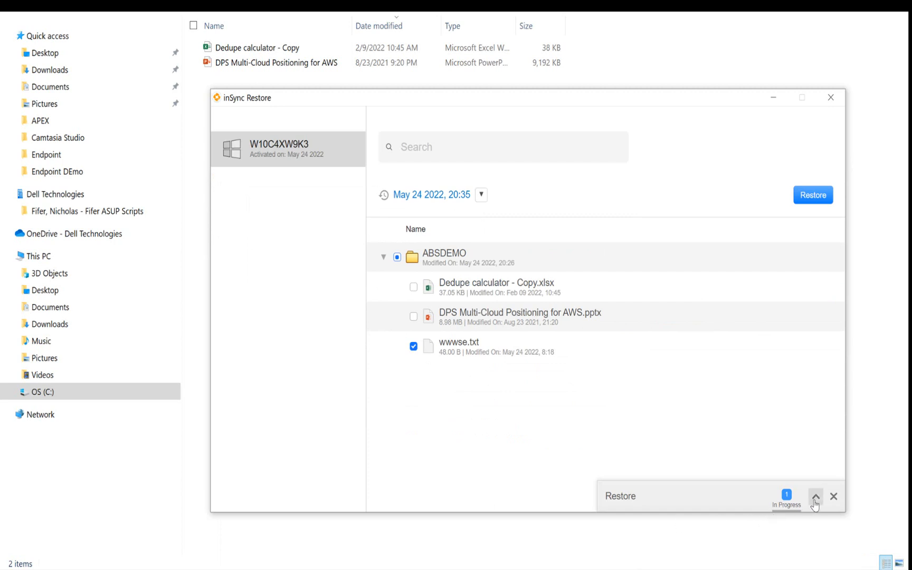
# Expand the restore job details and watch it reach Restore Complete.
pyautogui.click(815, 499)
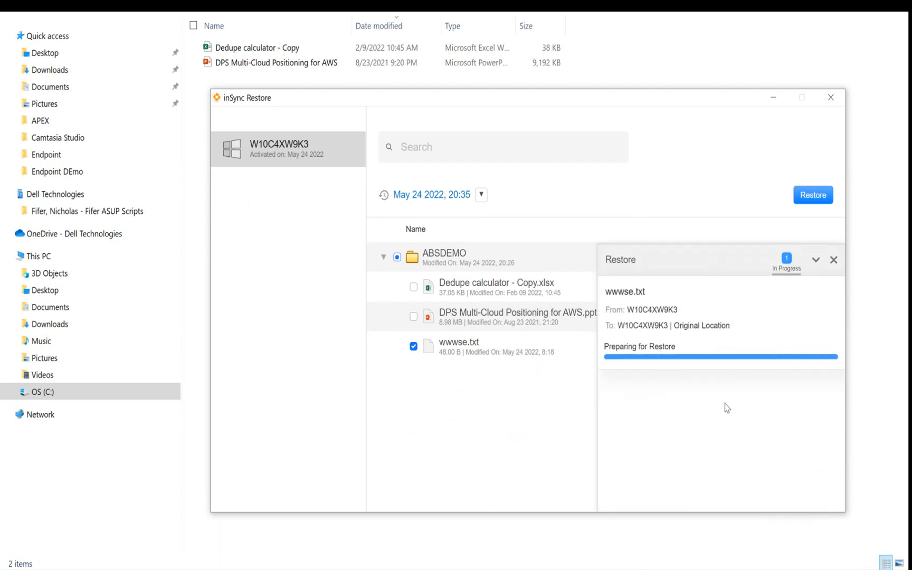
pyautogui.moveTo(676, 377)
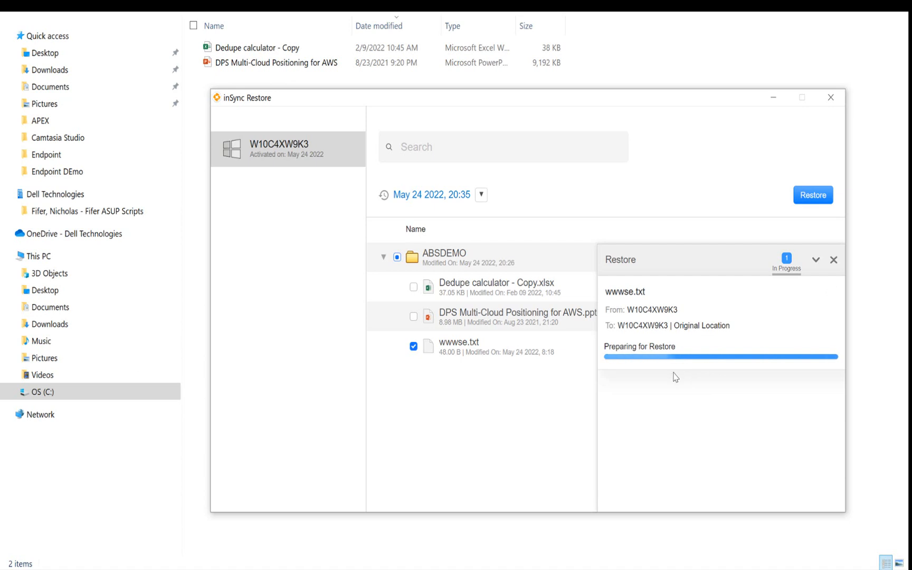
pyautogui.moveTo(265, 77)
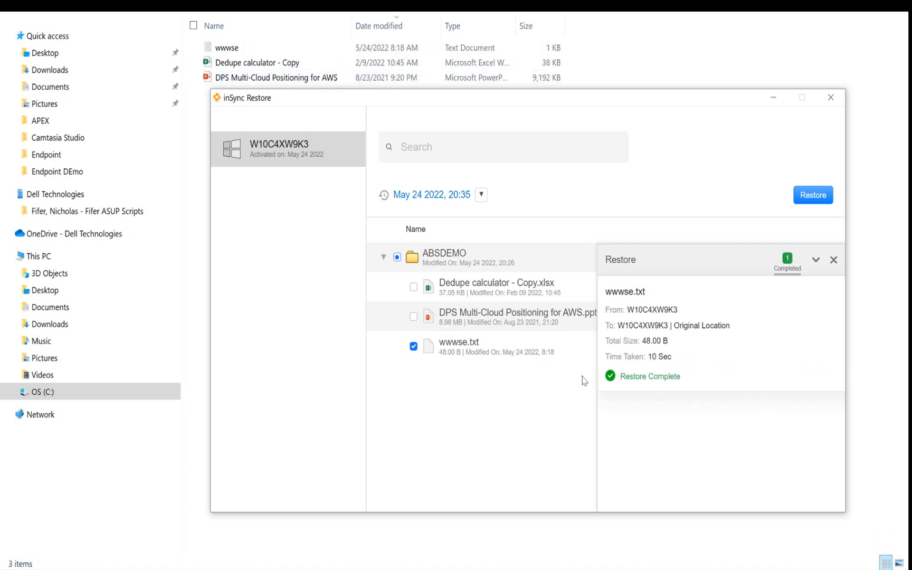
pyautogui.click(226, 47)
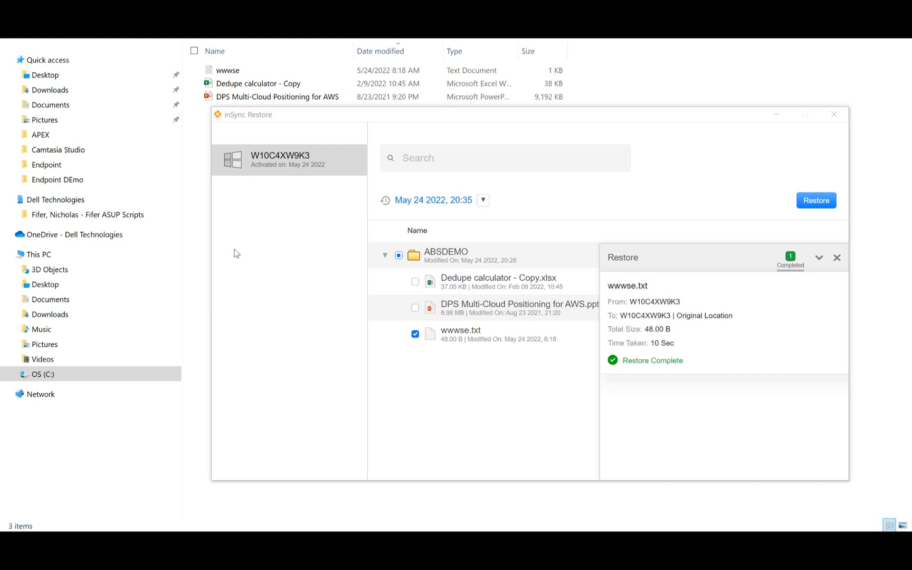
pyautogui.moveTo(272, 227)
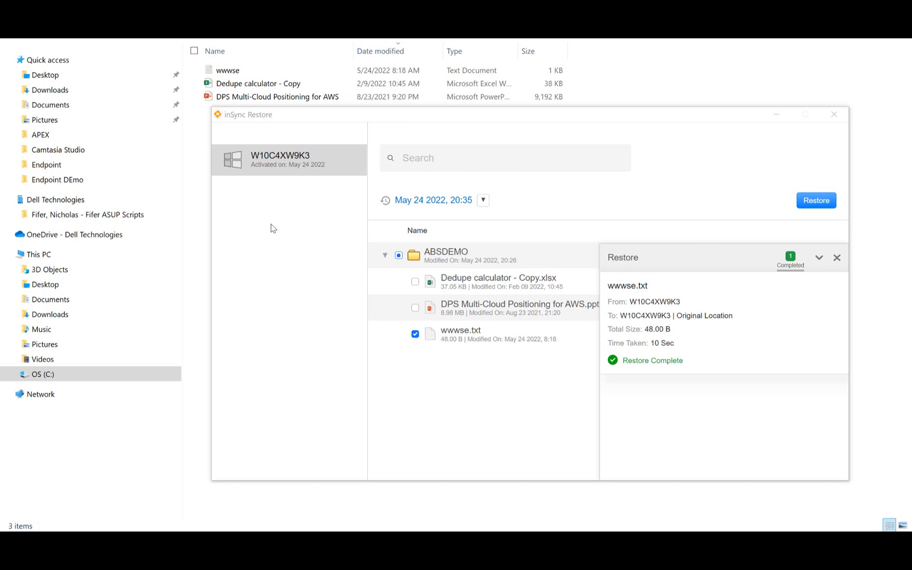
pyautogui.moveTo(391, 209)
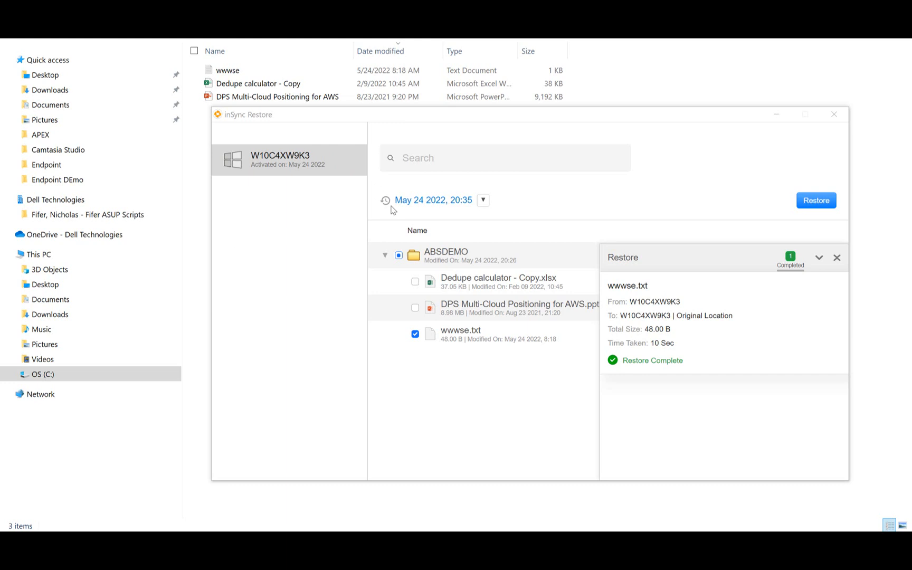
pyautogui.moveTo(546, 373)
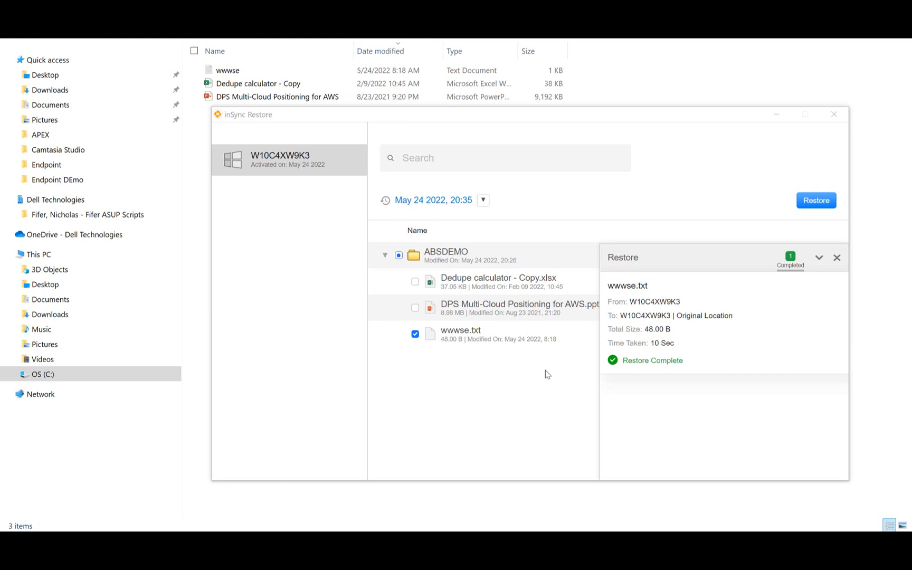
pyautogui.moveTo(608, 530)
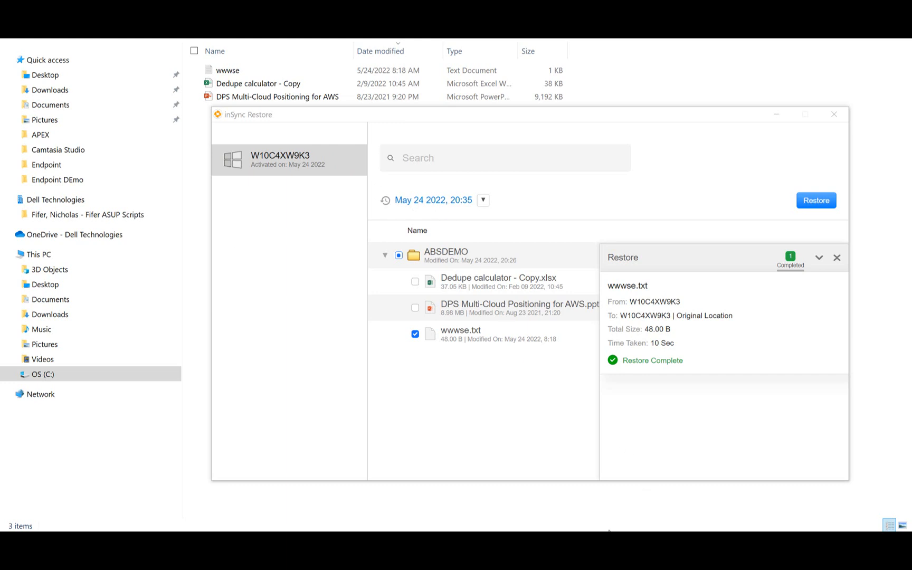